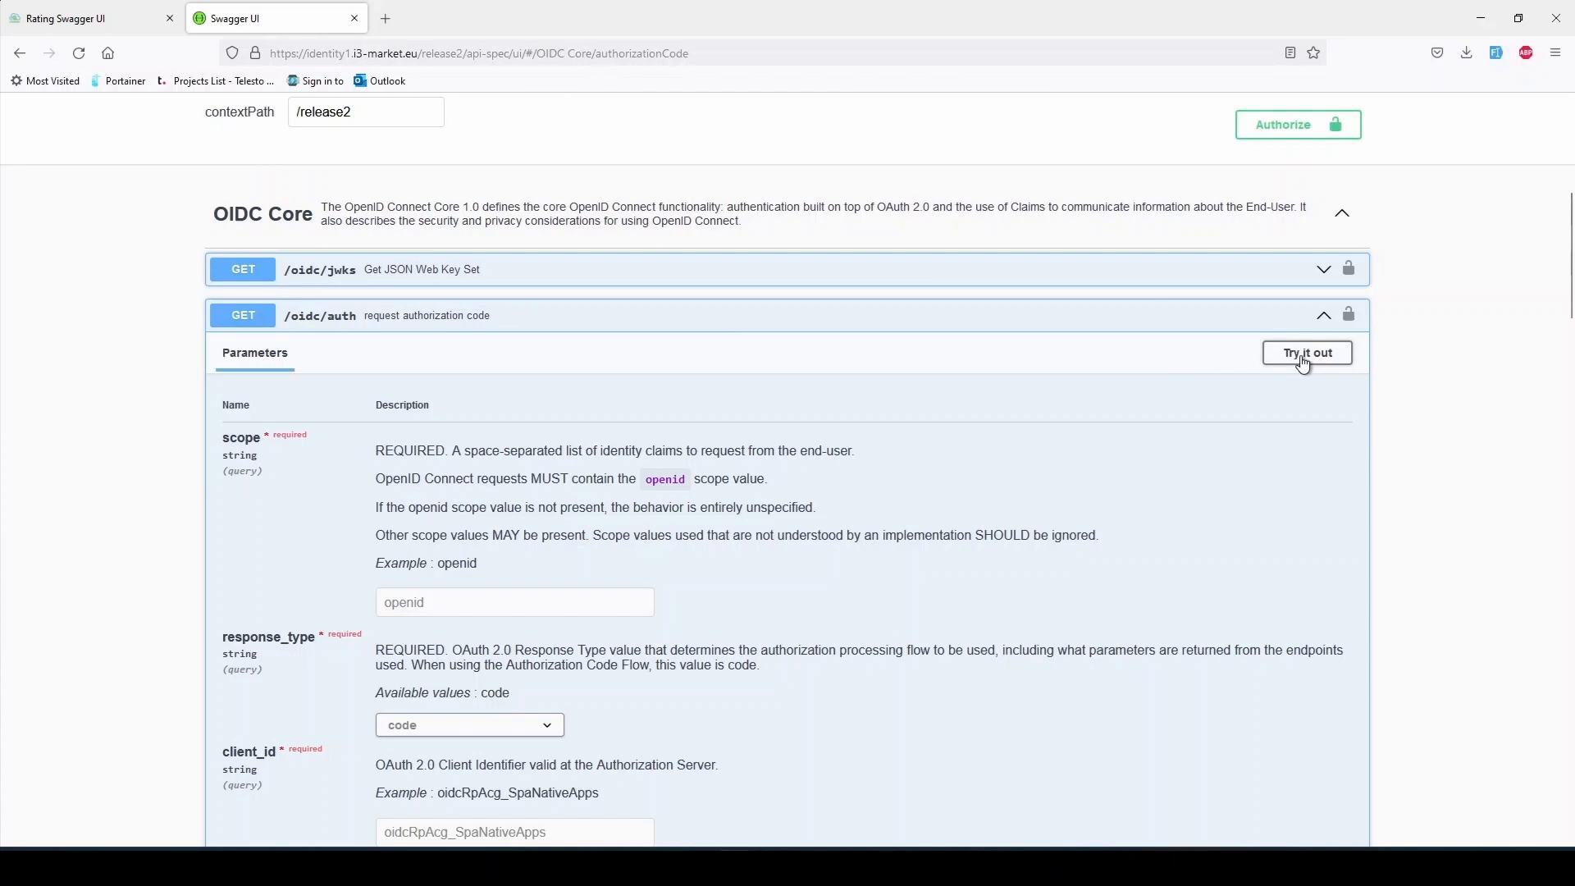
- Enable Try it out on GET /oidc/auth and extend the scope to 'openid vc vc:consumer'
left_click(1306, 353)
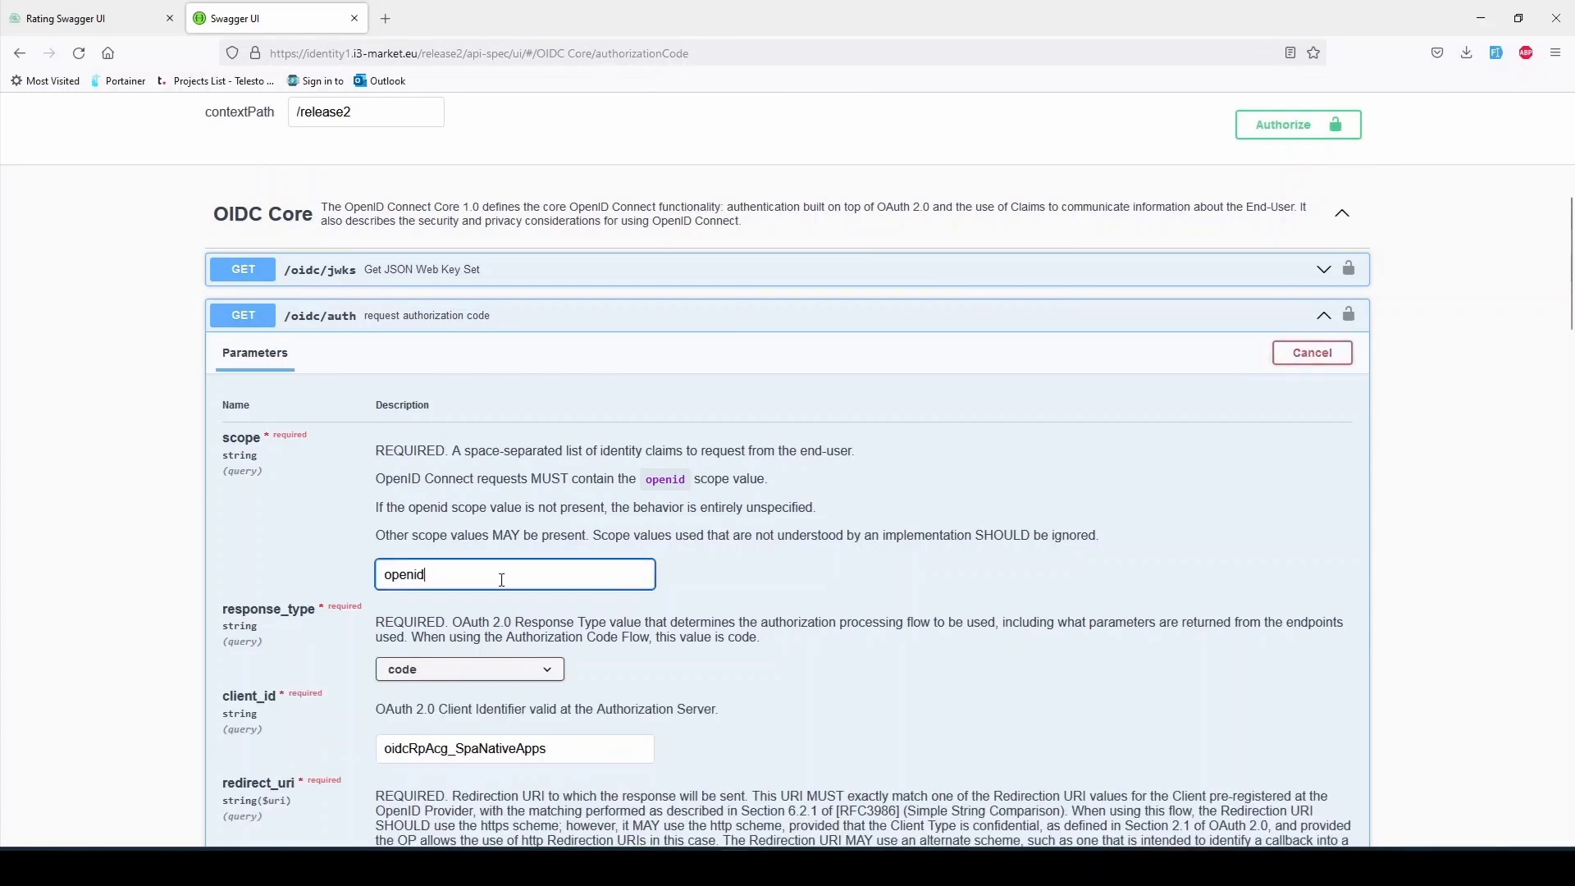
type("vc vc")
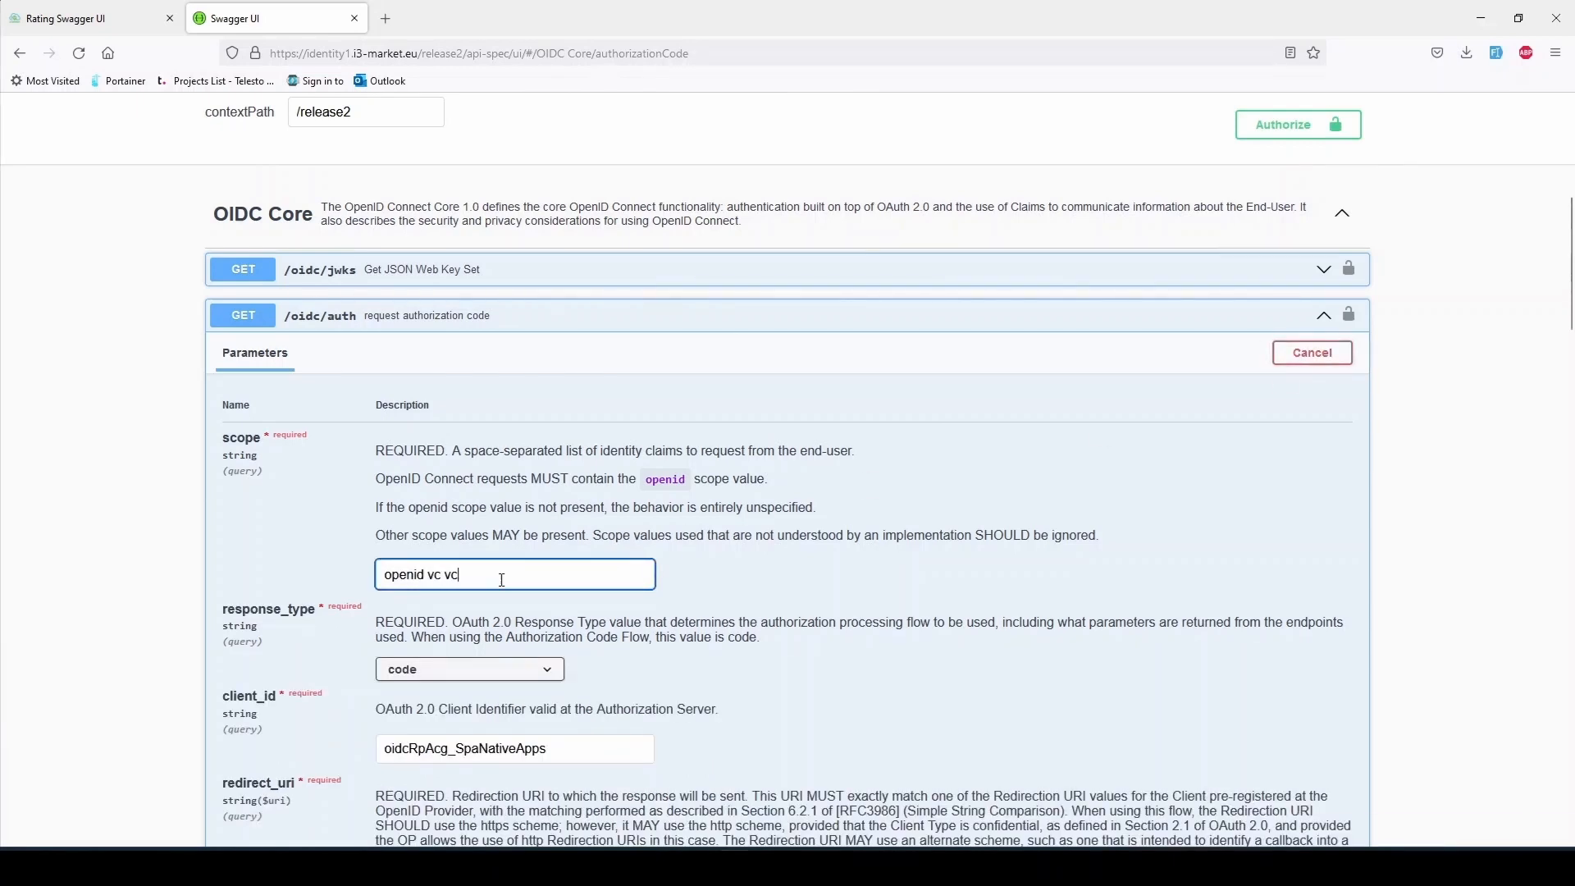
type(":consumer")
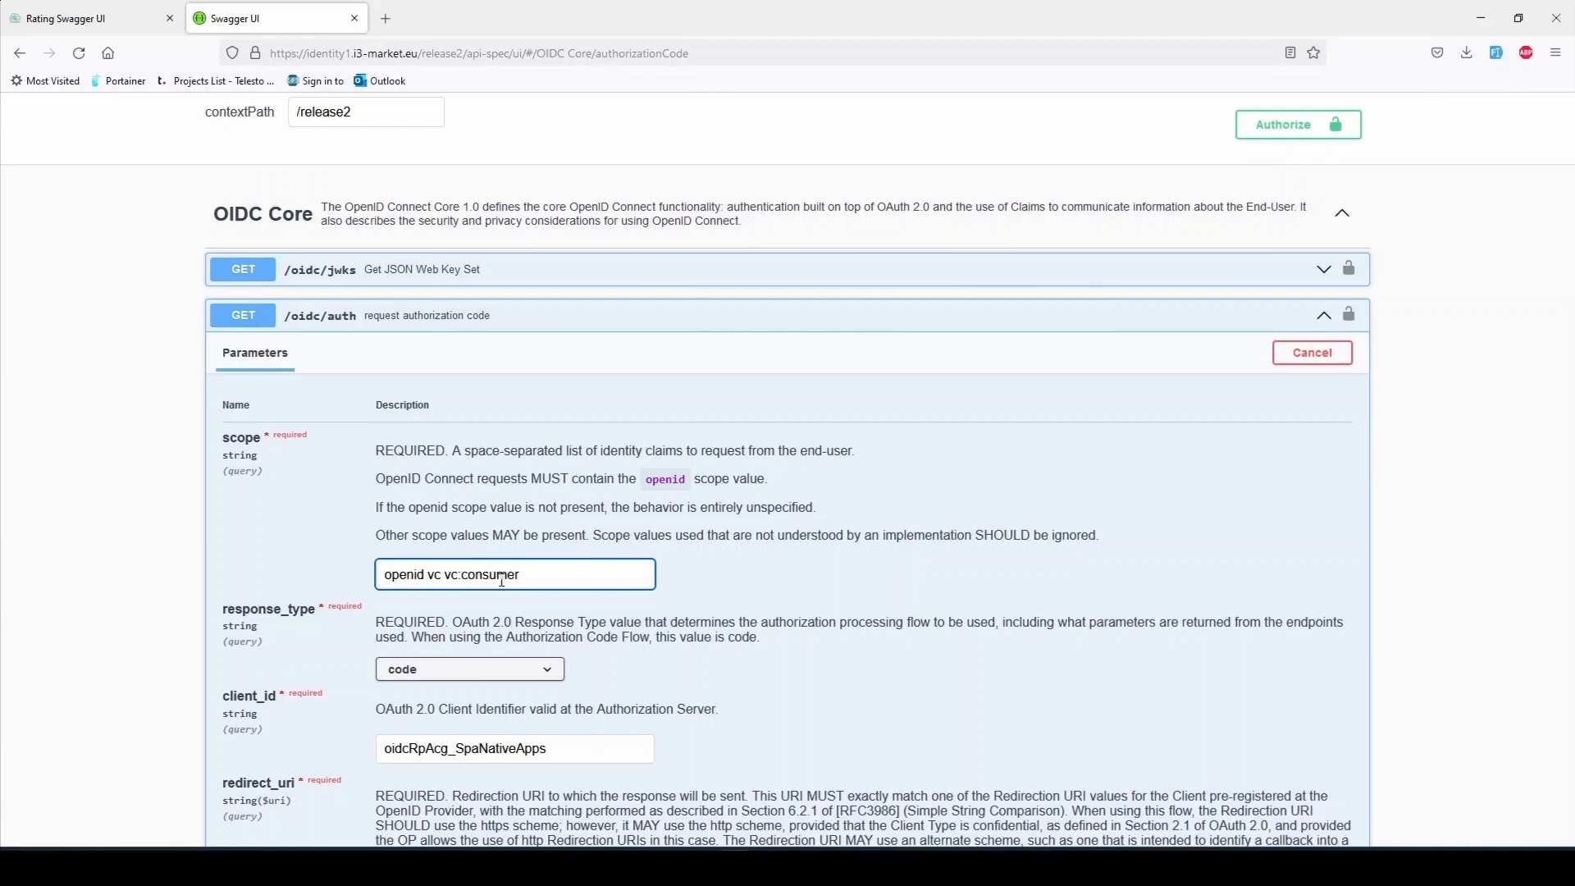
scroll("down", 3)
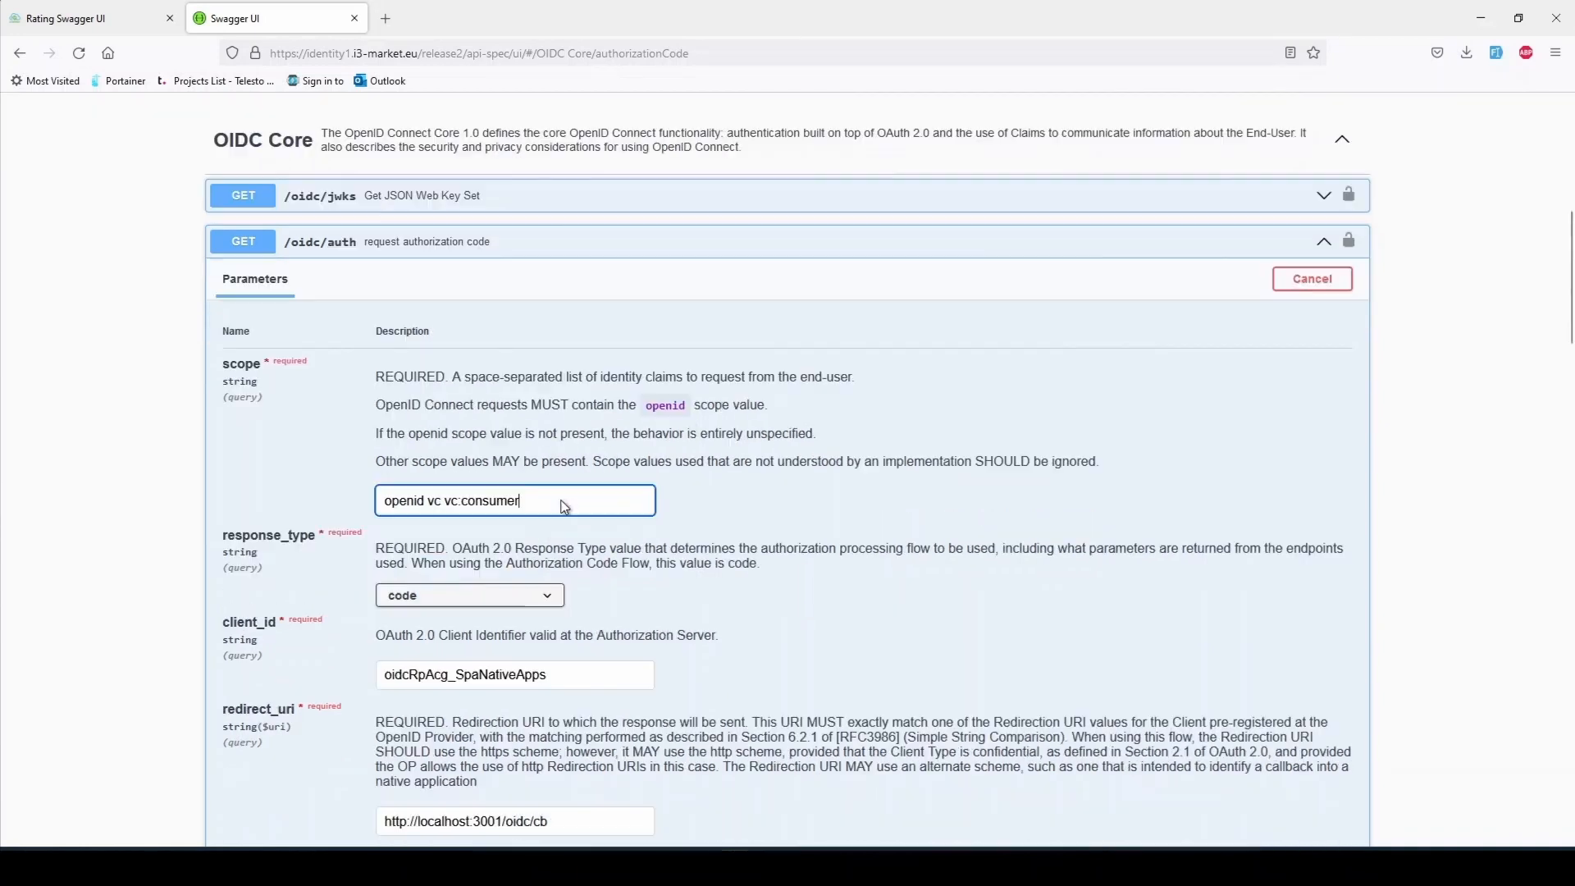
scroll("down", 3)
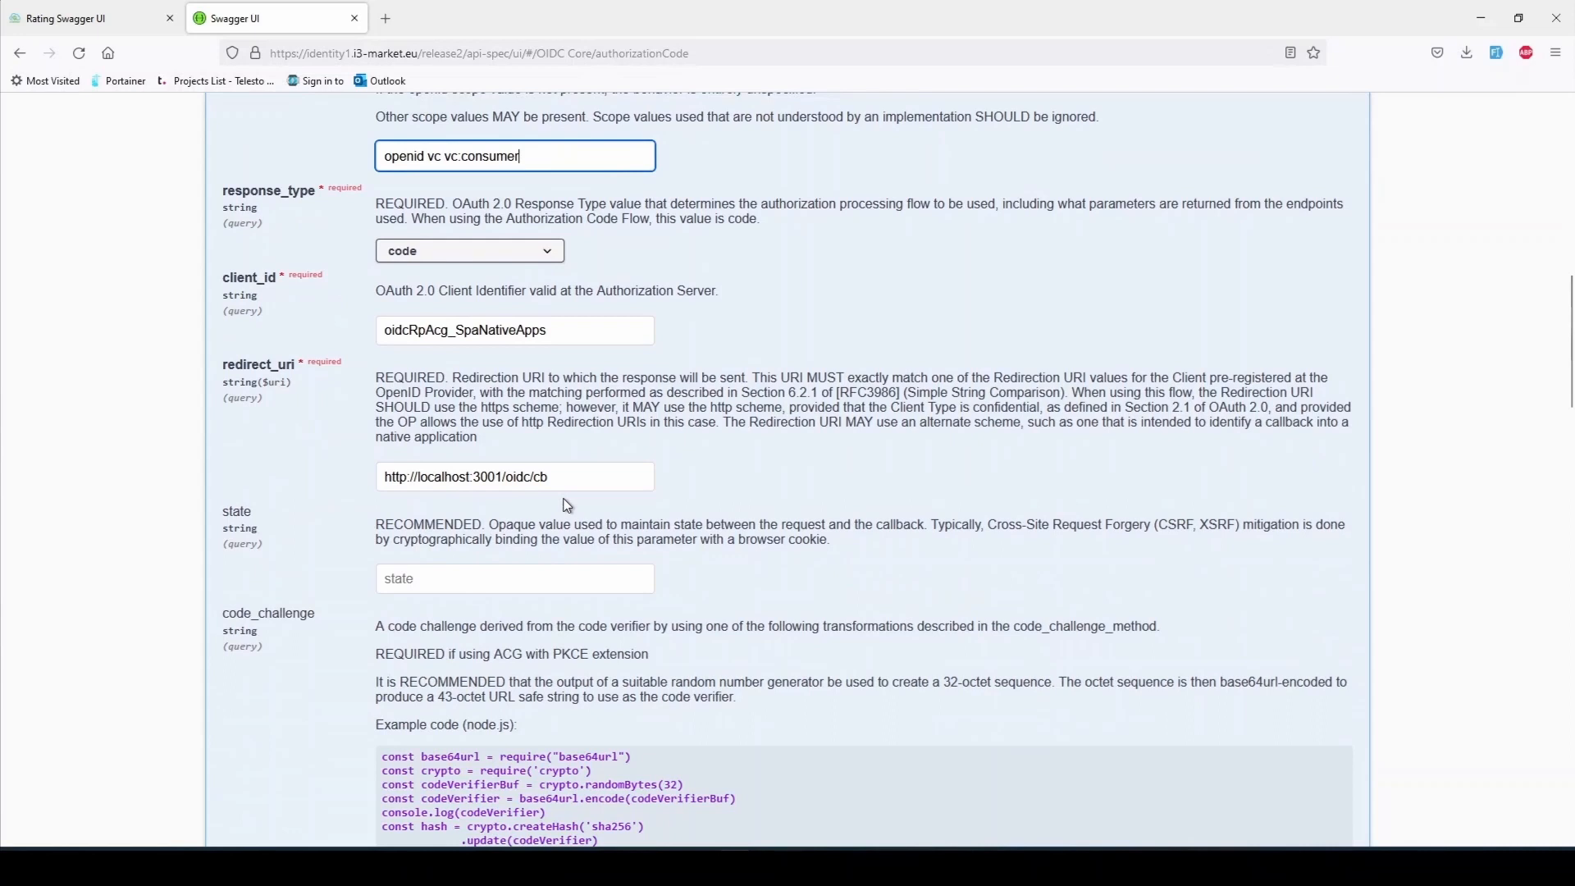
scroll("down", 3)
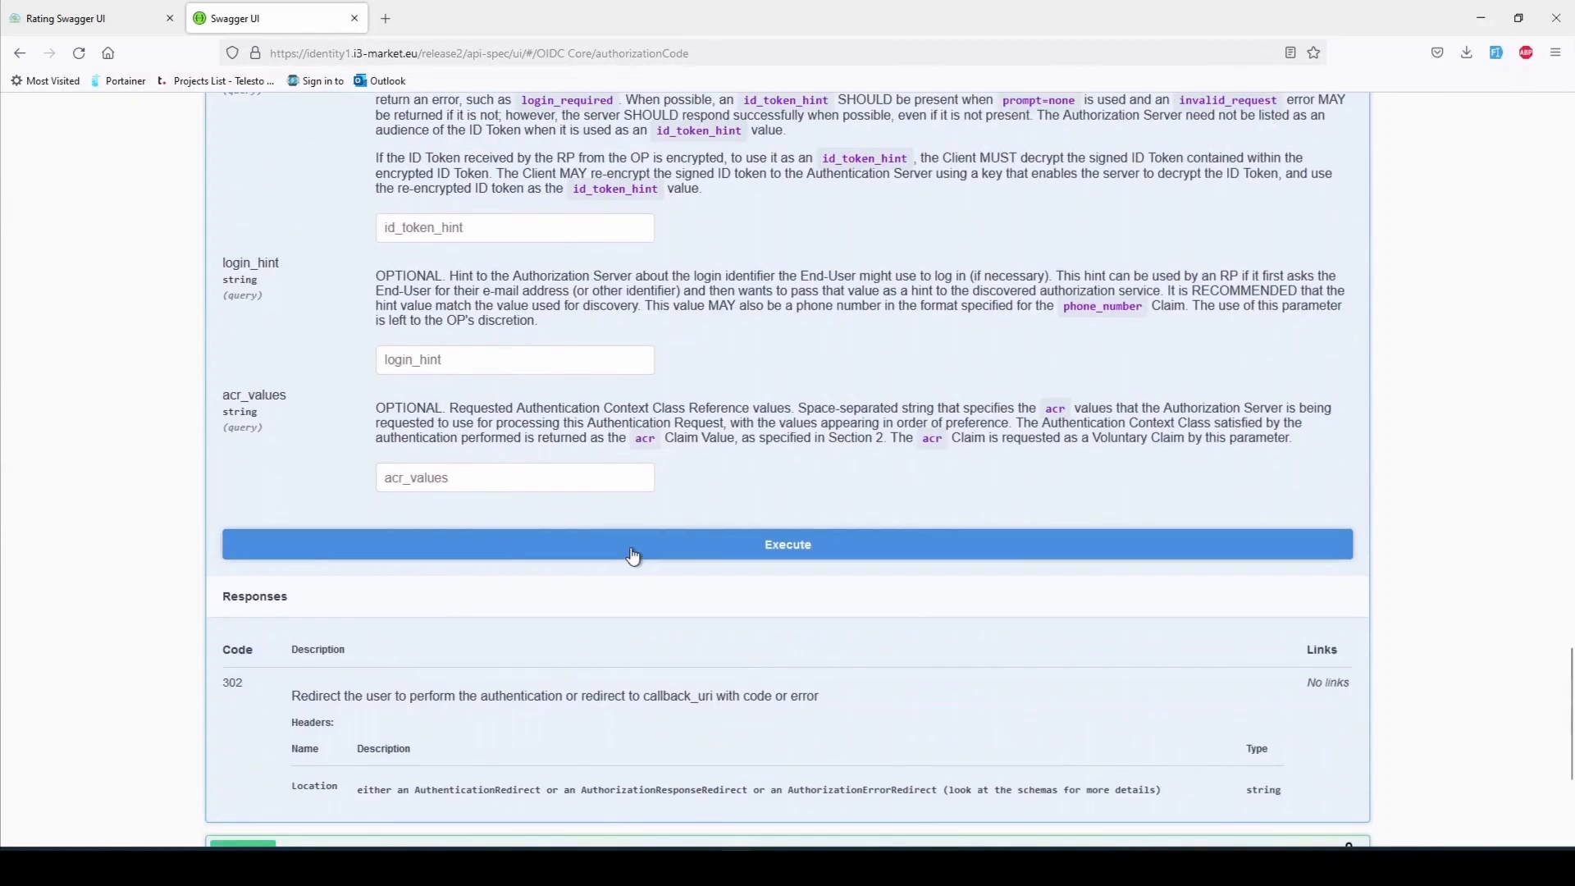
- Execute the authorization request and copy the generated request URL from the 200 response
left_click(788, 543)
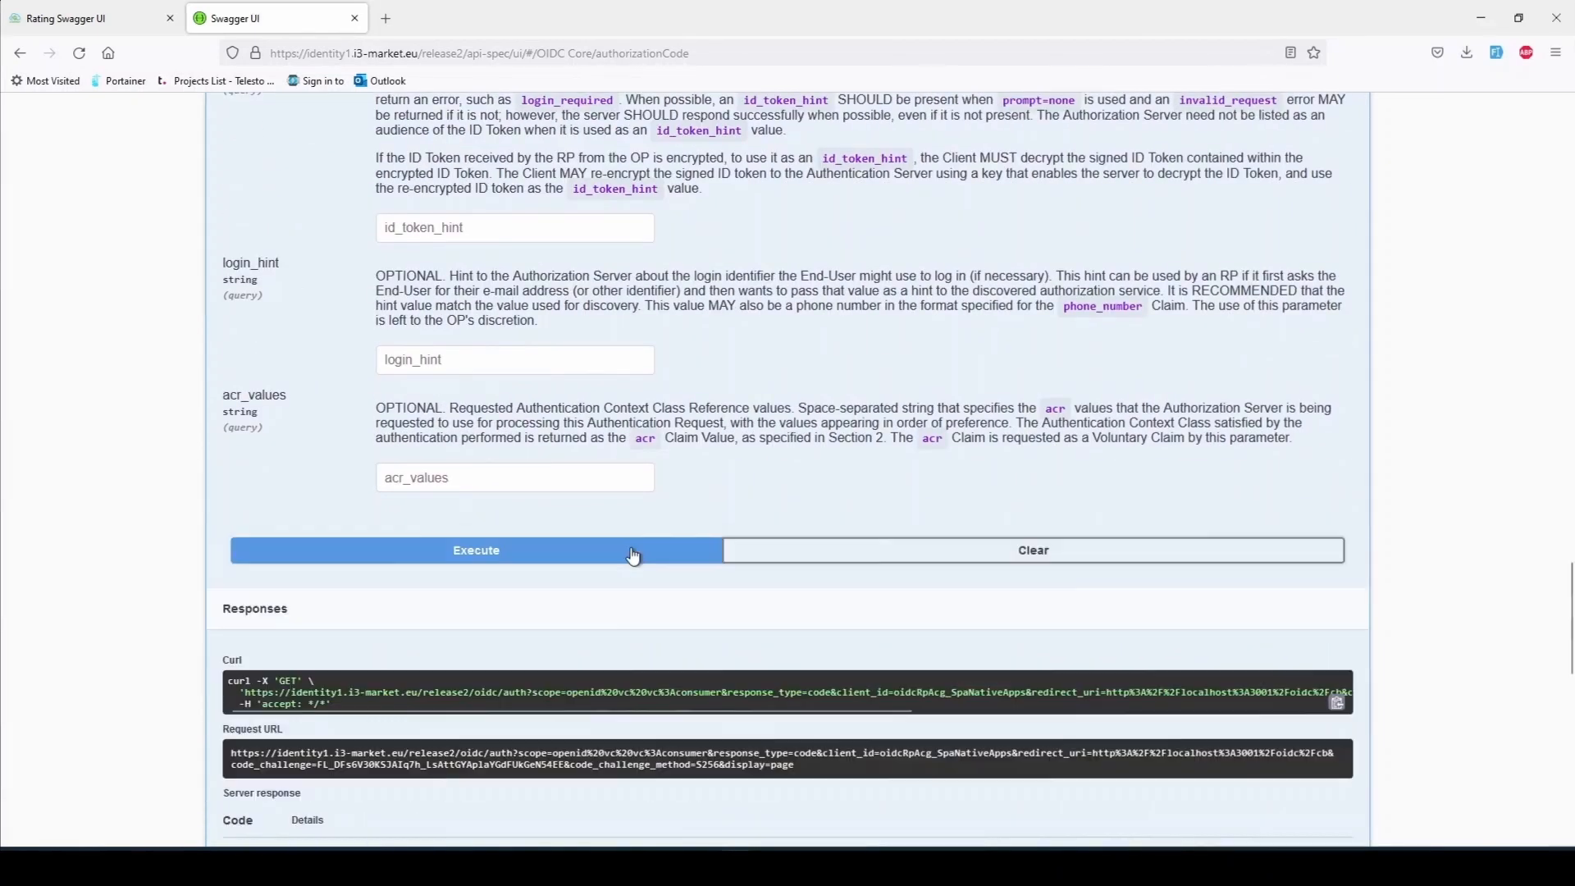
left_click(475, 549)
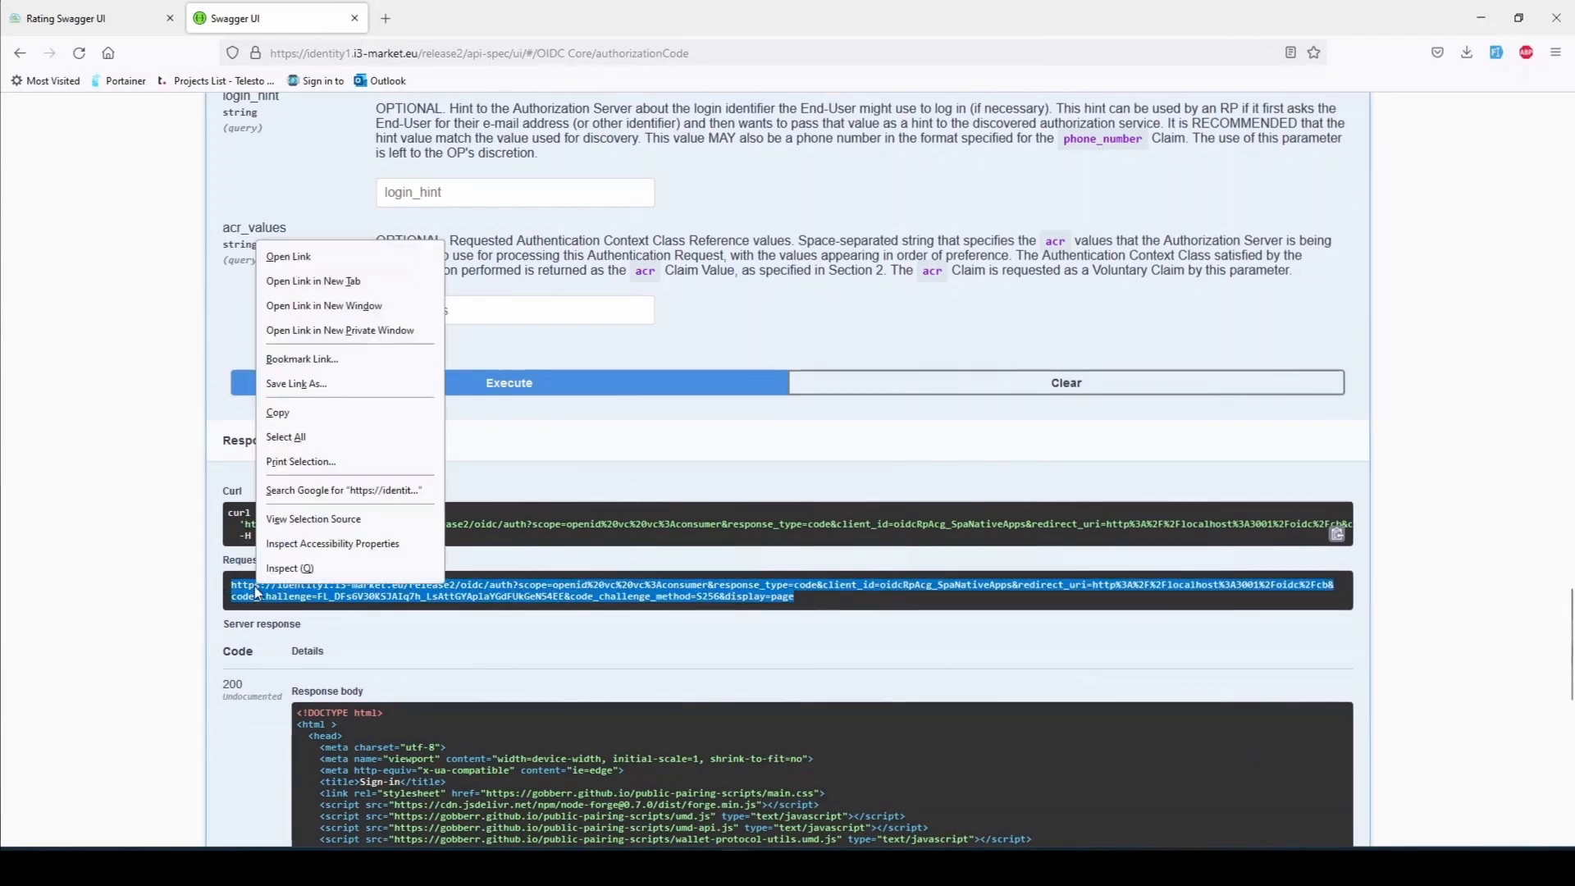
left_click(365, 342)
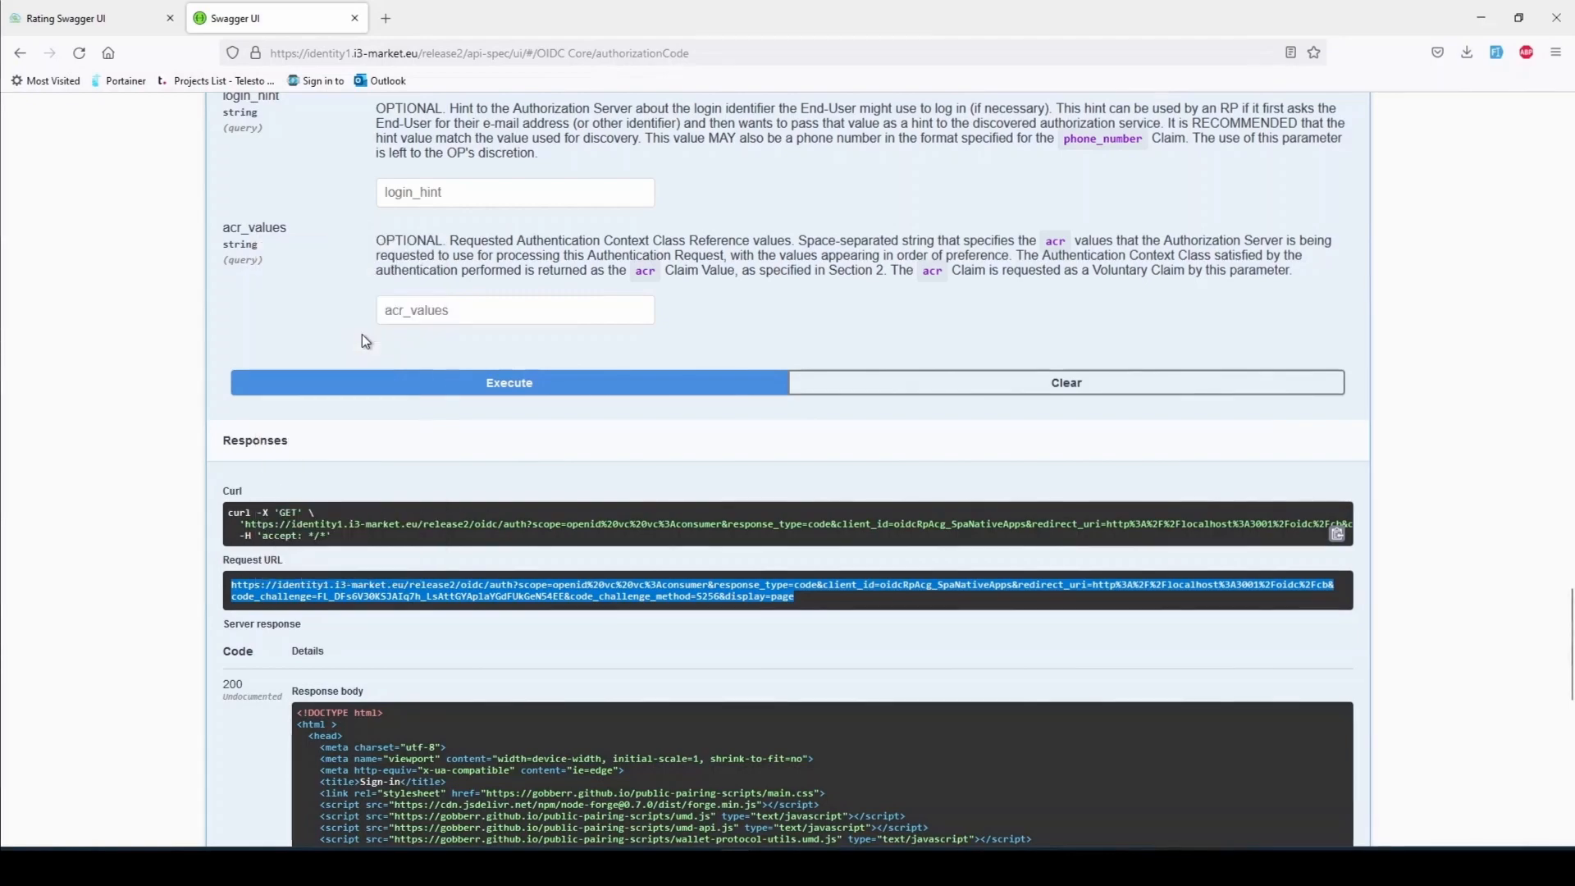
- Sign in with the wallet PIN and copy the code parameter from the localhost callback URL
left_click(509, 382)
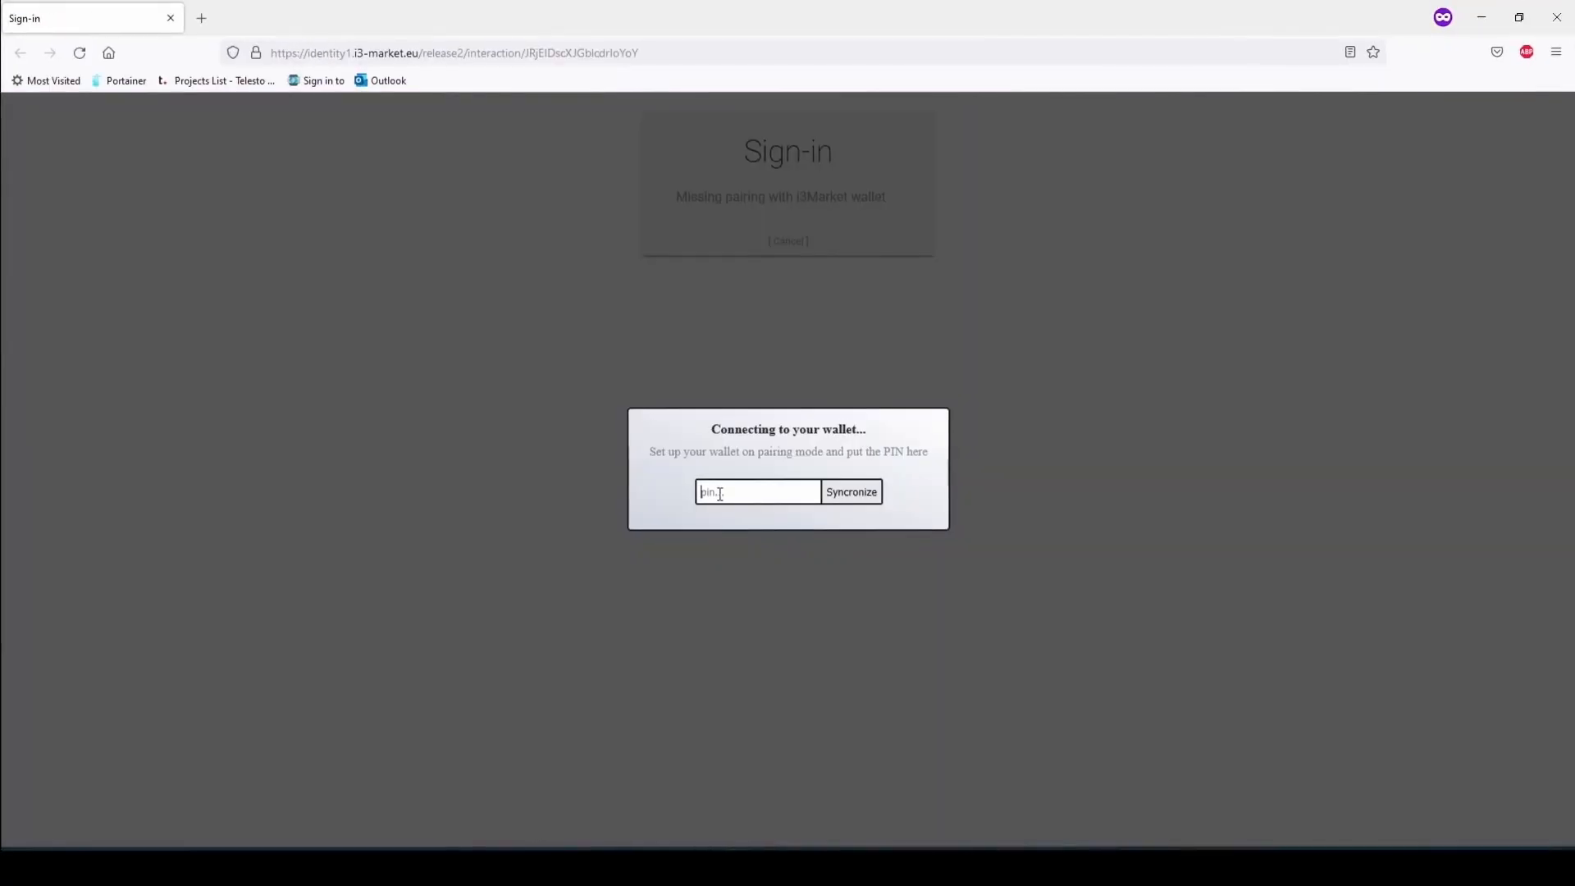
left_click(850, 491)
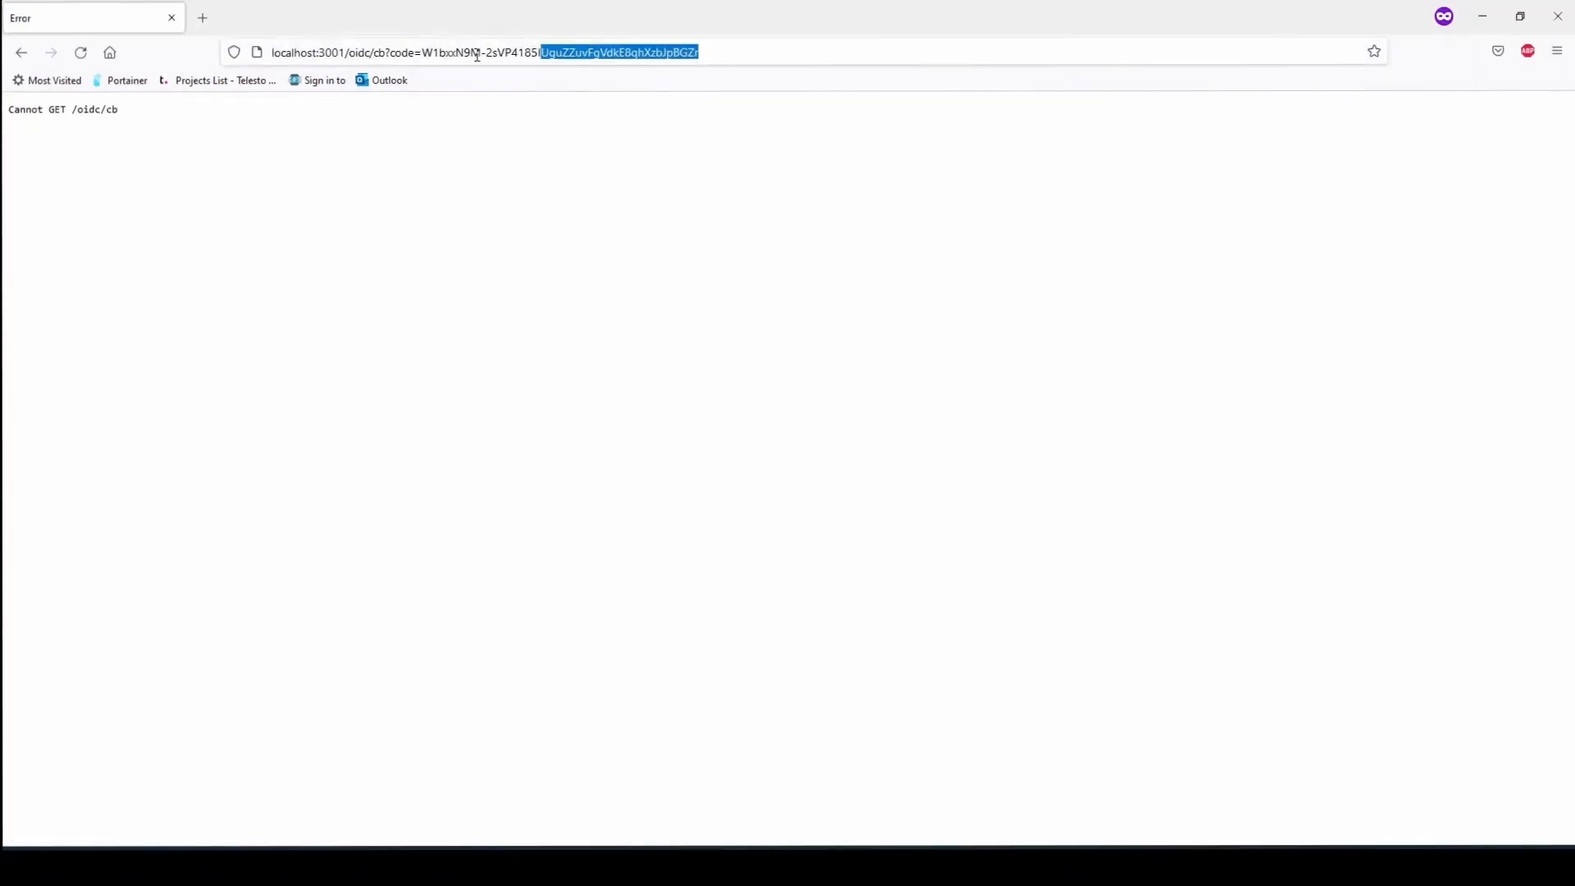
right_click(436, 53)
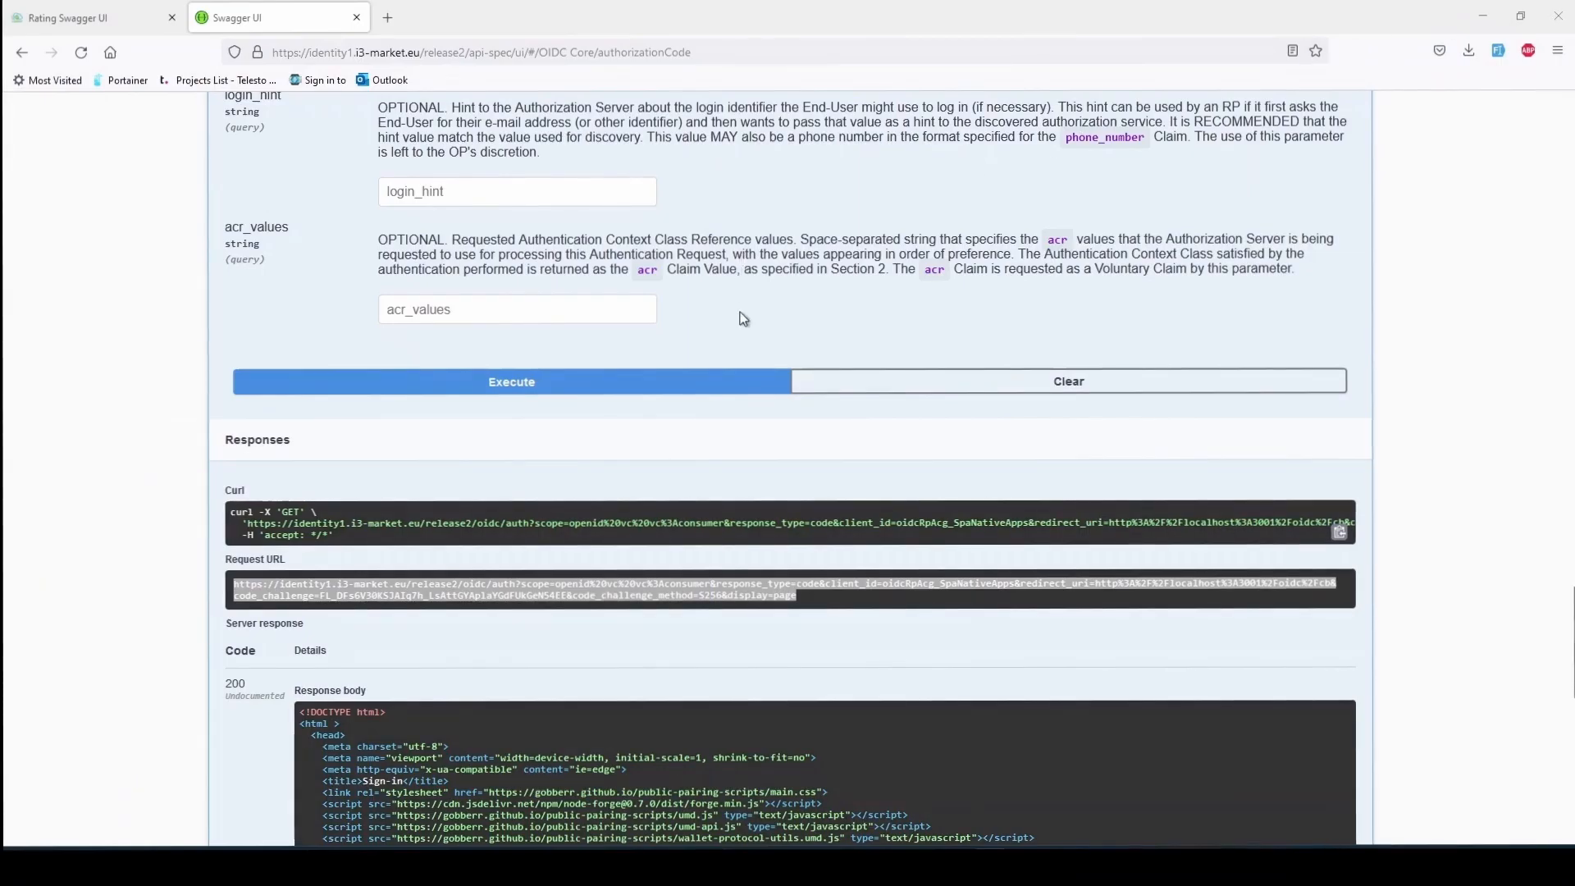
- Execute POST /oidc/token with the copied code and code_verifier to obtain the tokens
scroll("down", 3)
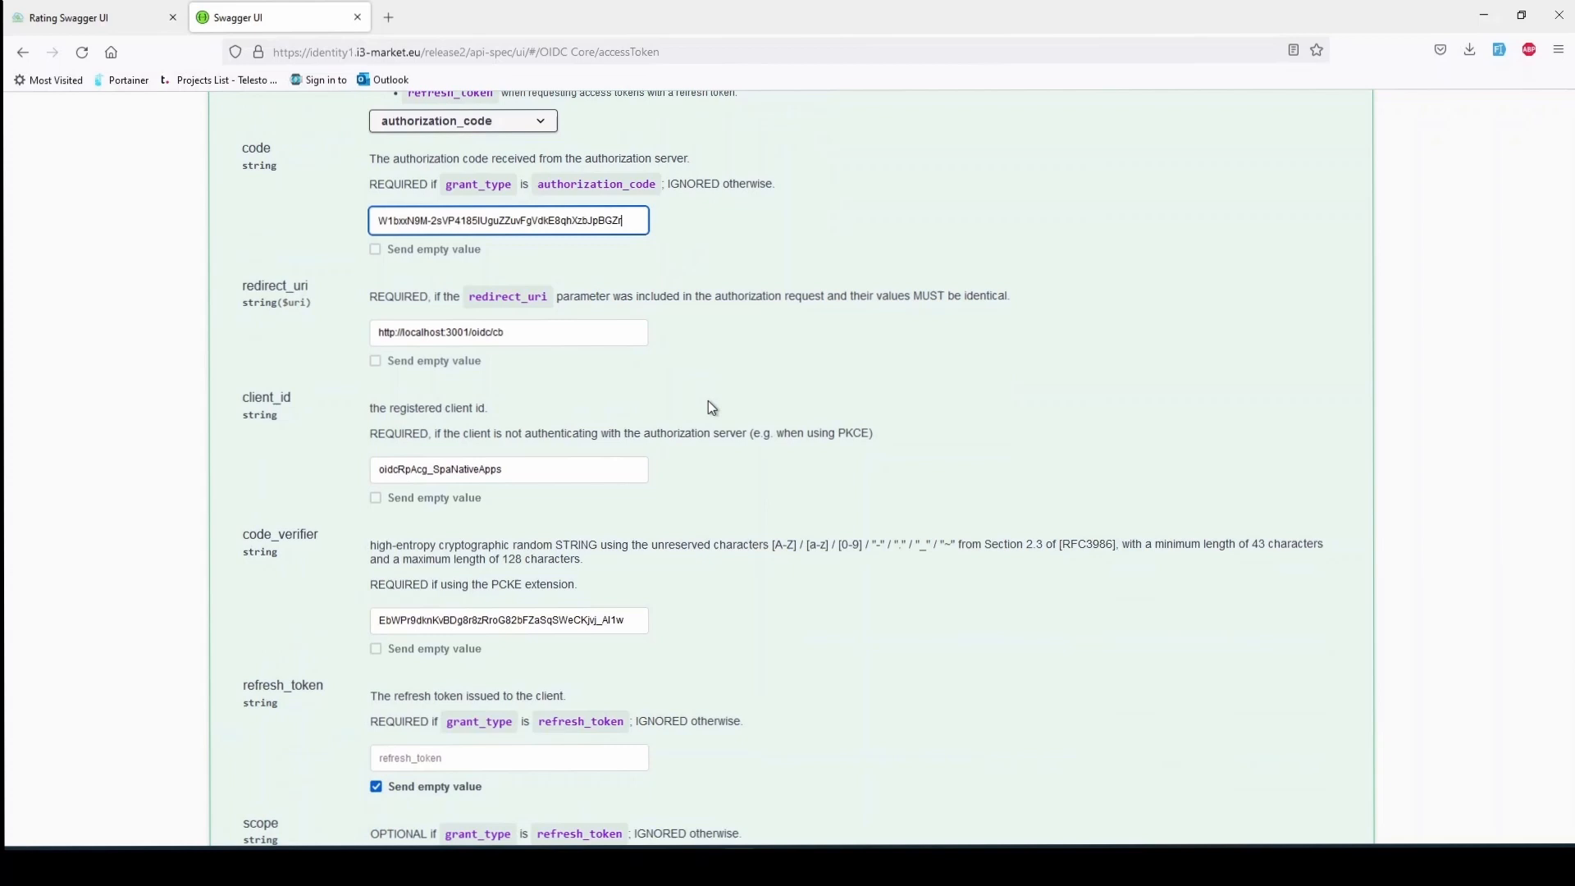
left_click(791, 520)
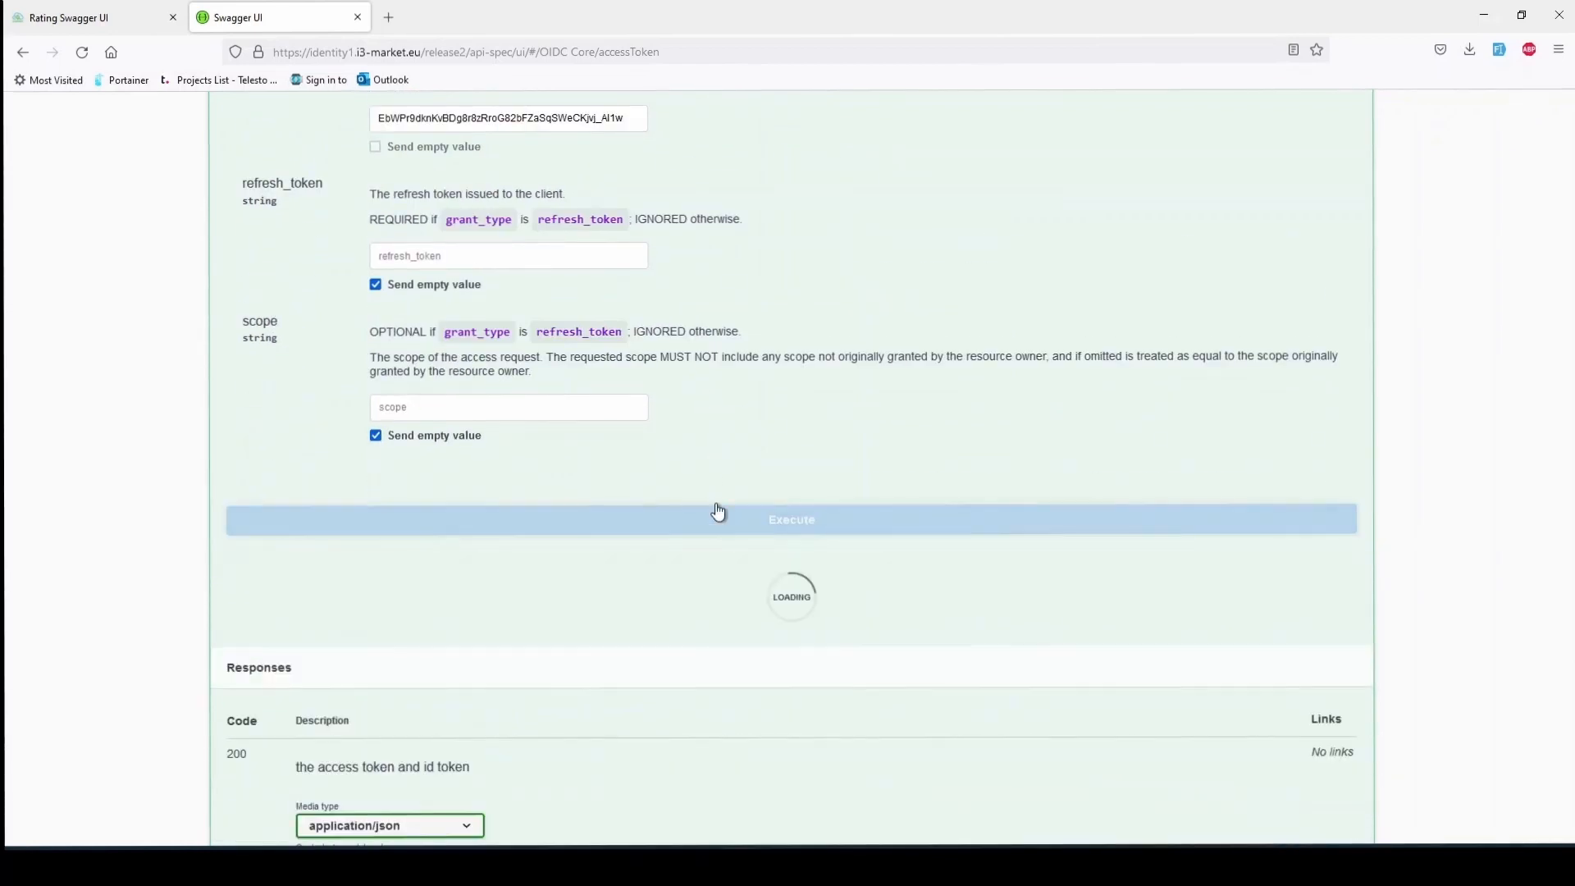
left_click(791, 521)
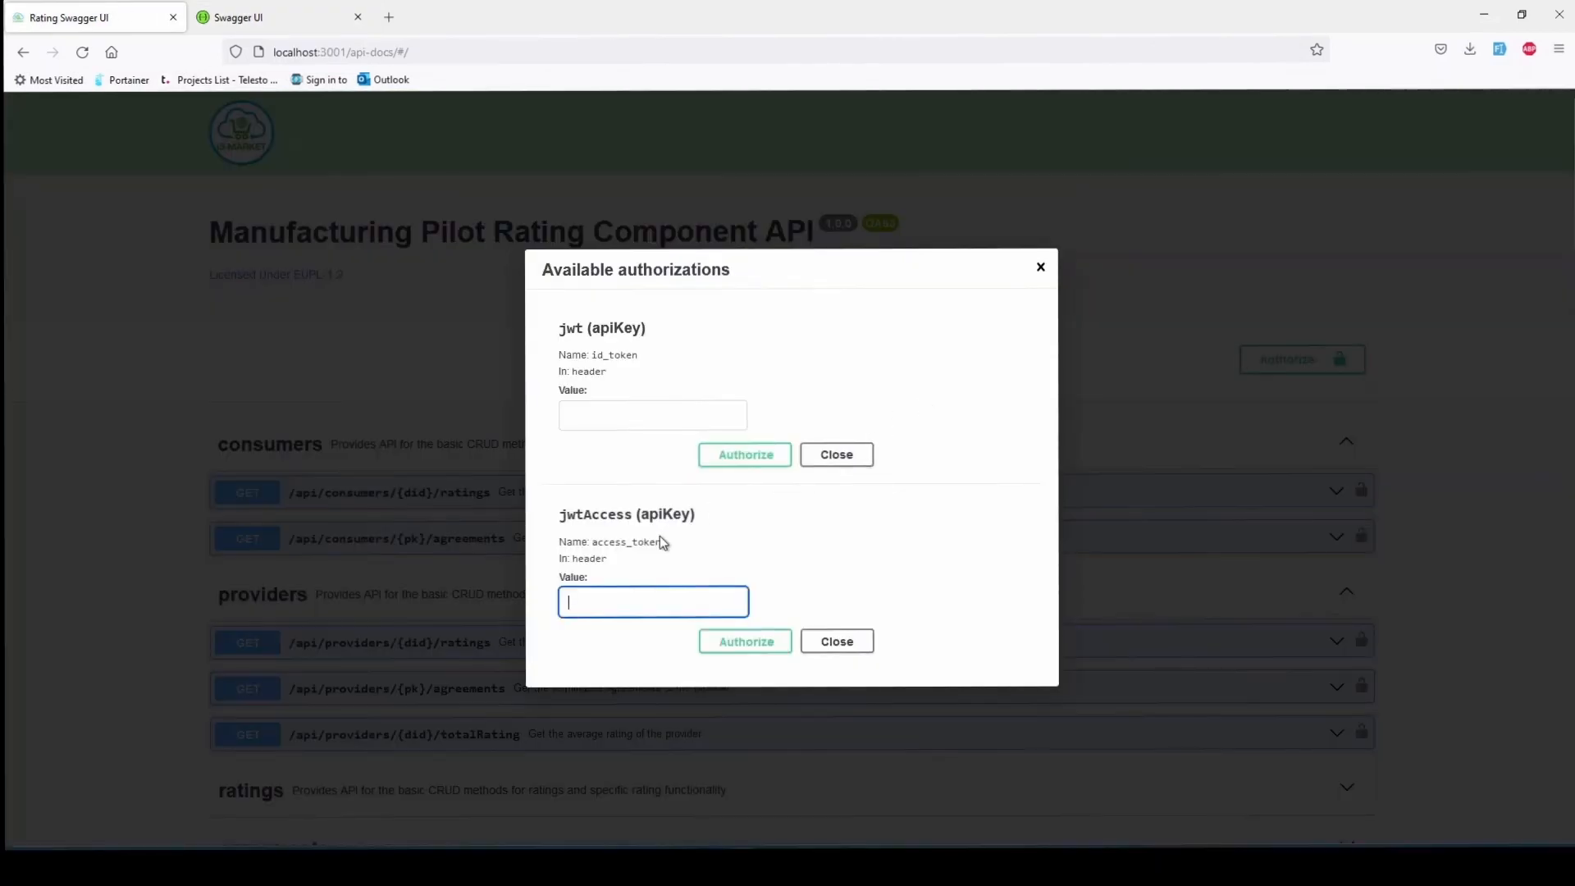
- Authorize the Rating API with the id_token and access_token as jwt and jwtAccess
left_click(744, 455)
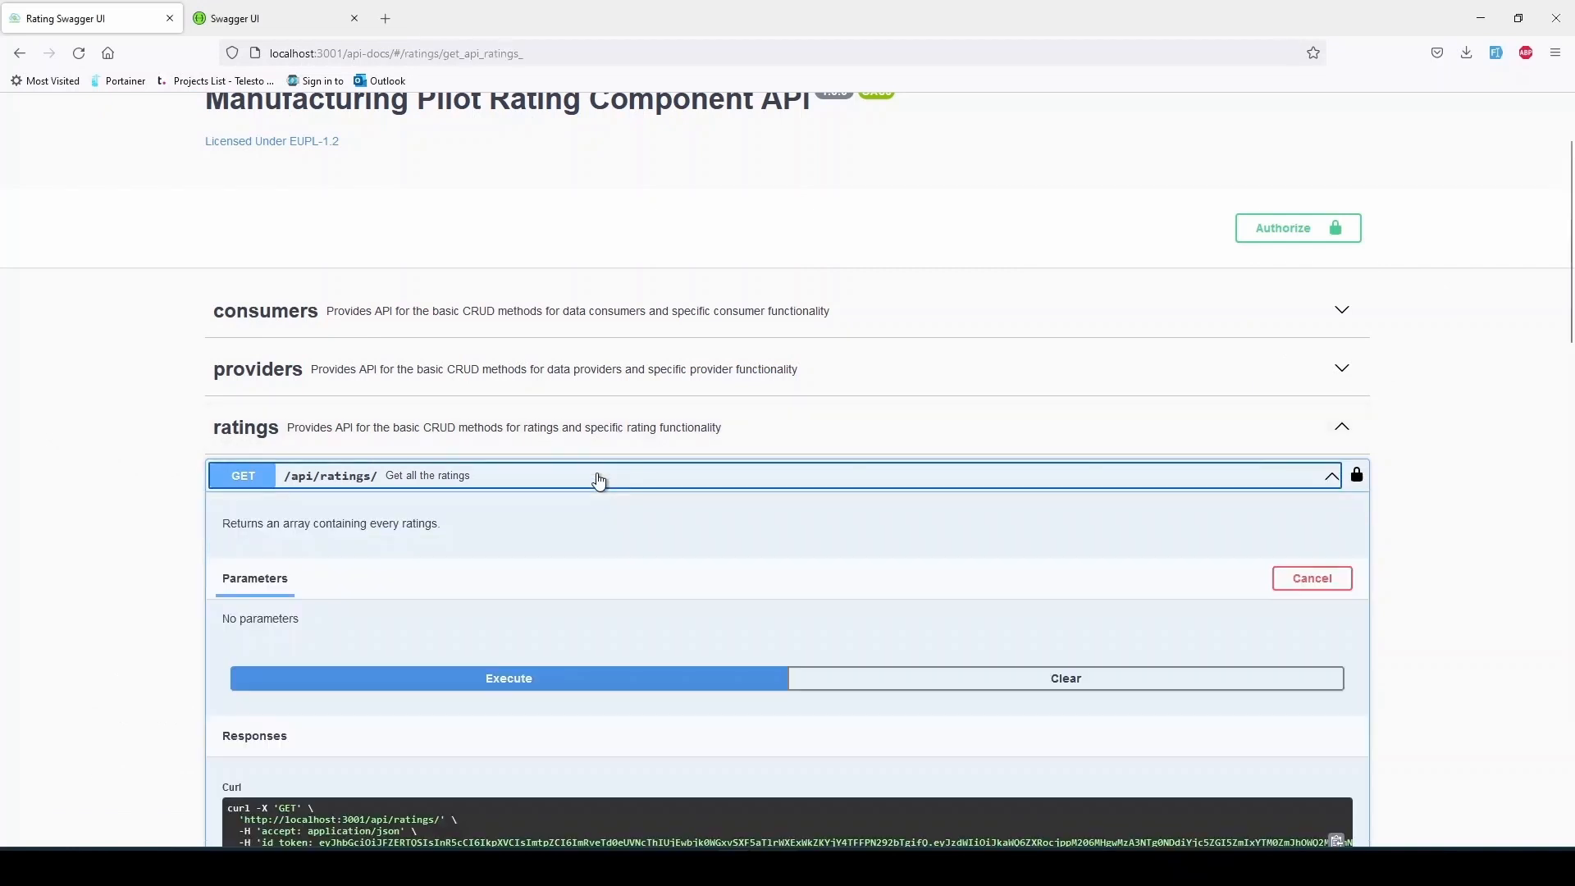
- Execute GET /api/ratings/ and review the 200 response listing all rating records
left_click(508, 678)
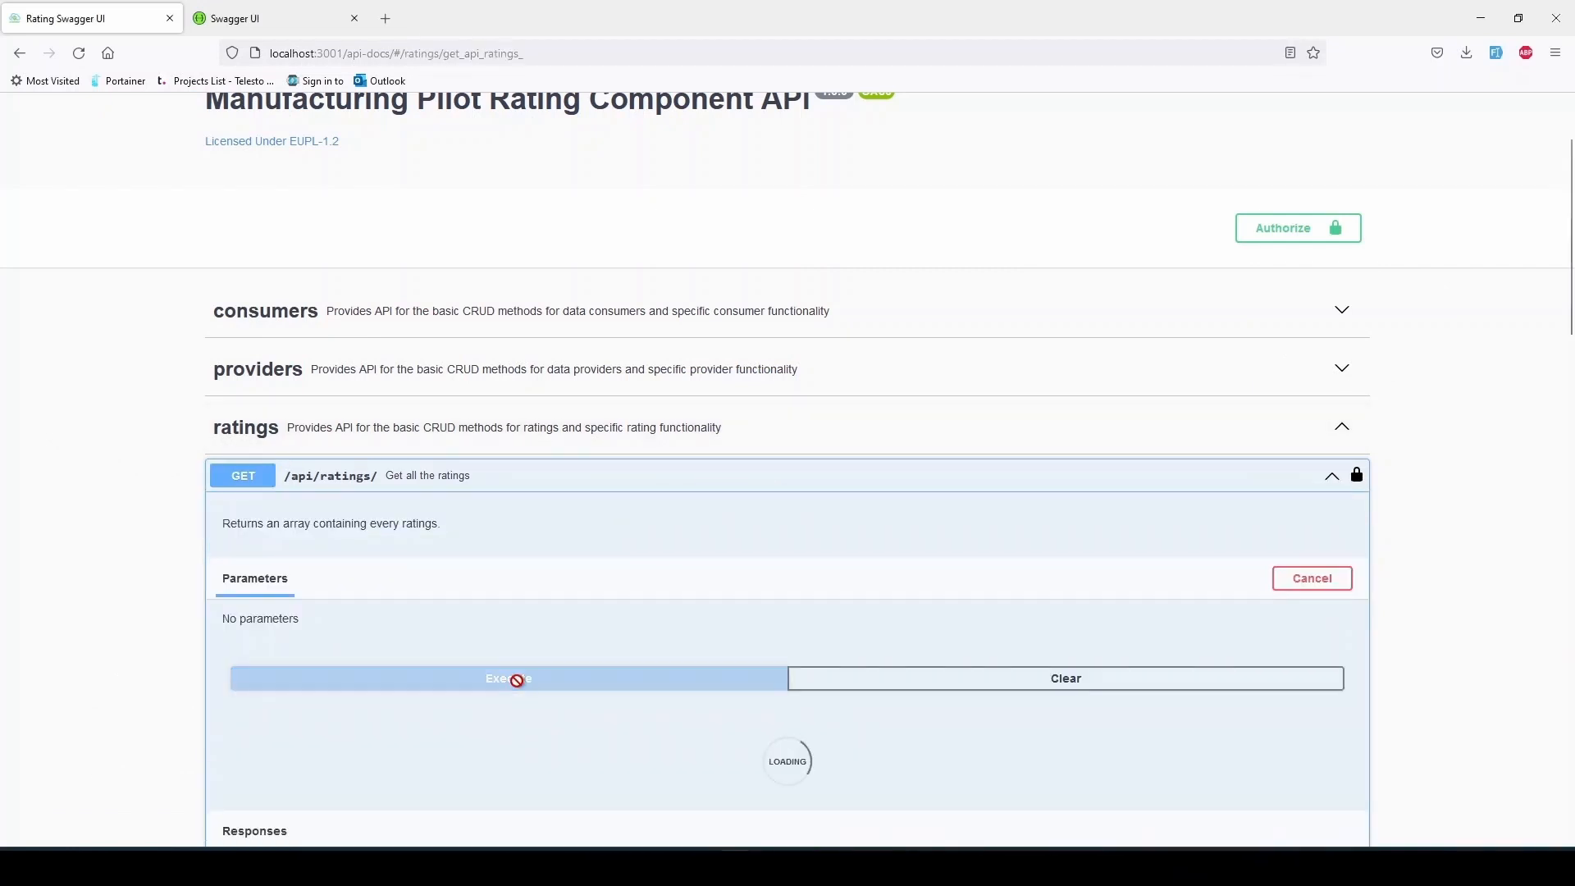
left_click(509, 678)
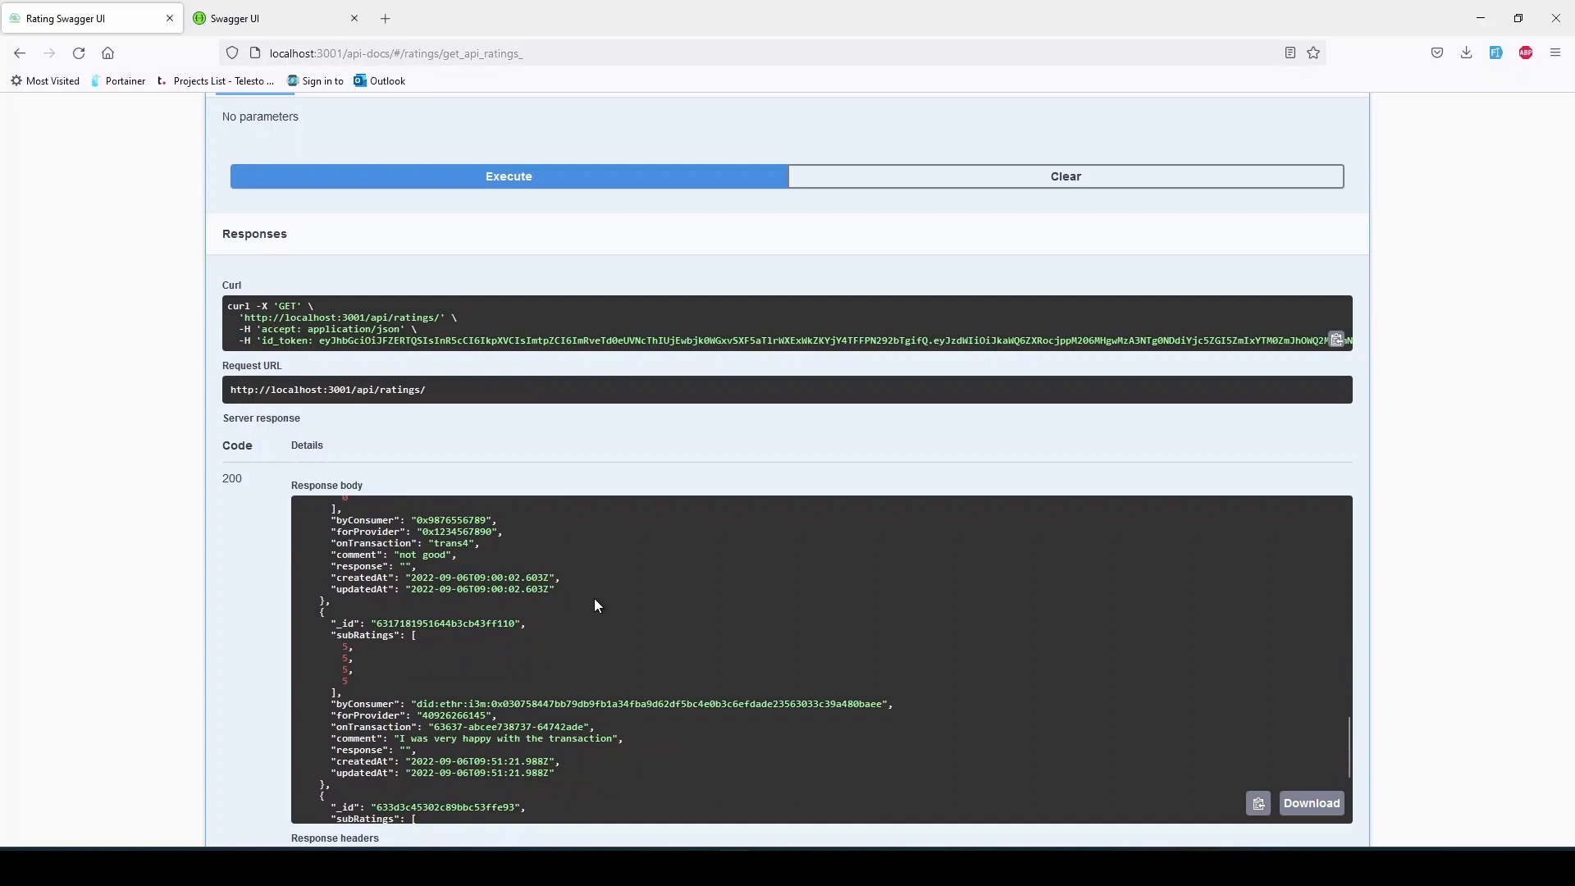
scroll("down", 3)
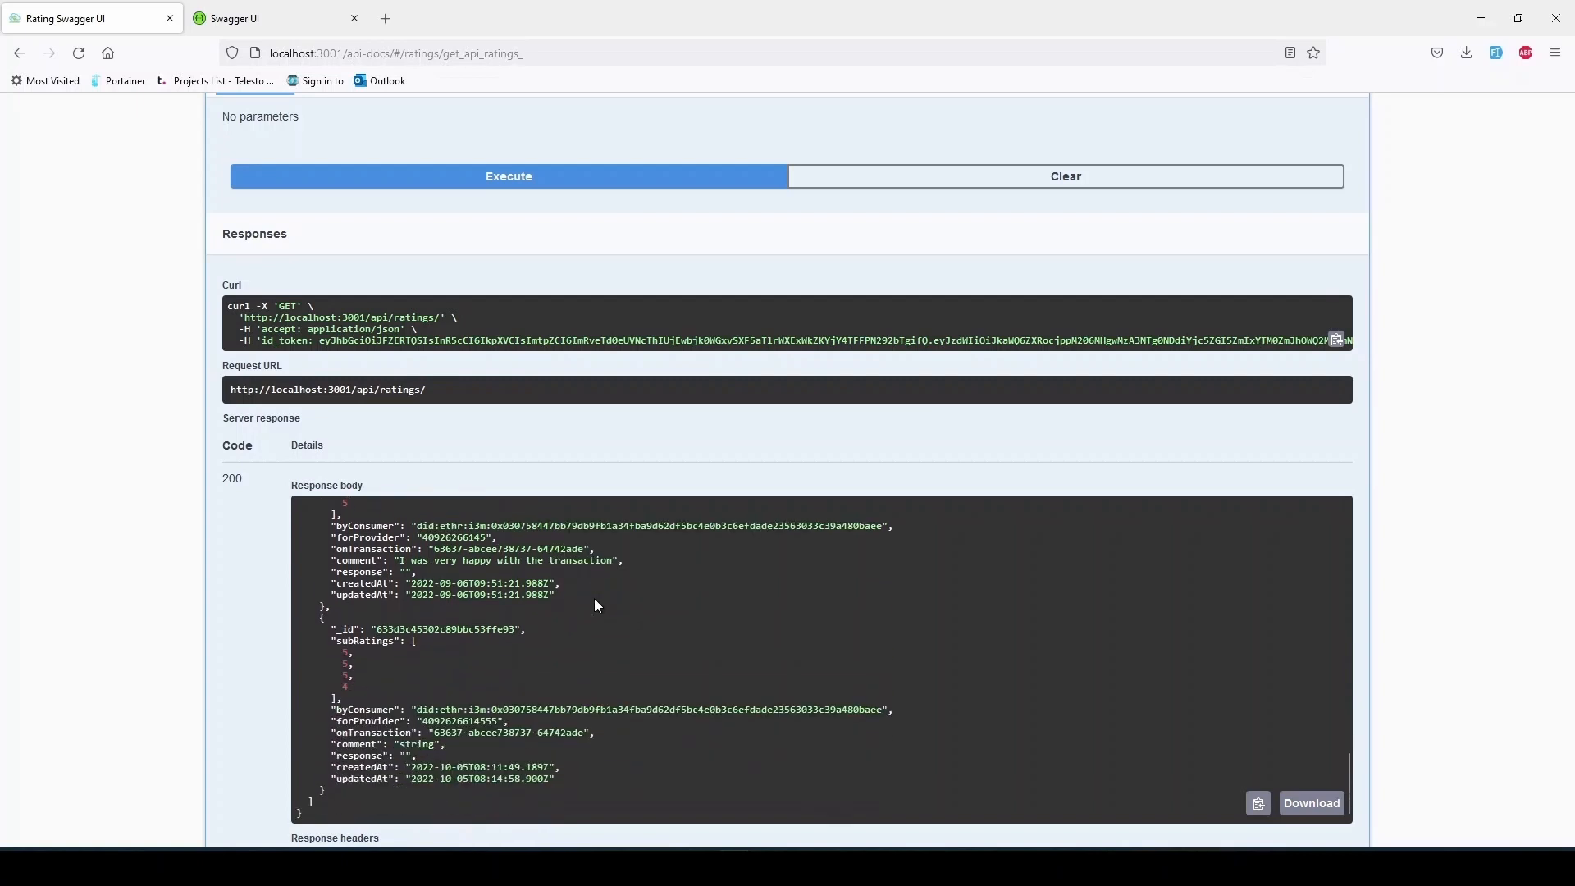
mouse_move(585, 611)
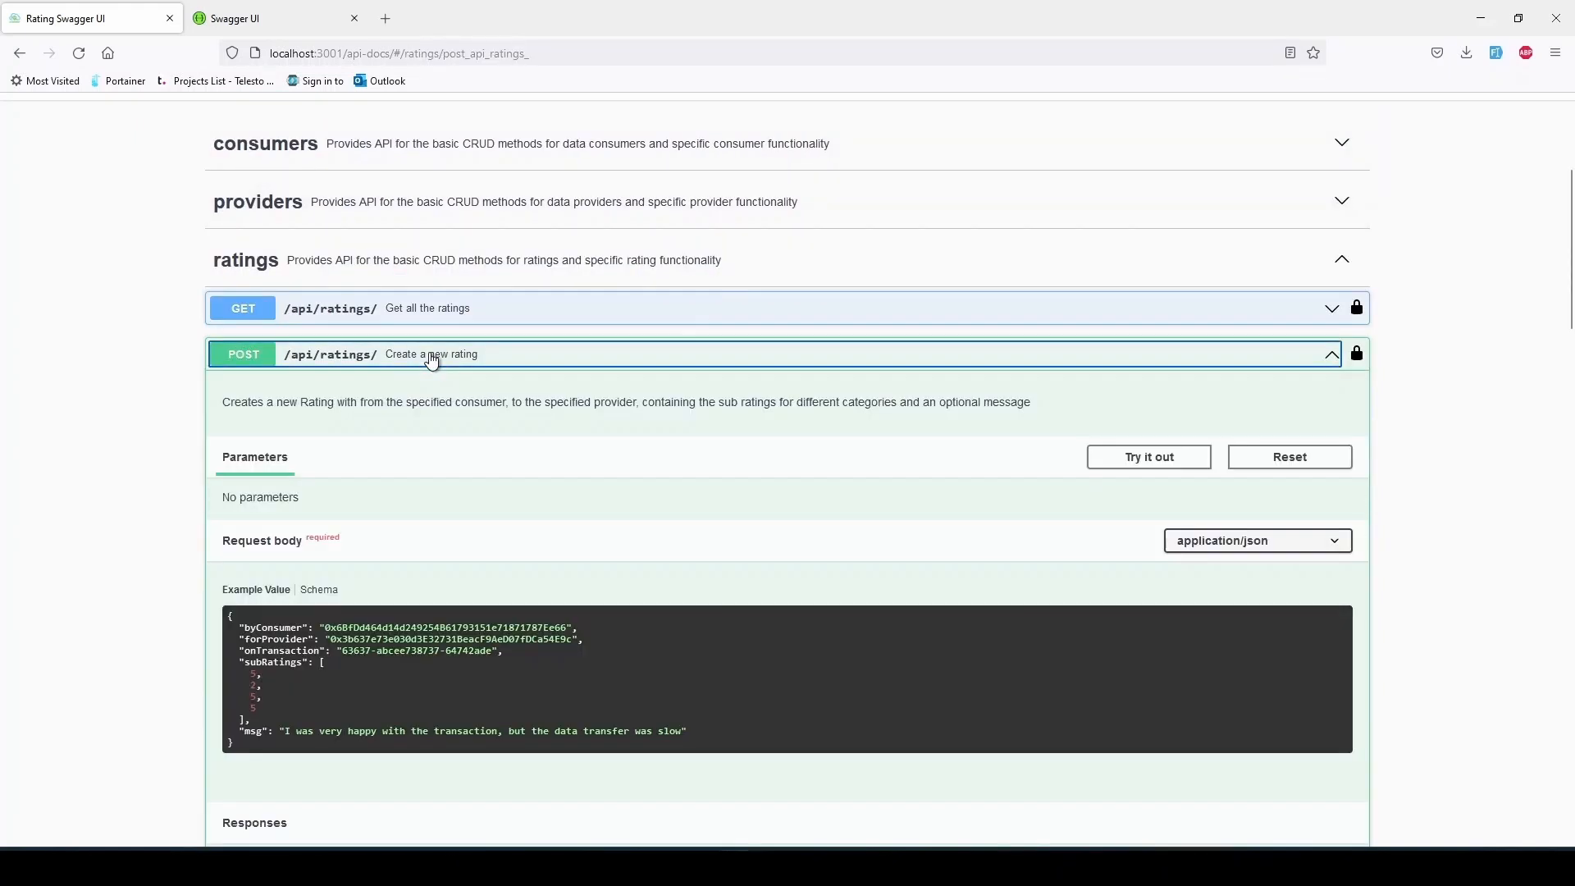
- Post a new rating with consumer and provider DIDs and sub-ratings 5, 2, 5, 5, returning 201
left_click(1147, 457)
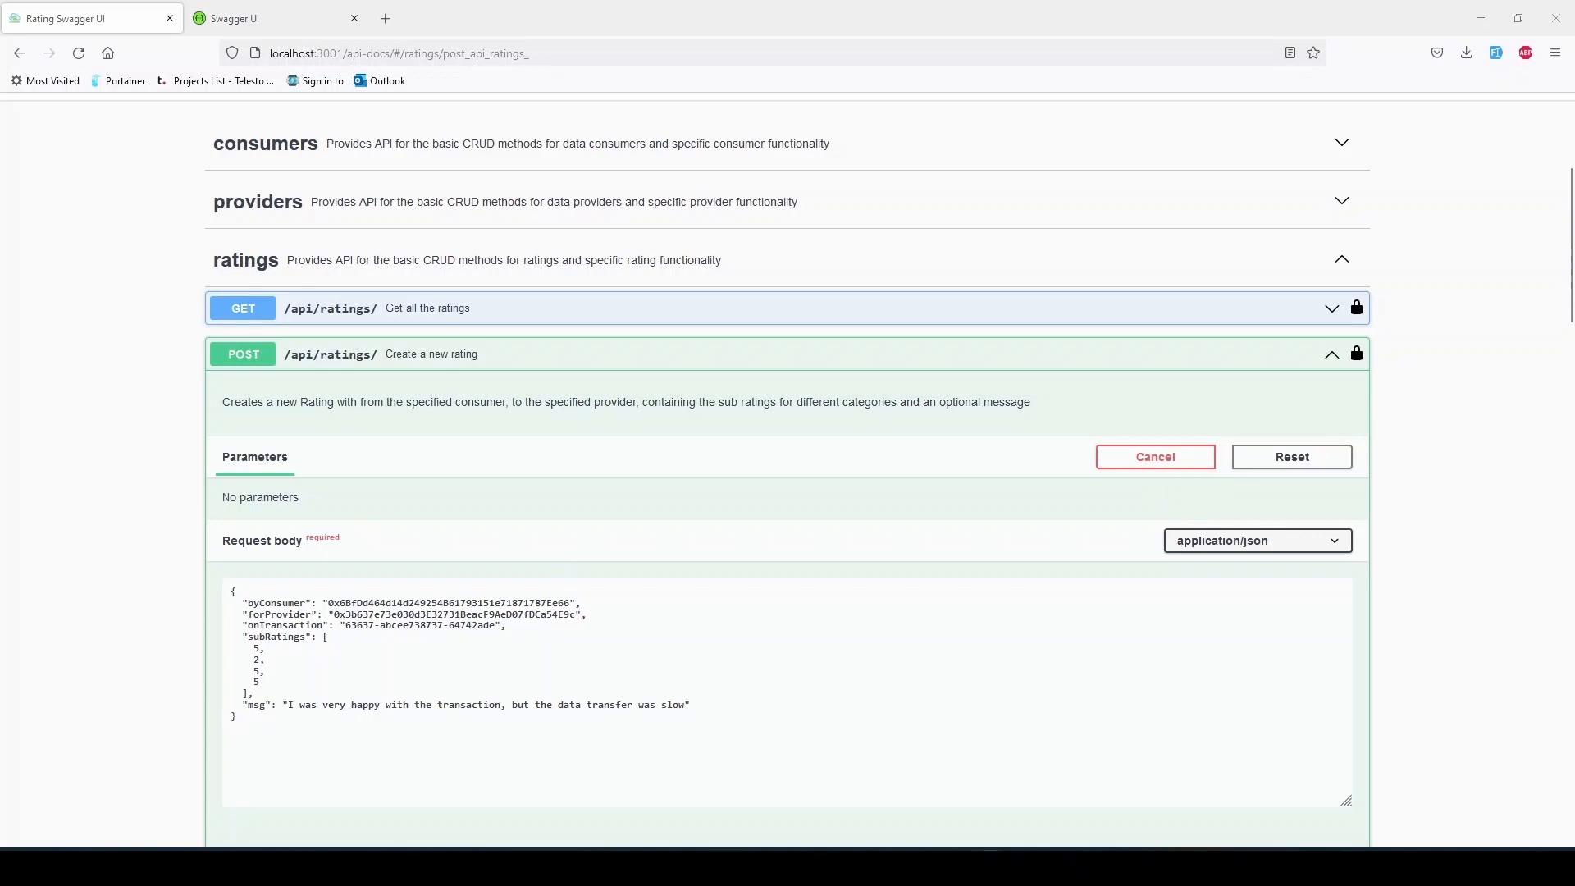
double_click(453, 604)
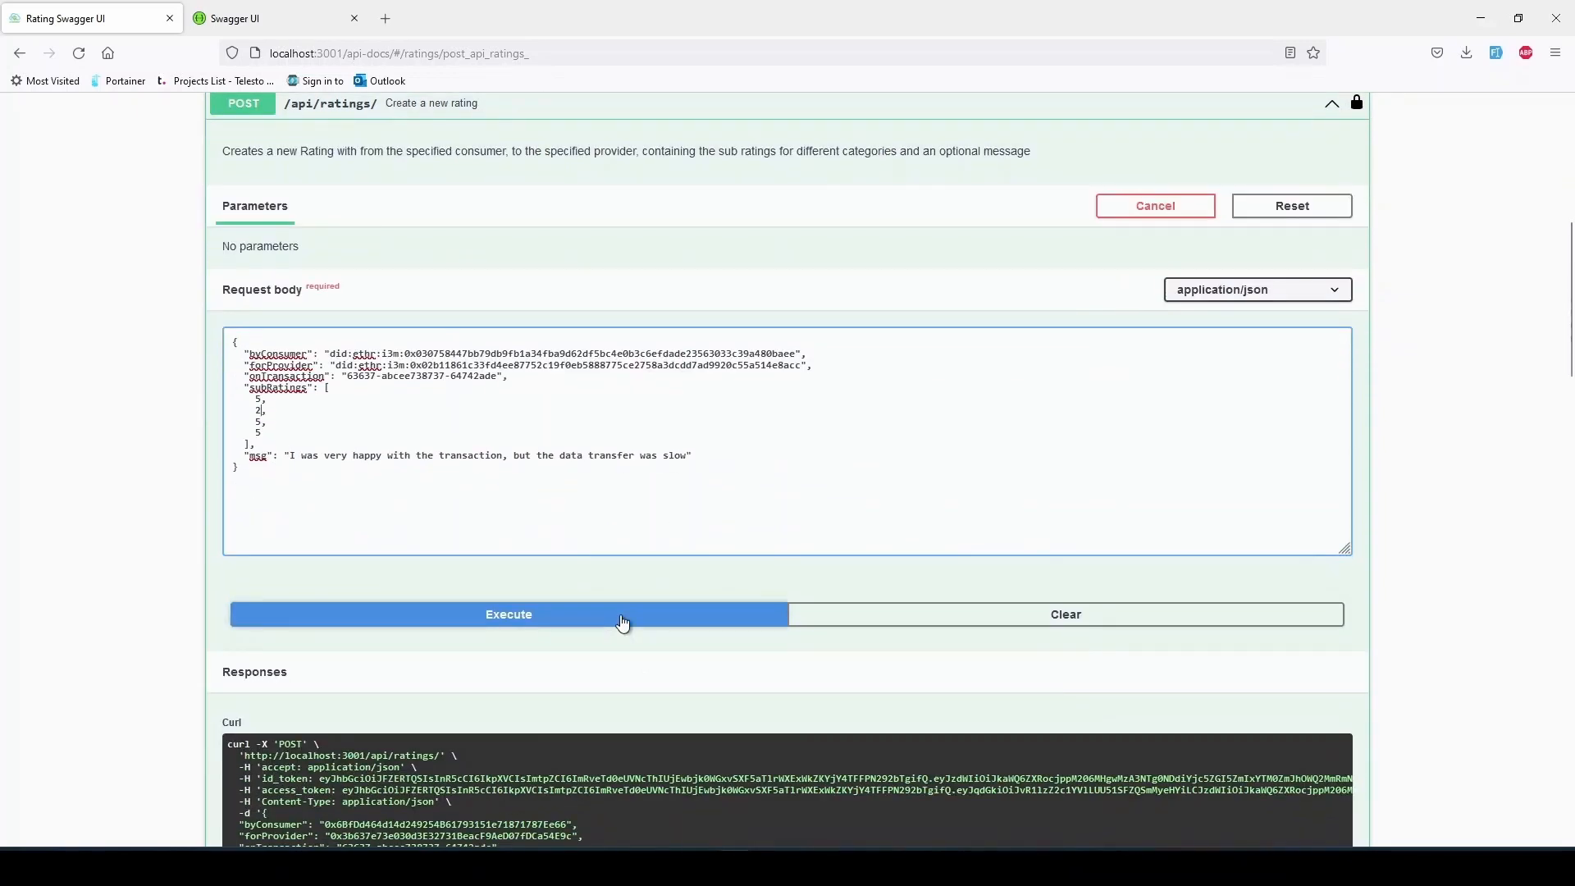
left_click(509, 613)
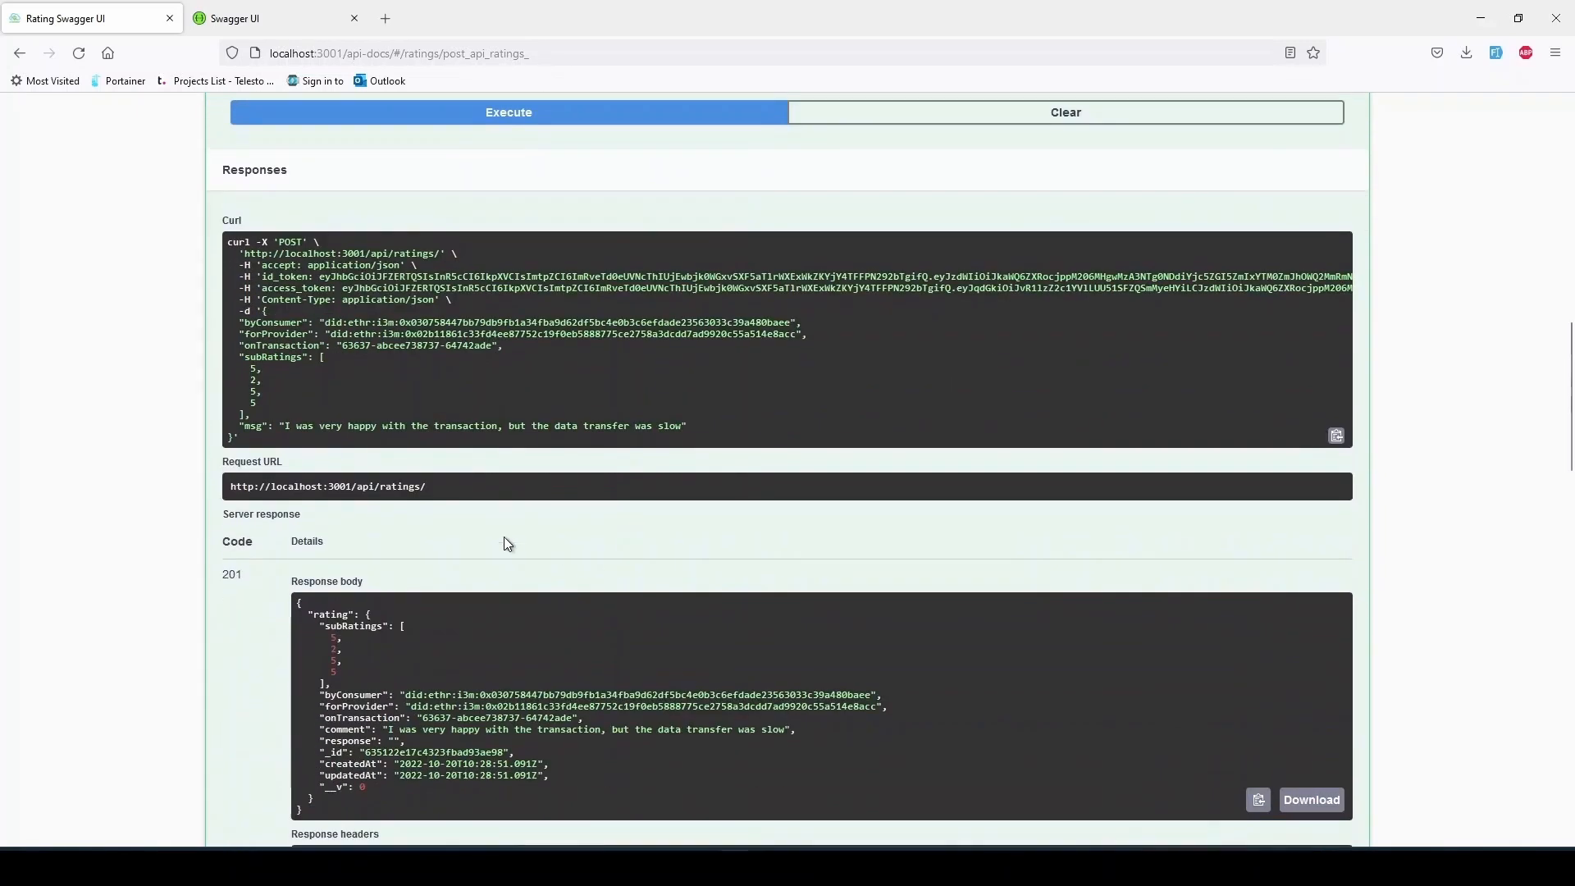
mouse_move(356, 552)
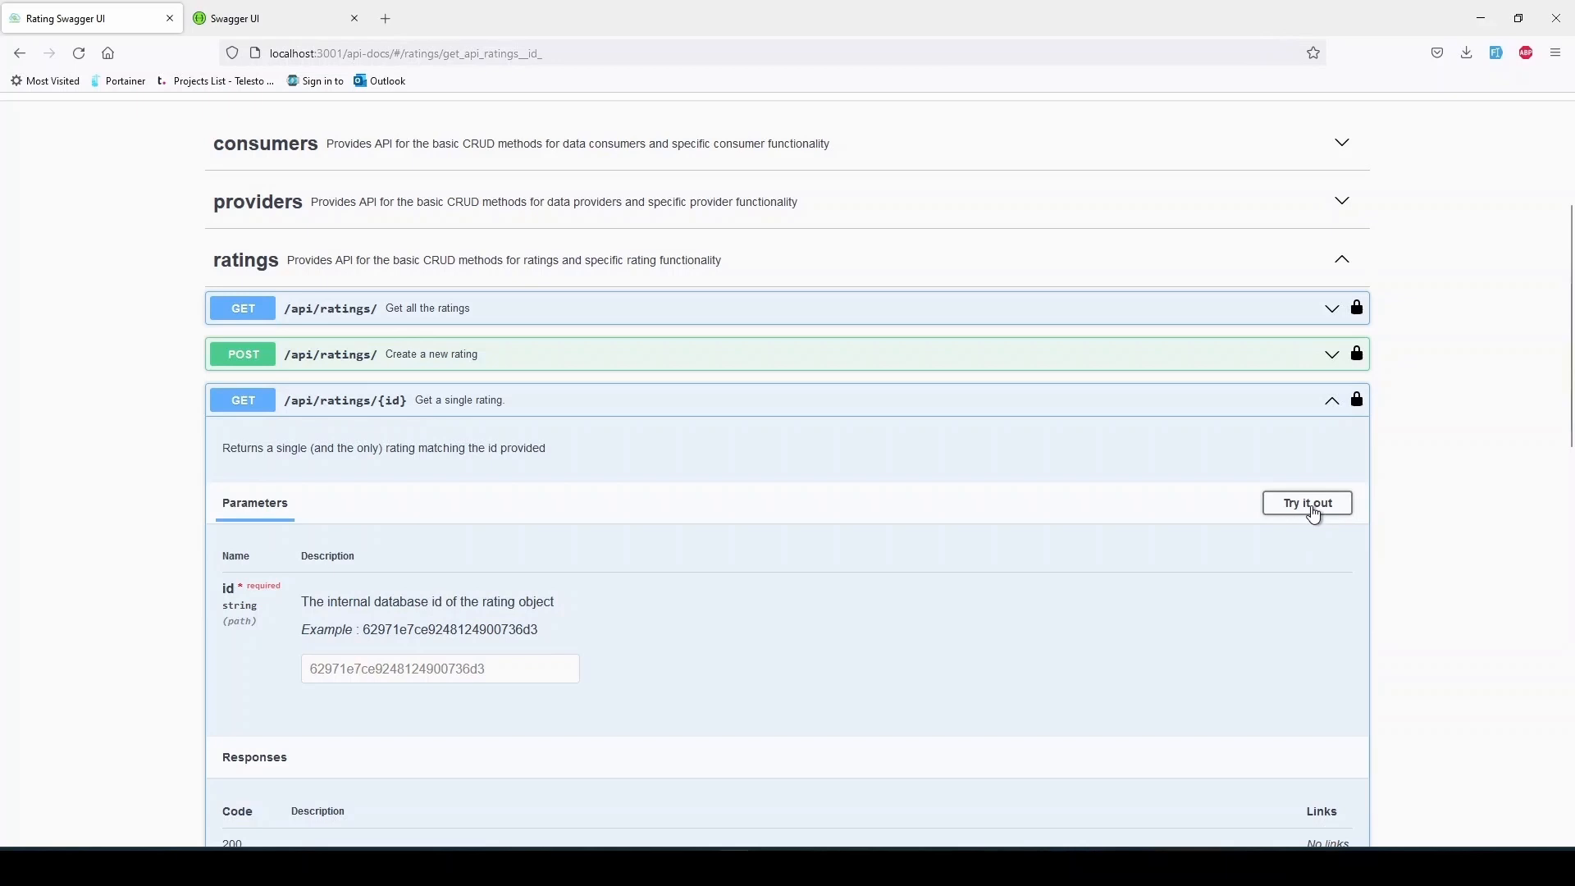
- Fetch rating 635122e17c4323fbad93ae98 via GET /api/ratings/{id} and review its details
left_click(1308, 502)
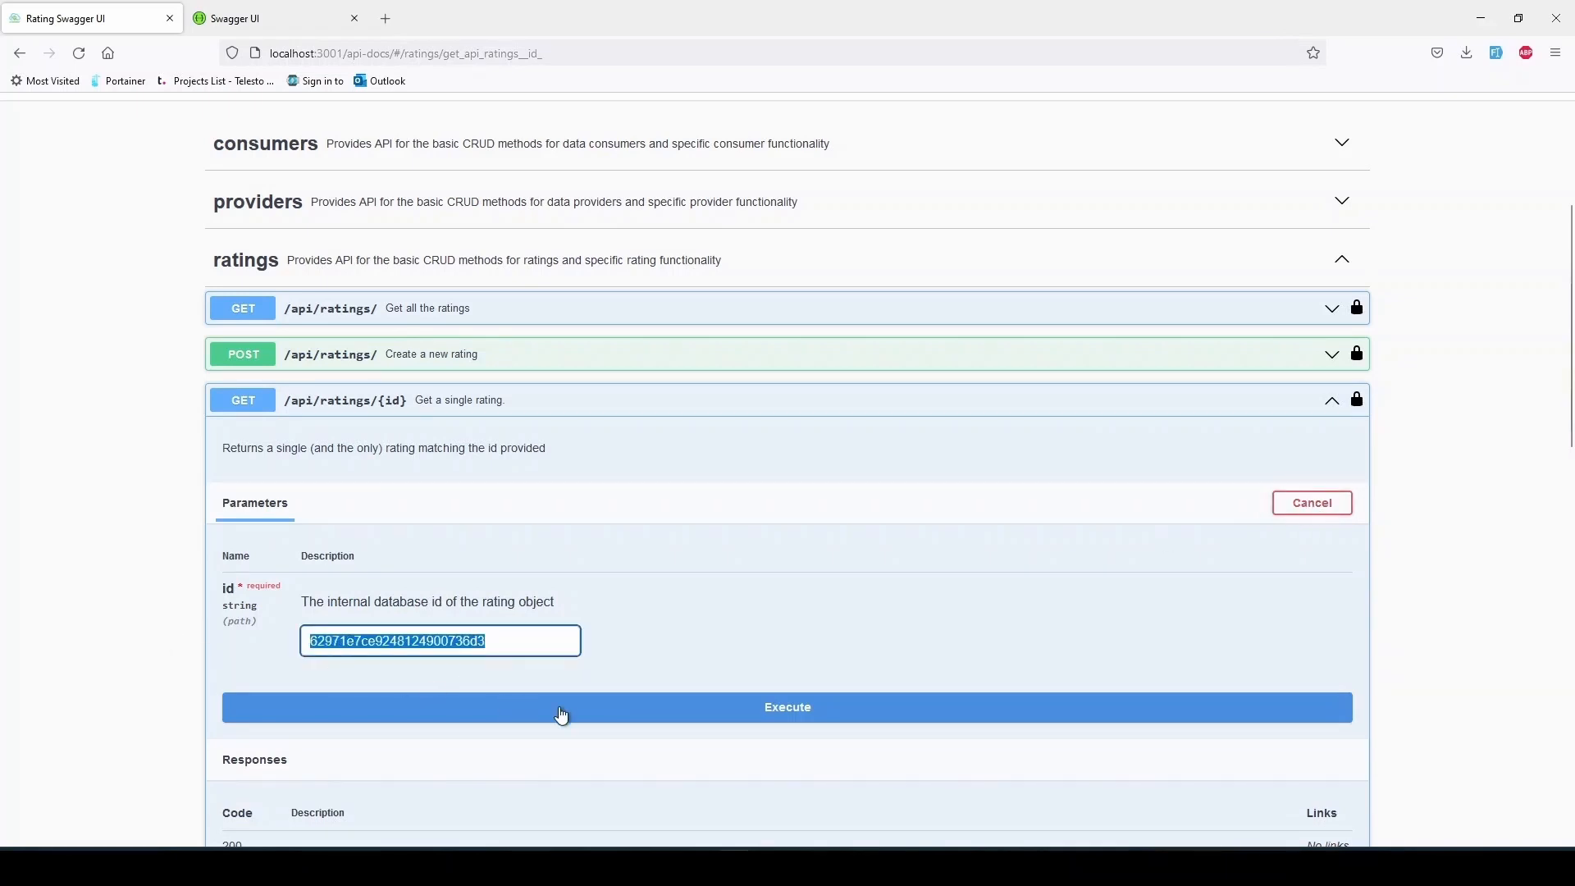
left_click(785, 706)
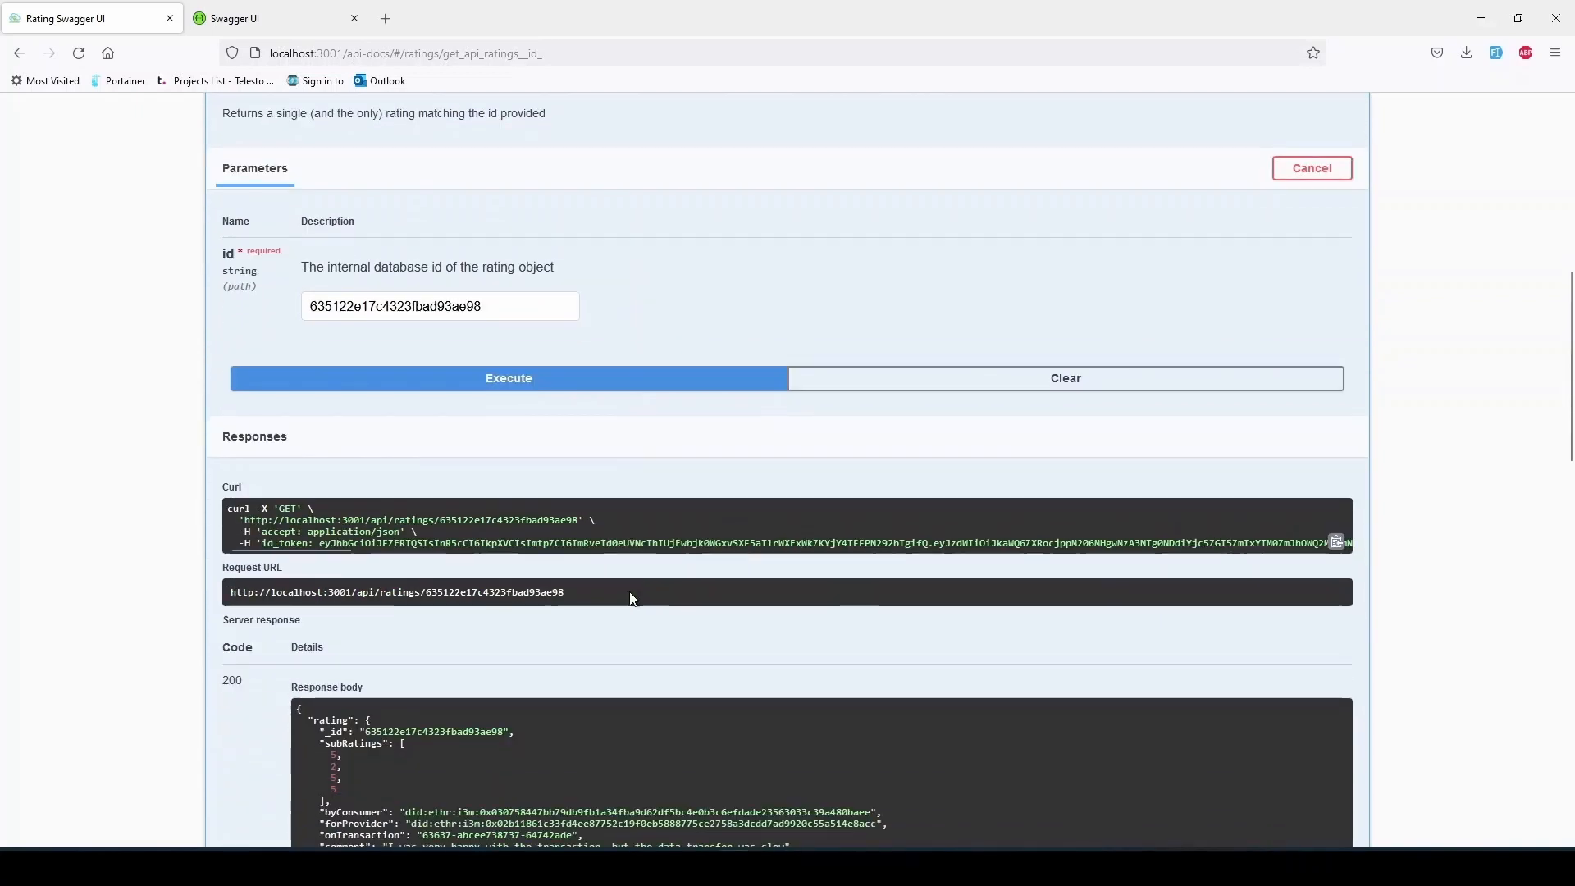
scroll("down", 3)
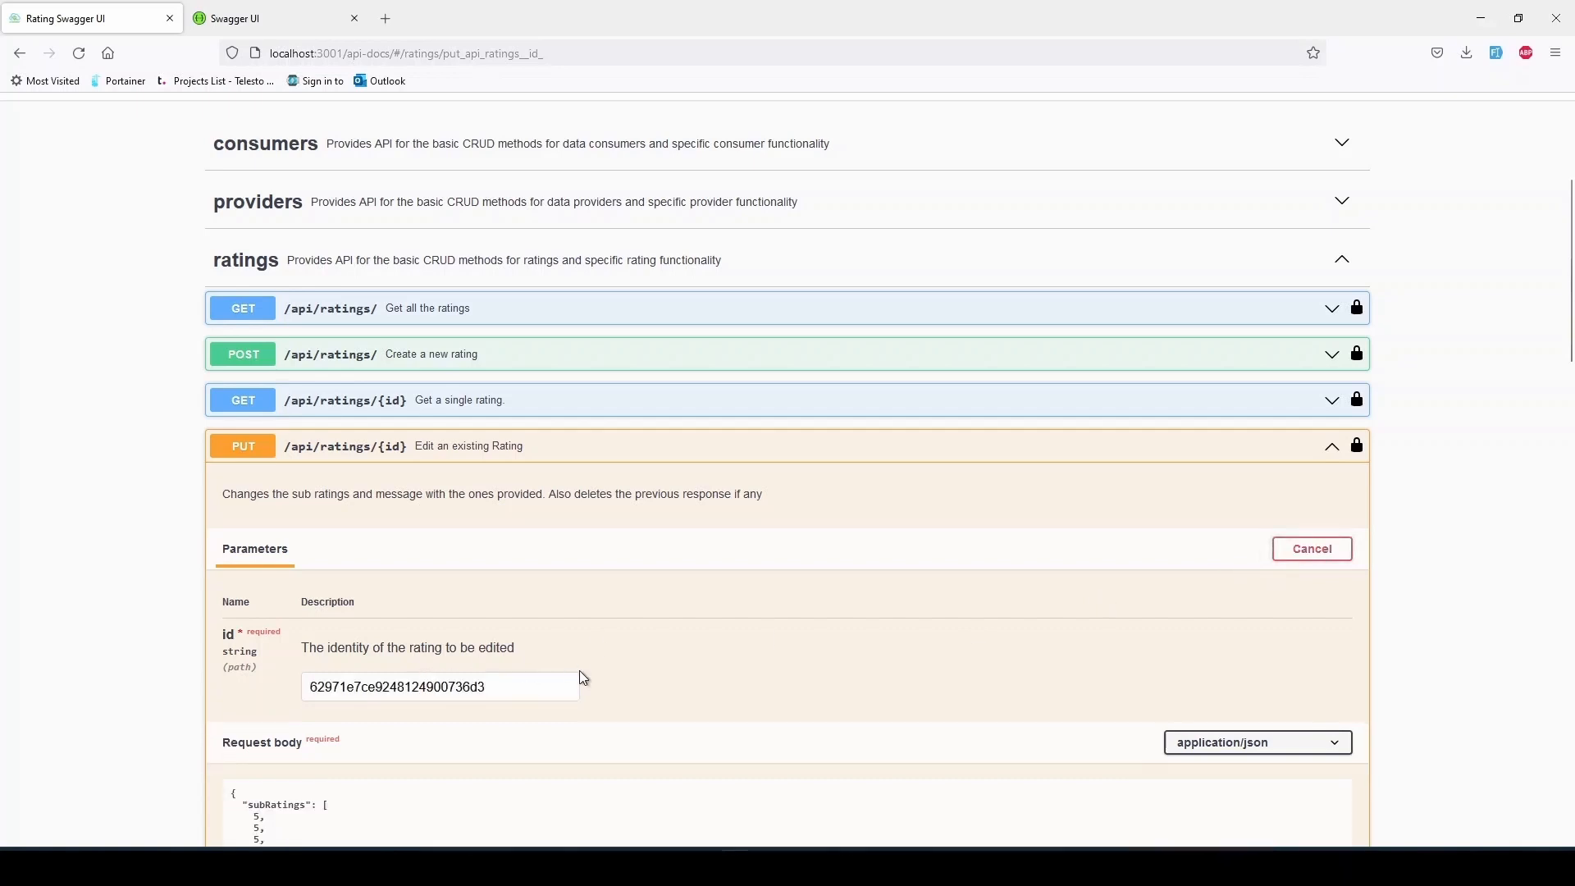
- Update the rating to sub-ratings 5, 4, 5, 5 with message 'I was very happy, but the transfer was slightly slower'
scroll("down", 3)
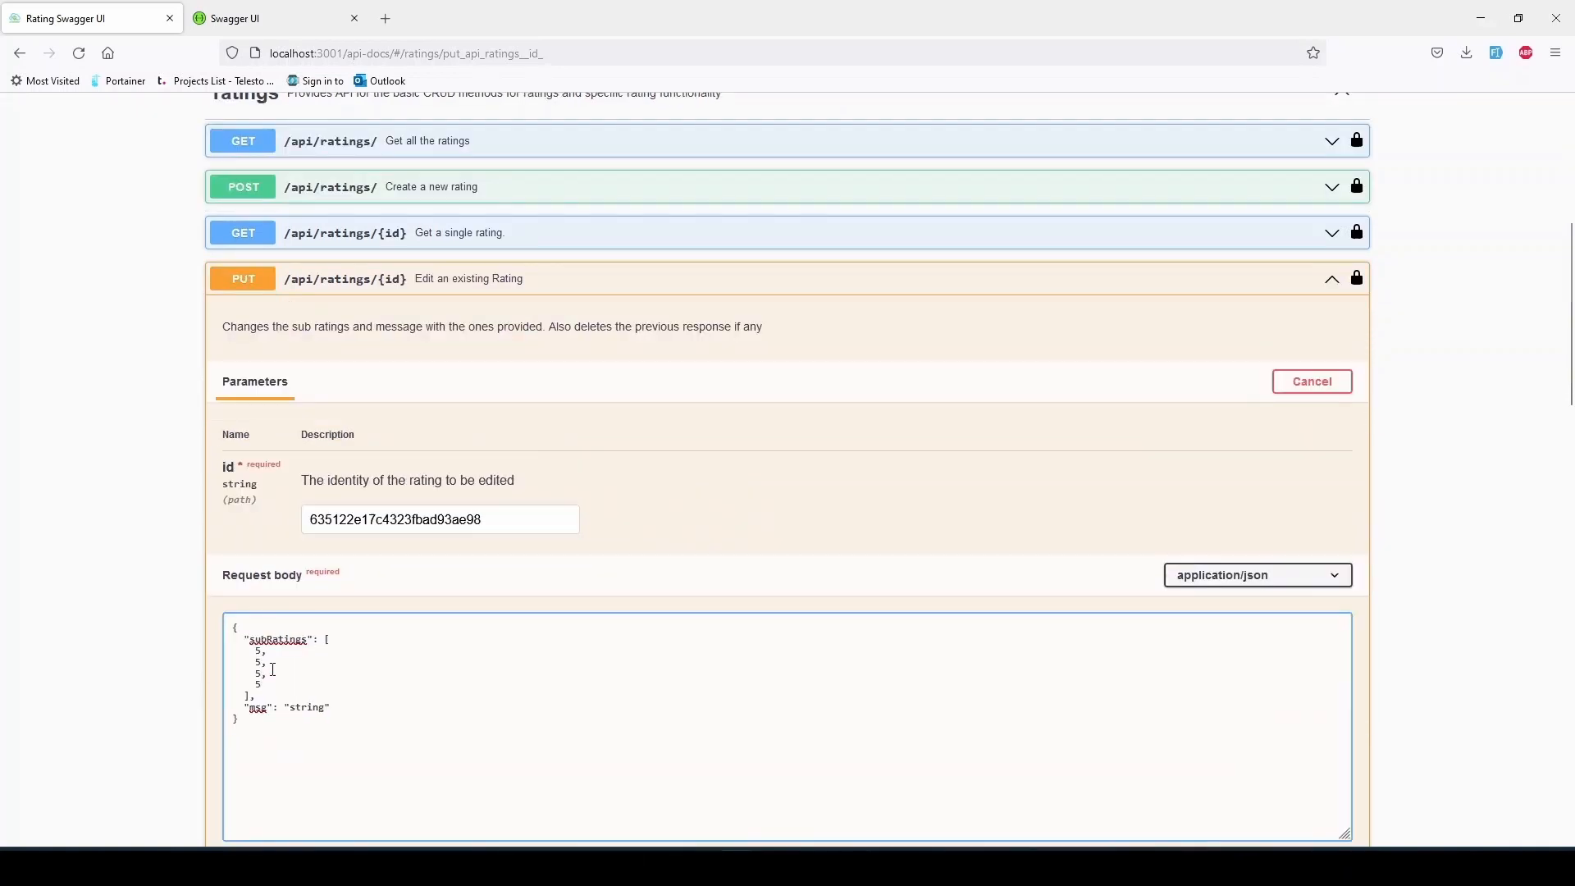
type("4")
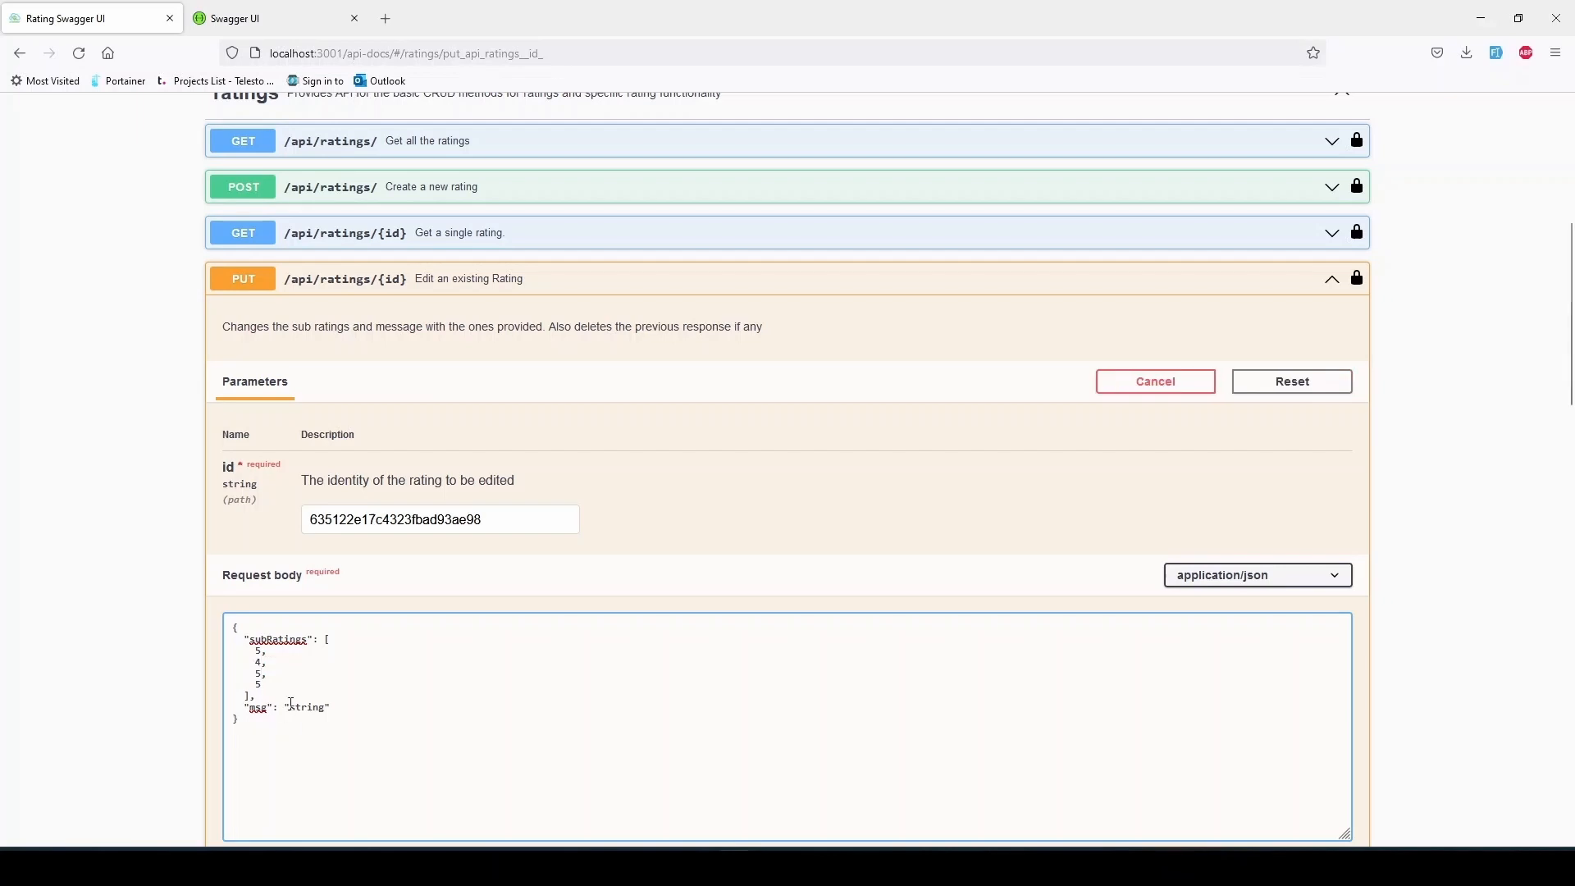
double_click(307, 706)
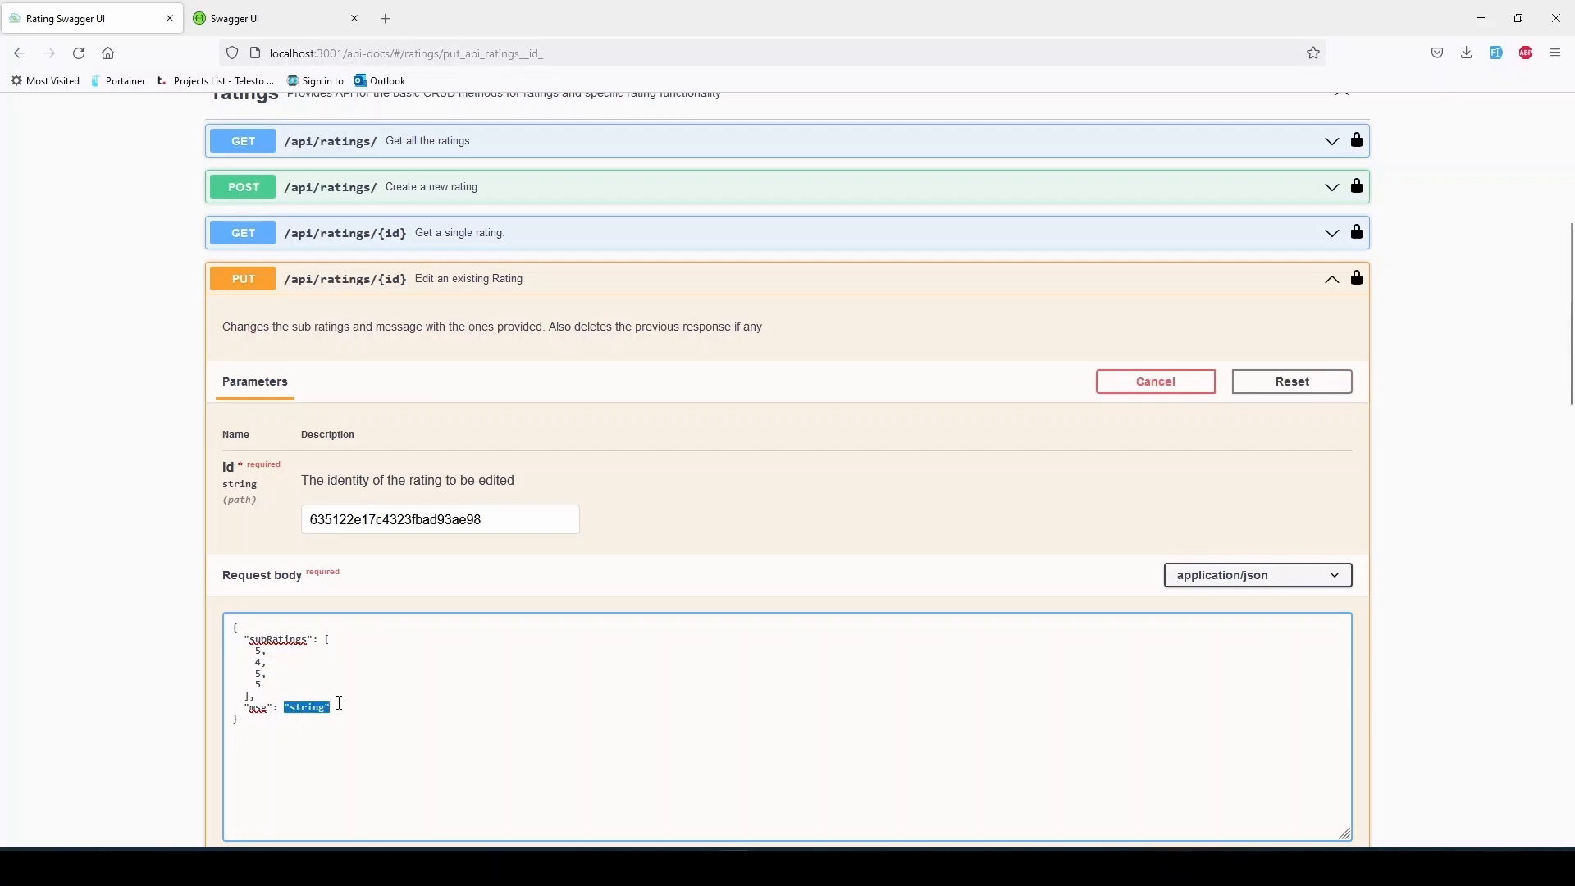
type("I was very happy, but the transfer was slightly slower than expected")
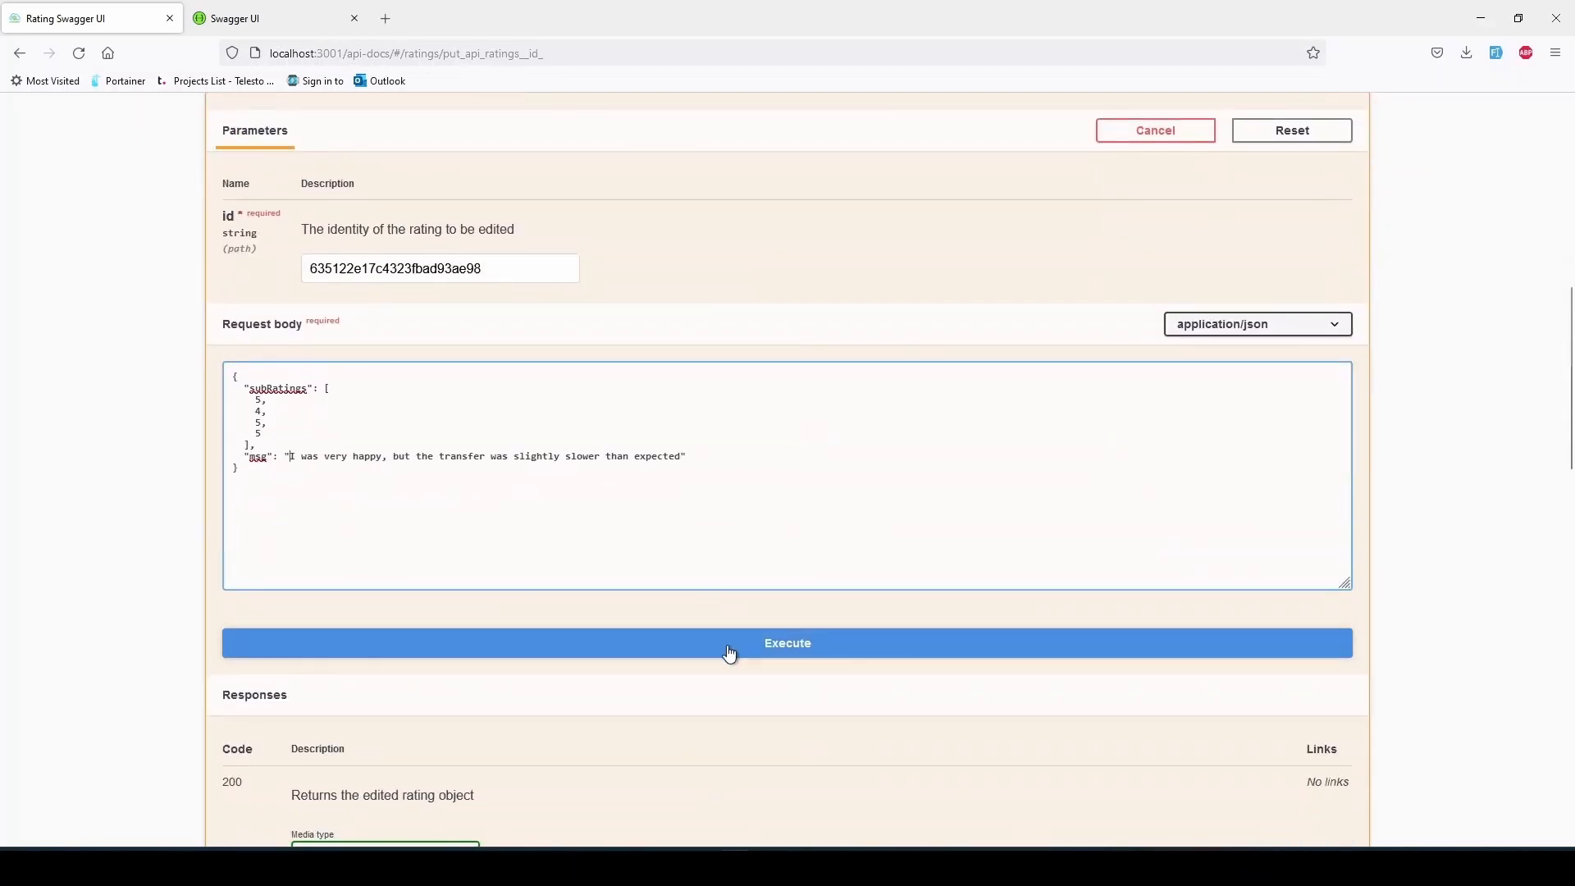
left_click(787, 643)
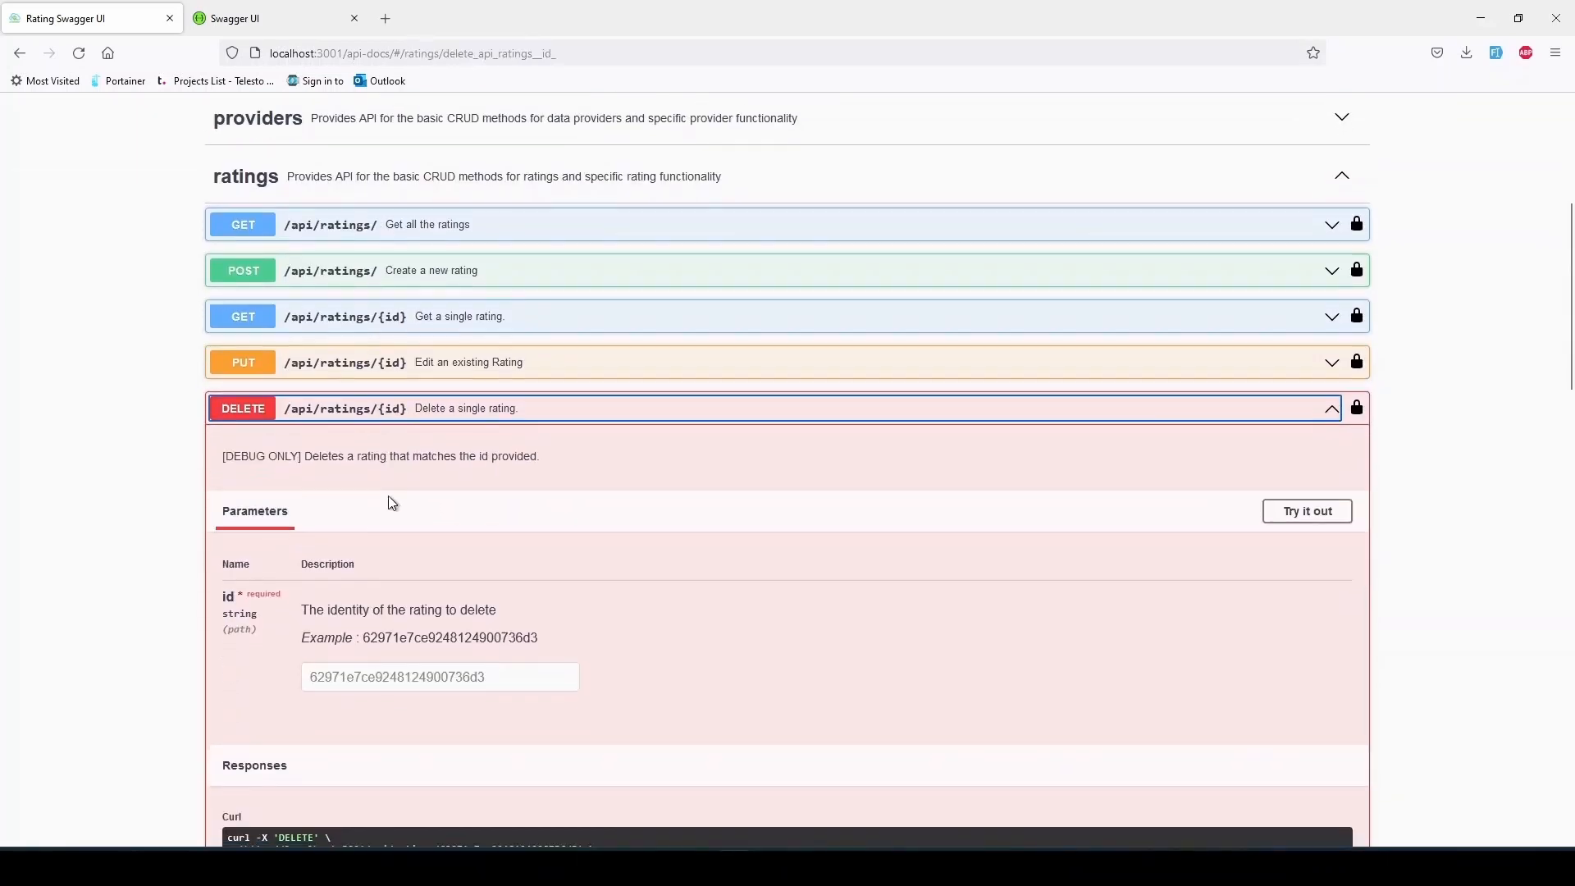
mouse_move(351, 495)
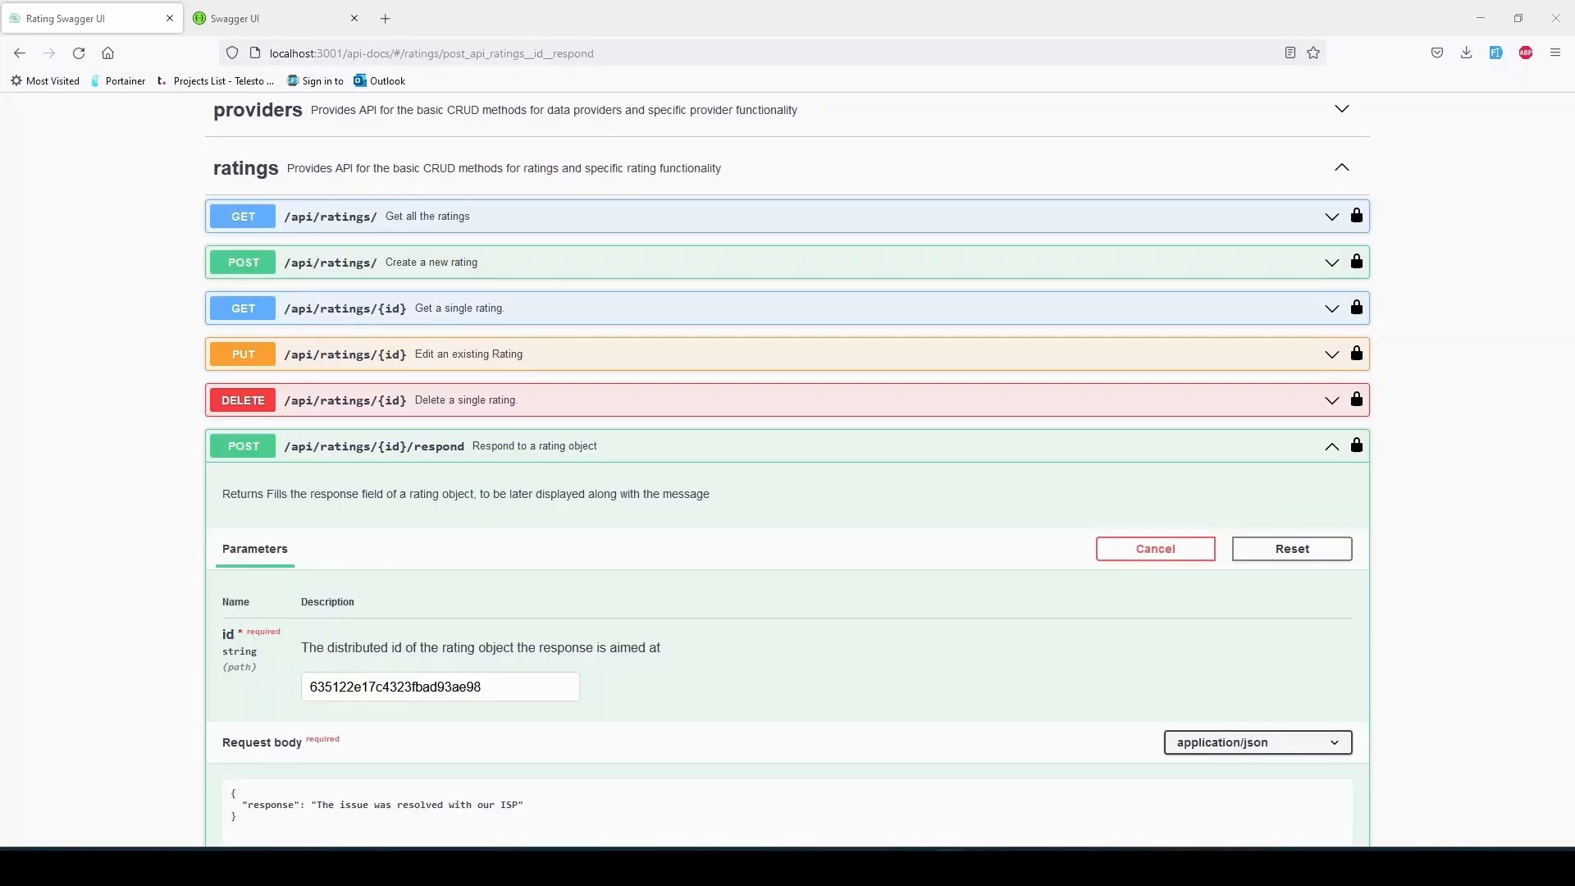
- Execute the respond endpoint, then re-fetch rating 635122e17c4323fbad93ae98 to verify its updated fields
scroll("down", 3)
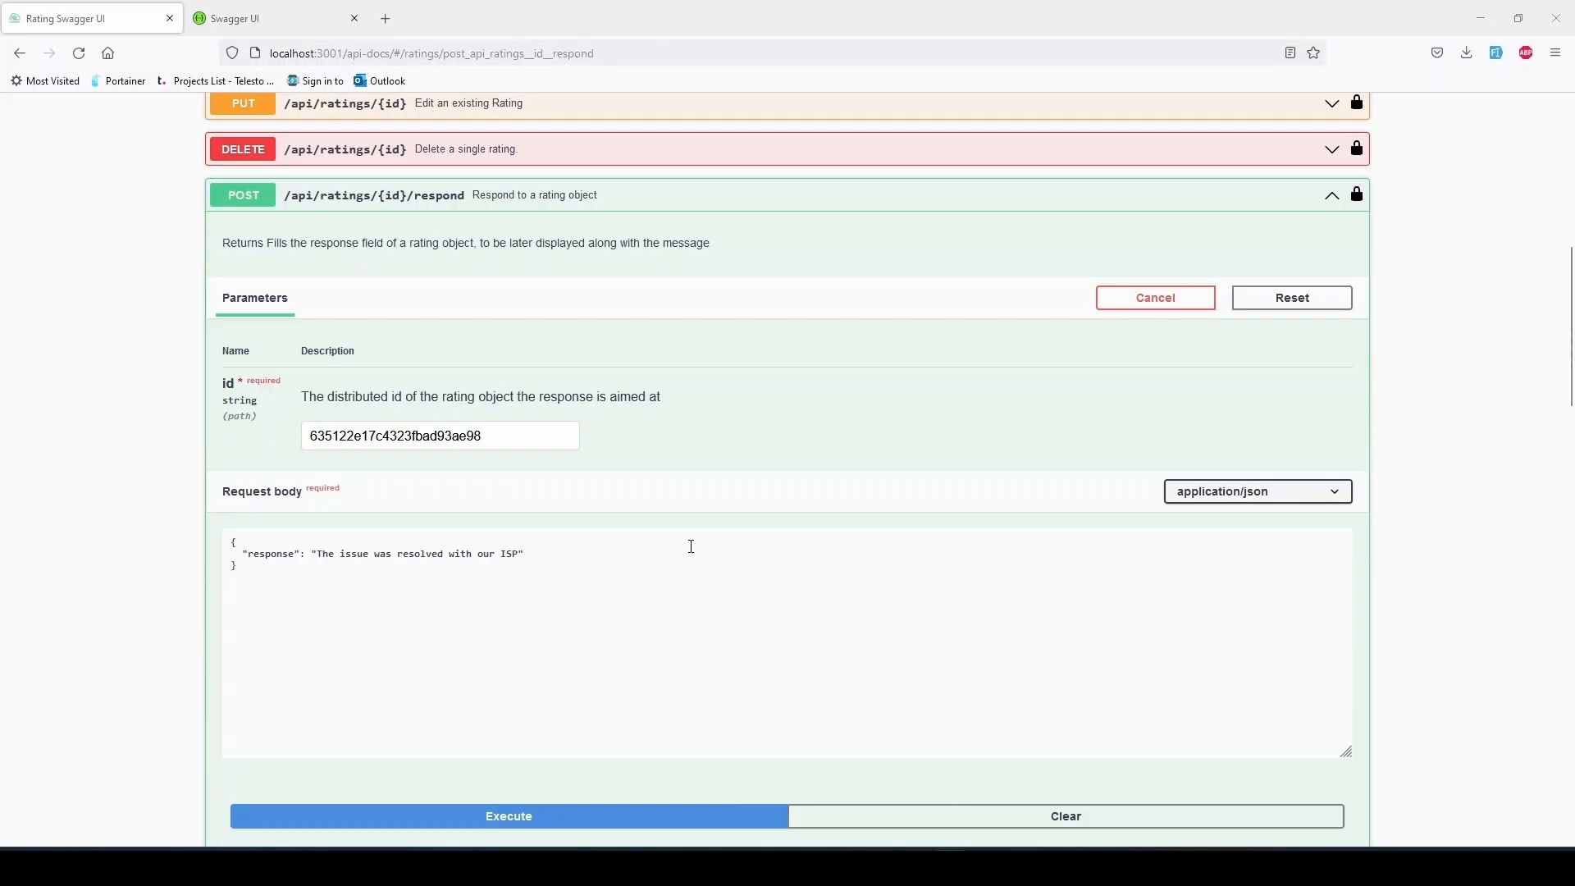
left_click(509, 816)
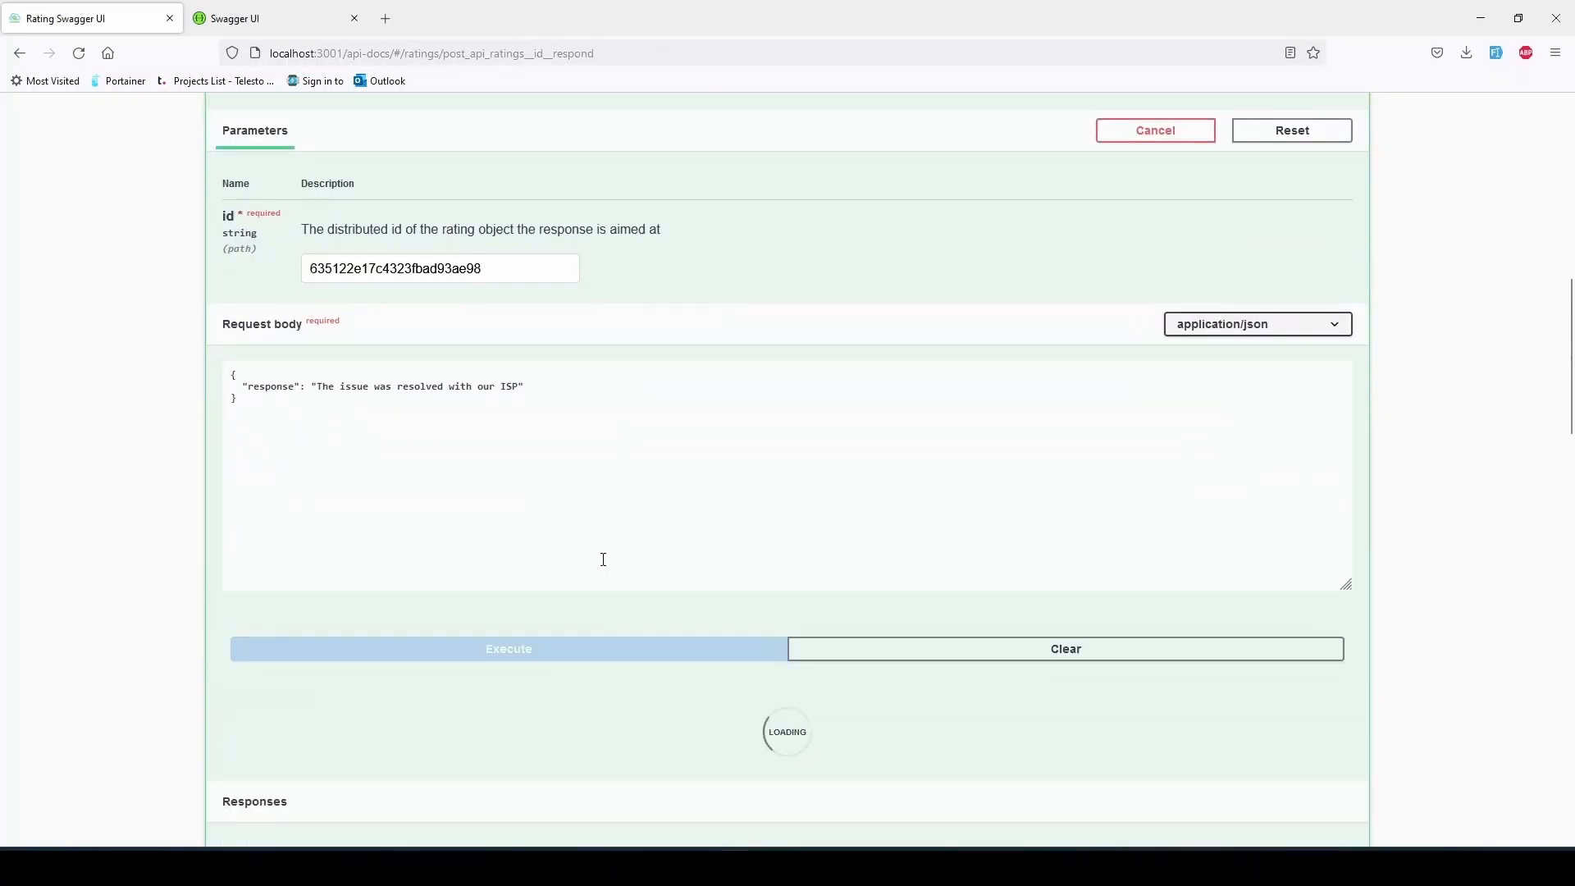
left_click(509, 648)
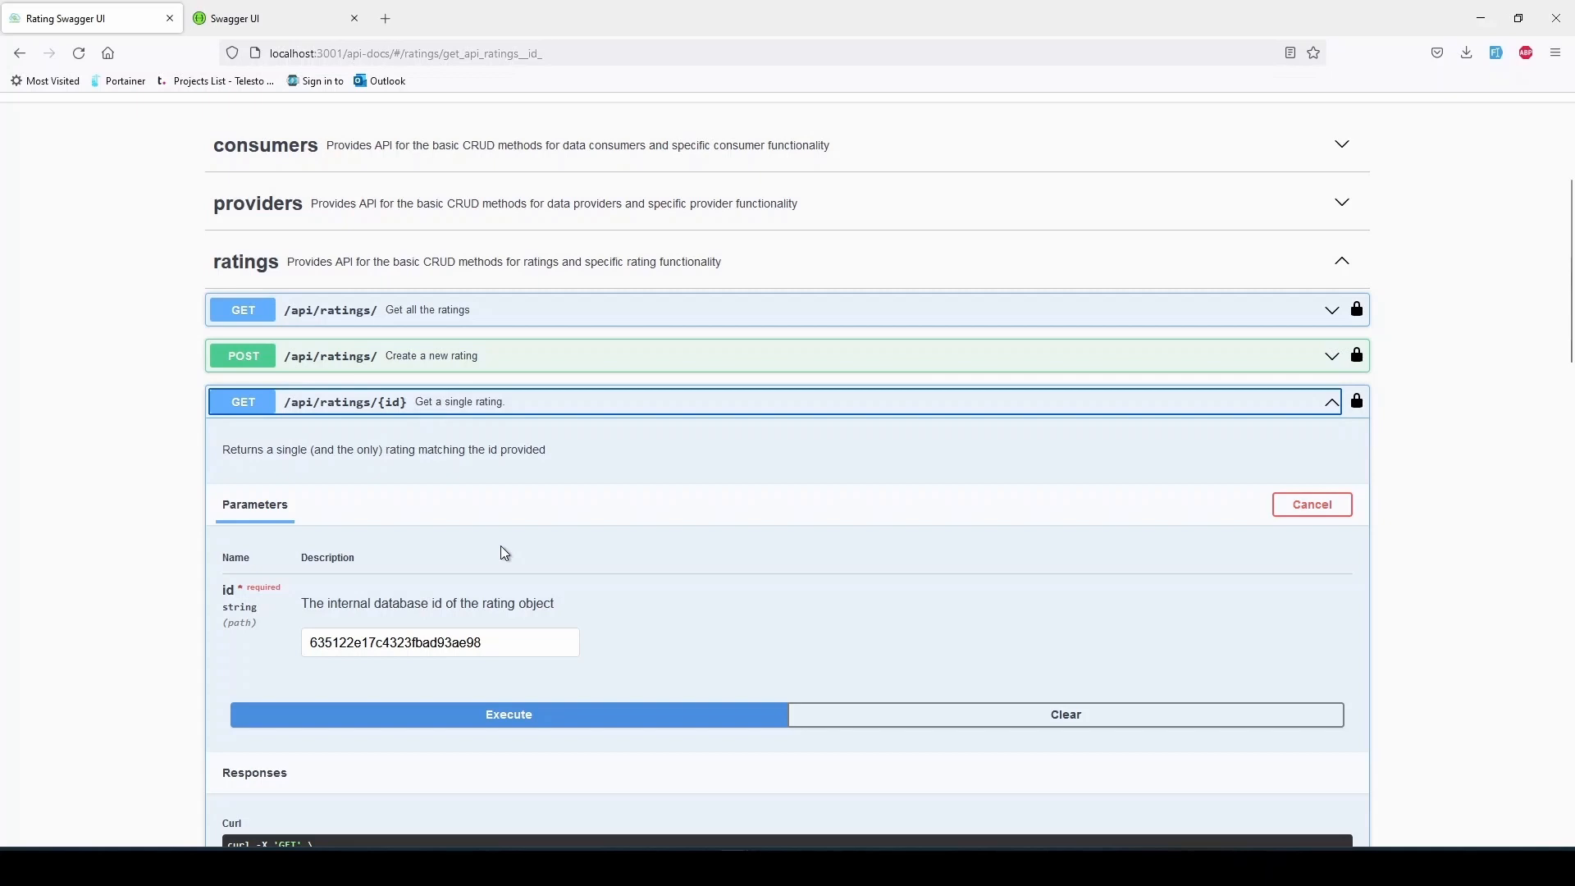
left_click(507, 714)
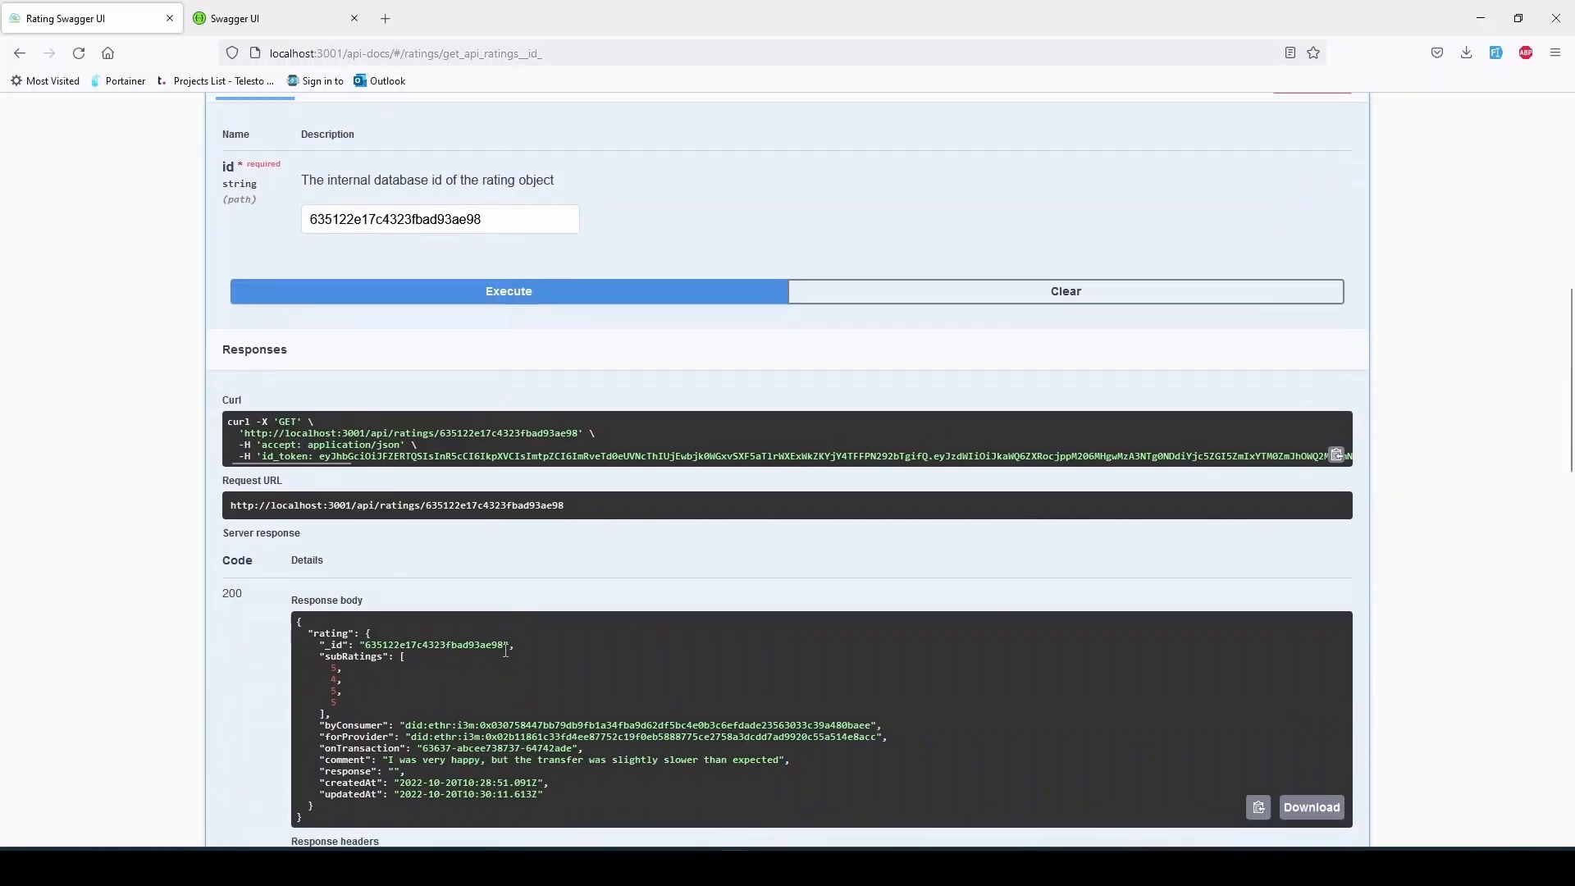
scroll("down", 3)
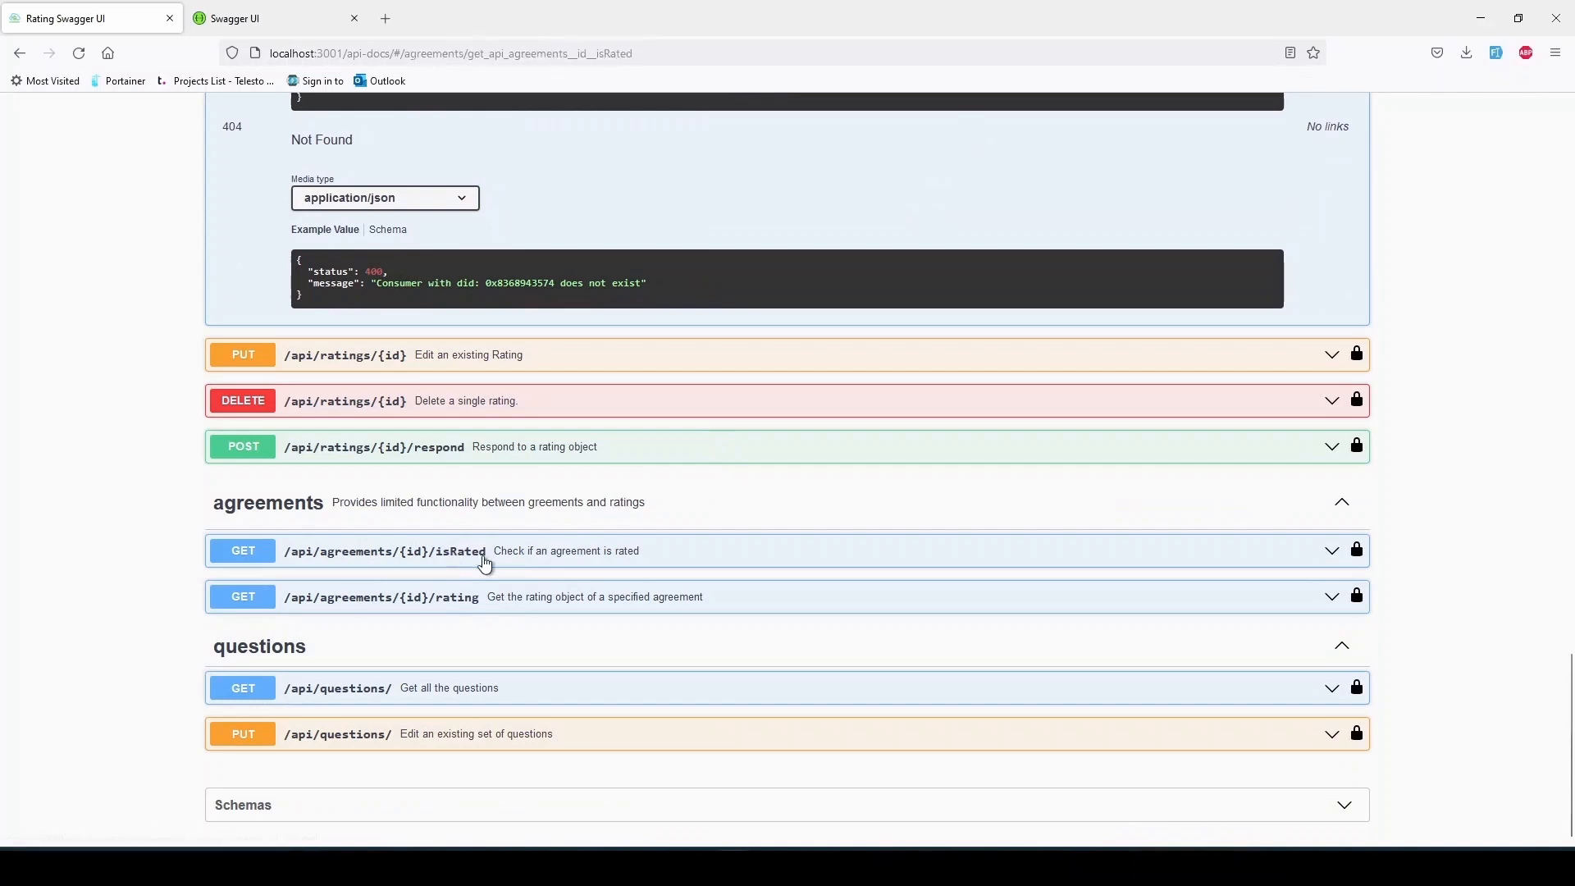
left_click(483, 552)
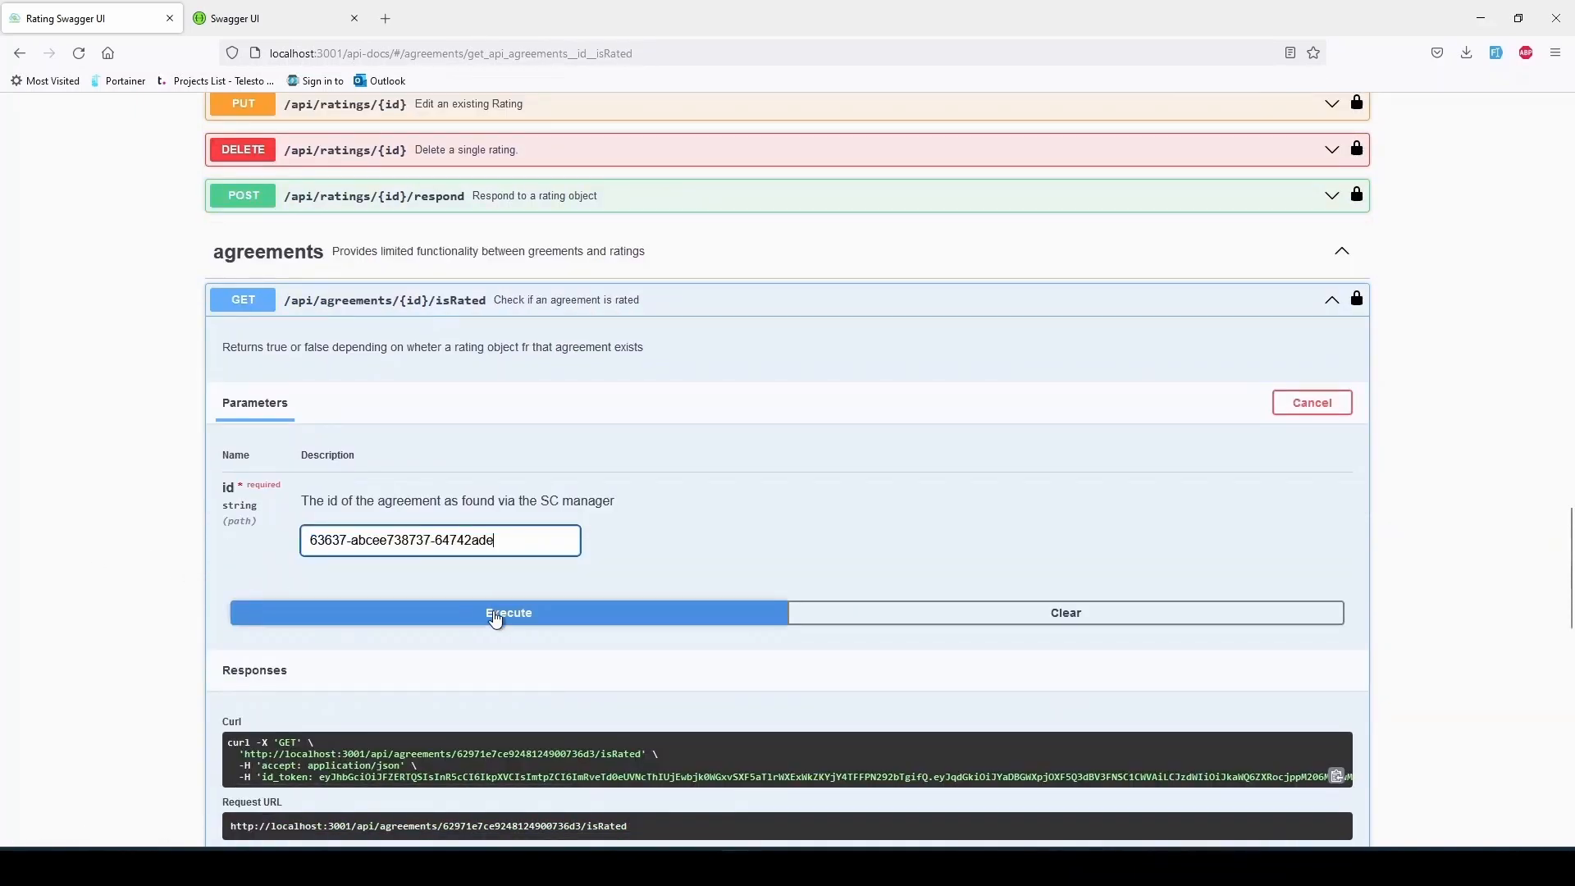
left_click(507, 612)
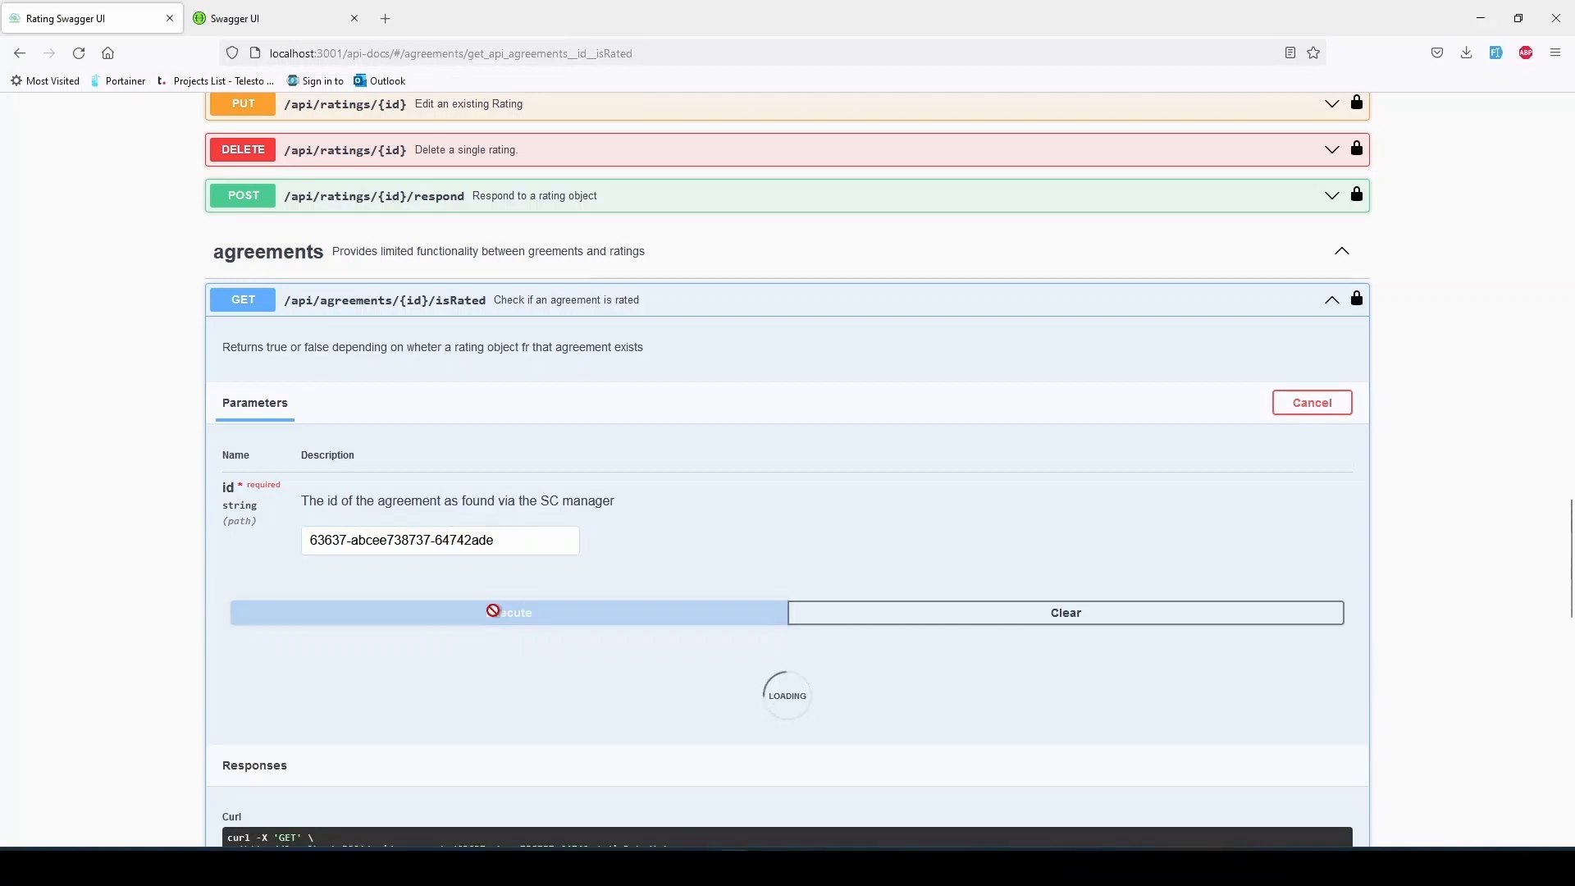
left_click(507, 612)
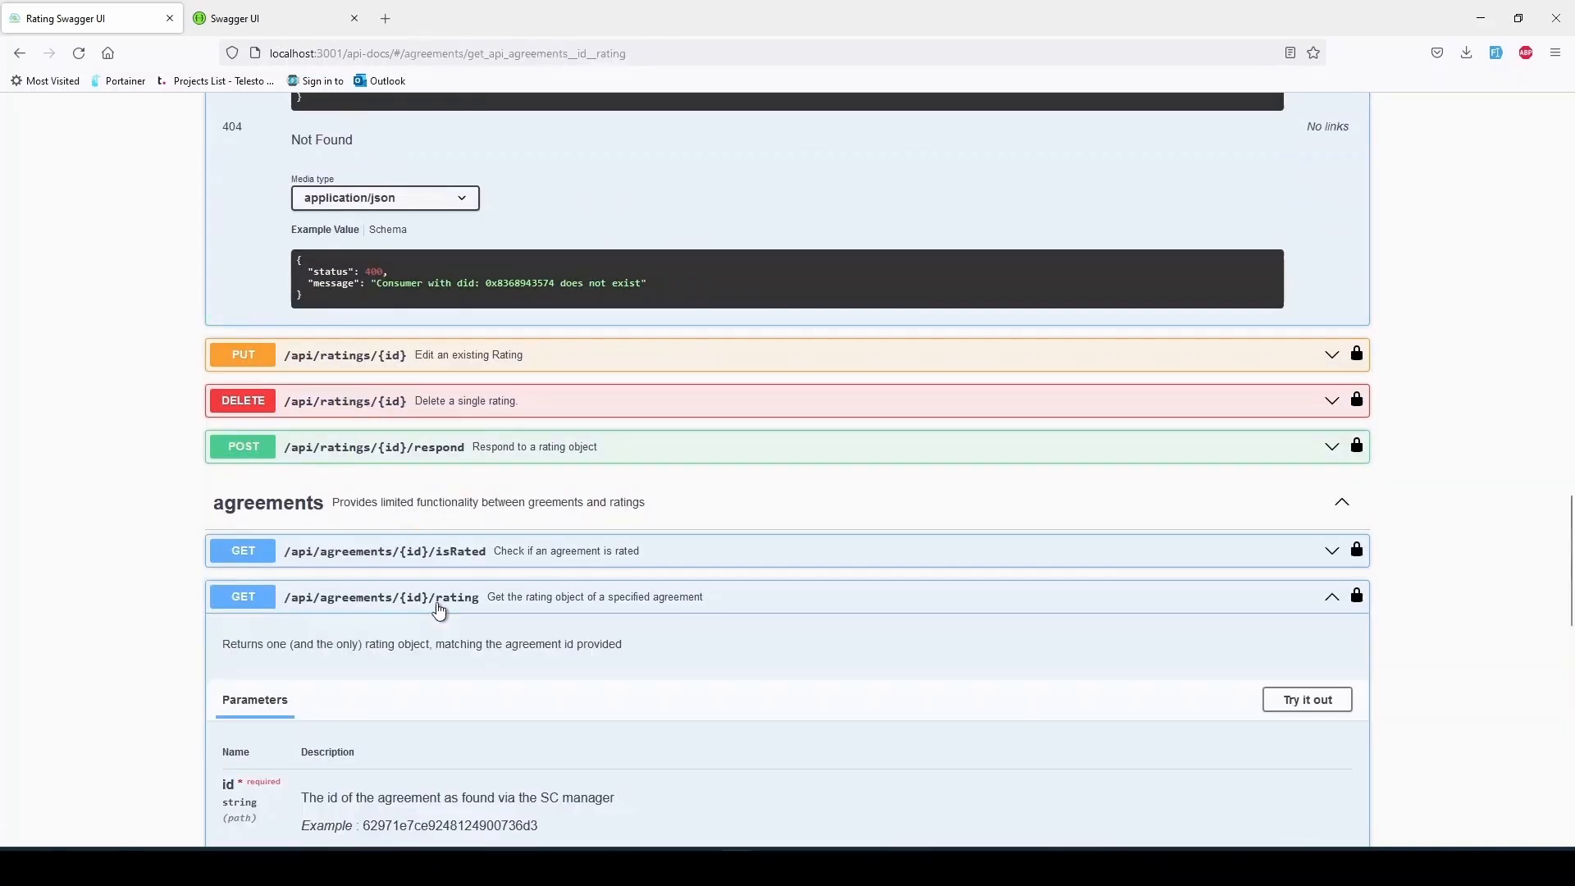
left_click(1306, 699)
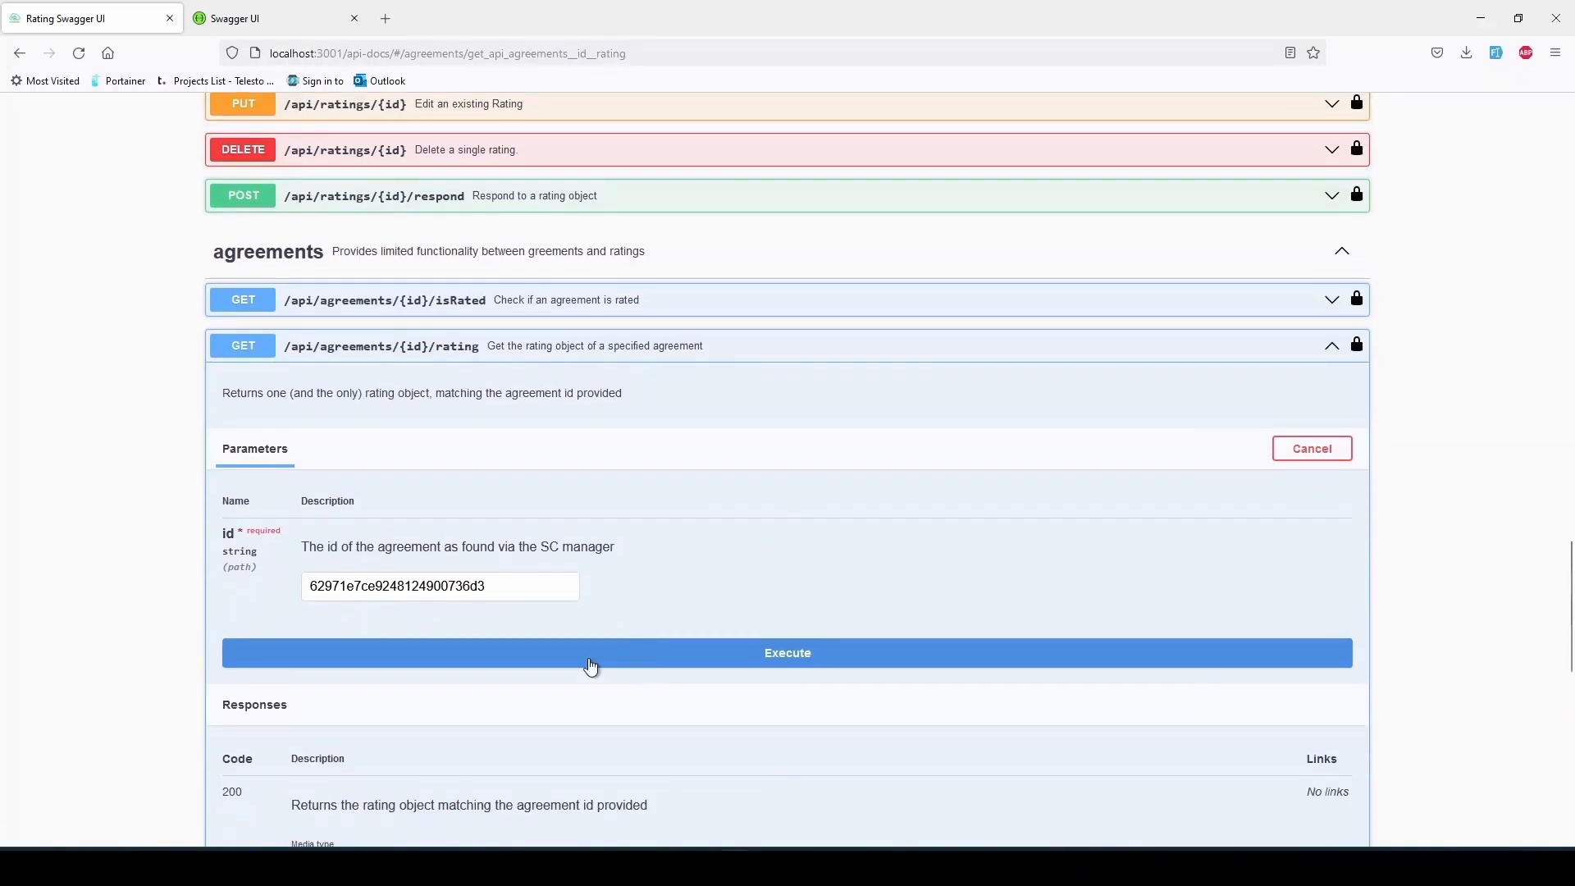
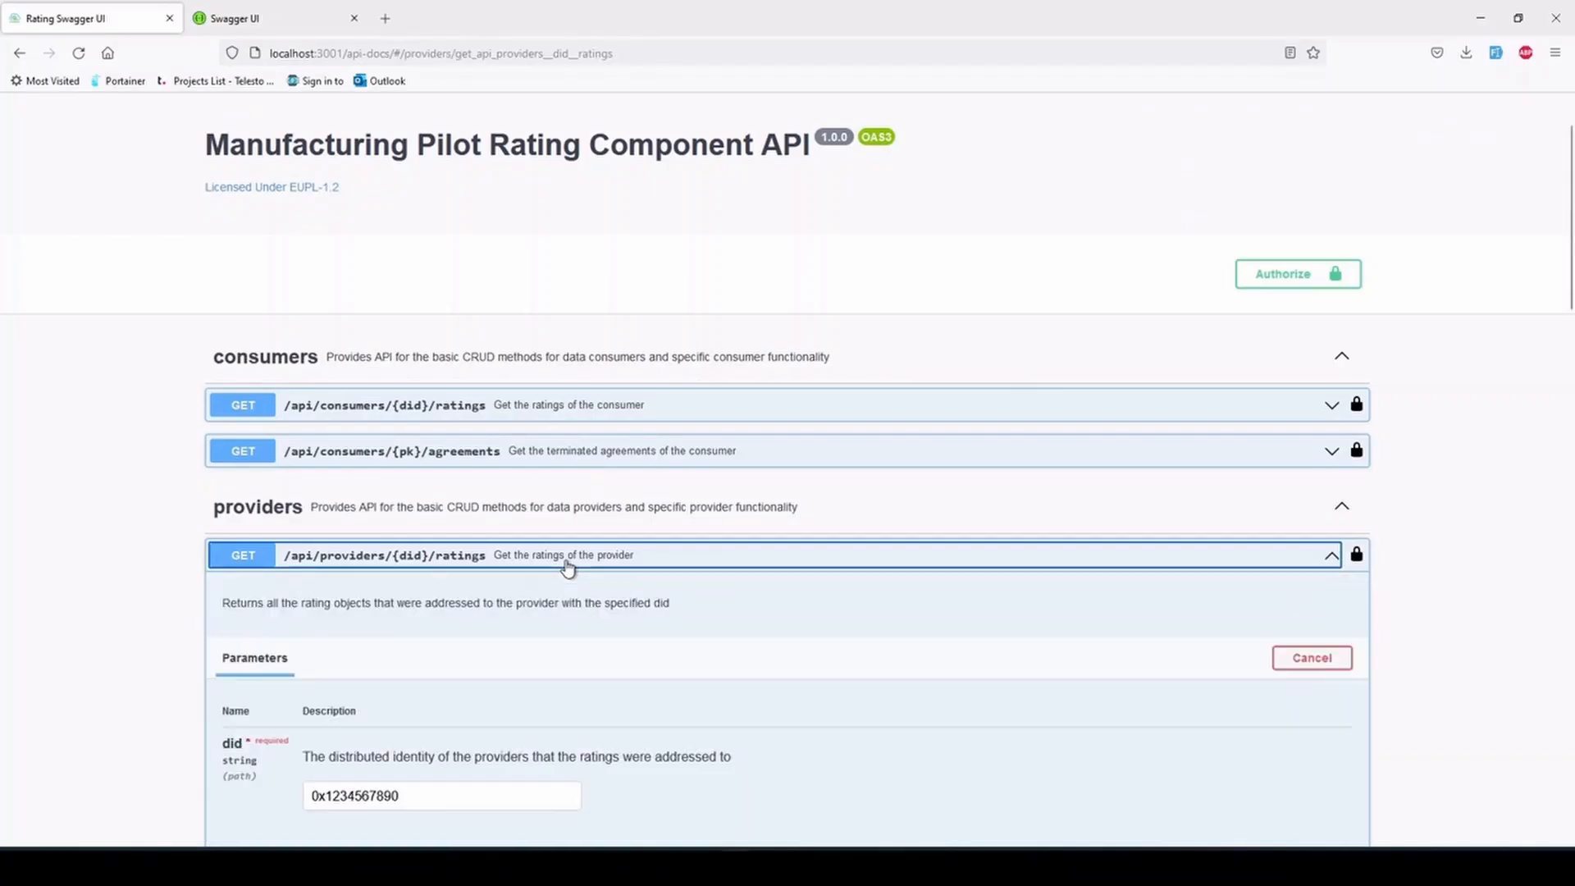
left_click(507, 615)
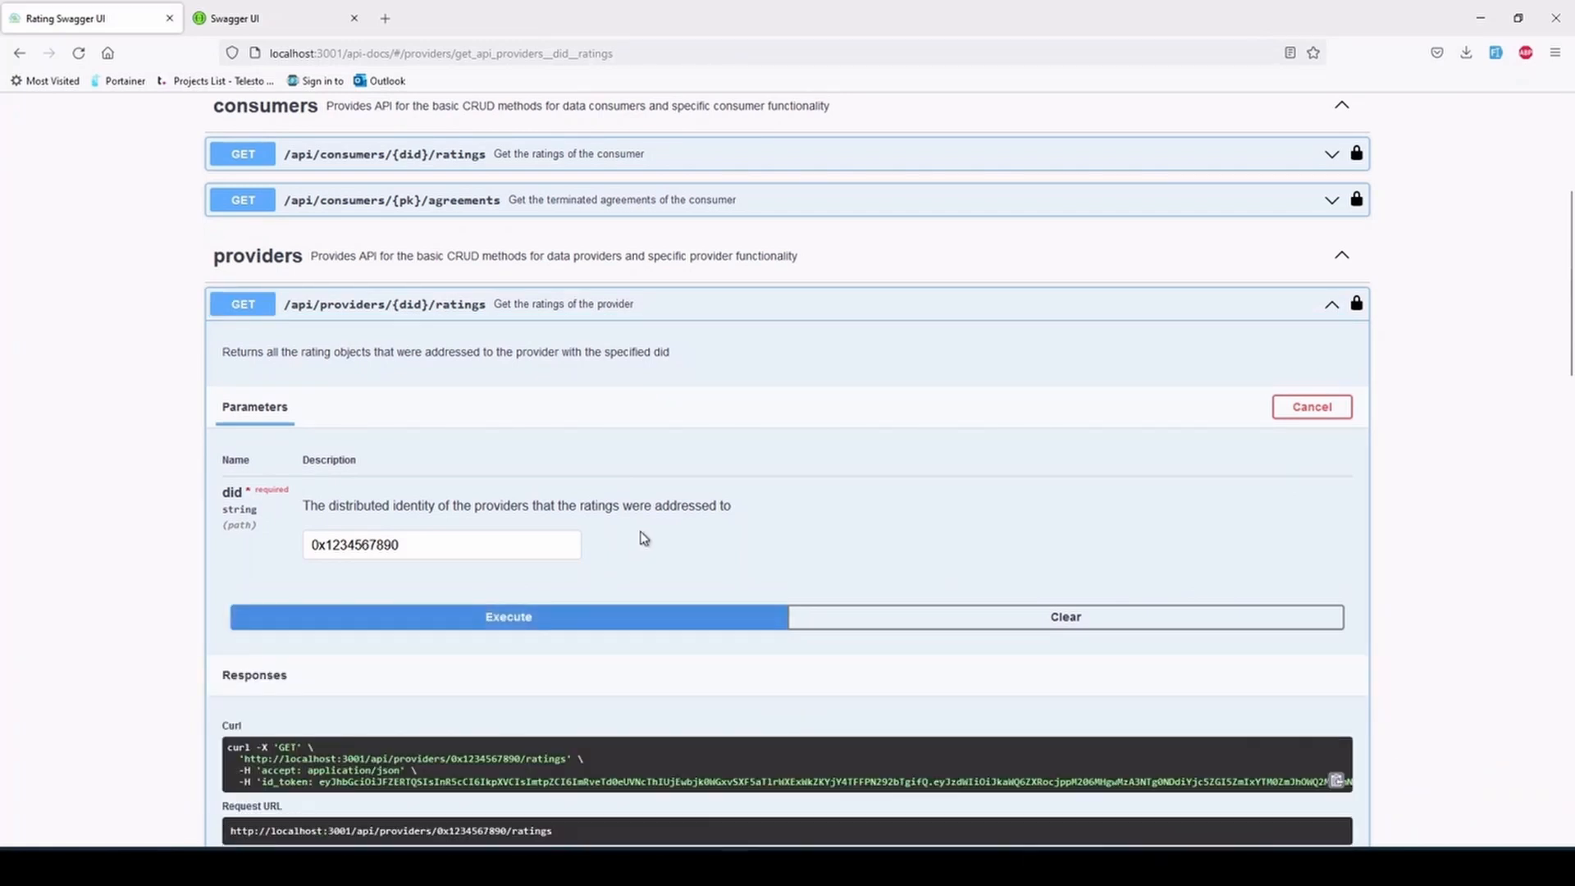
left_click(507, 617)
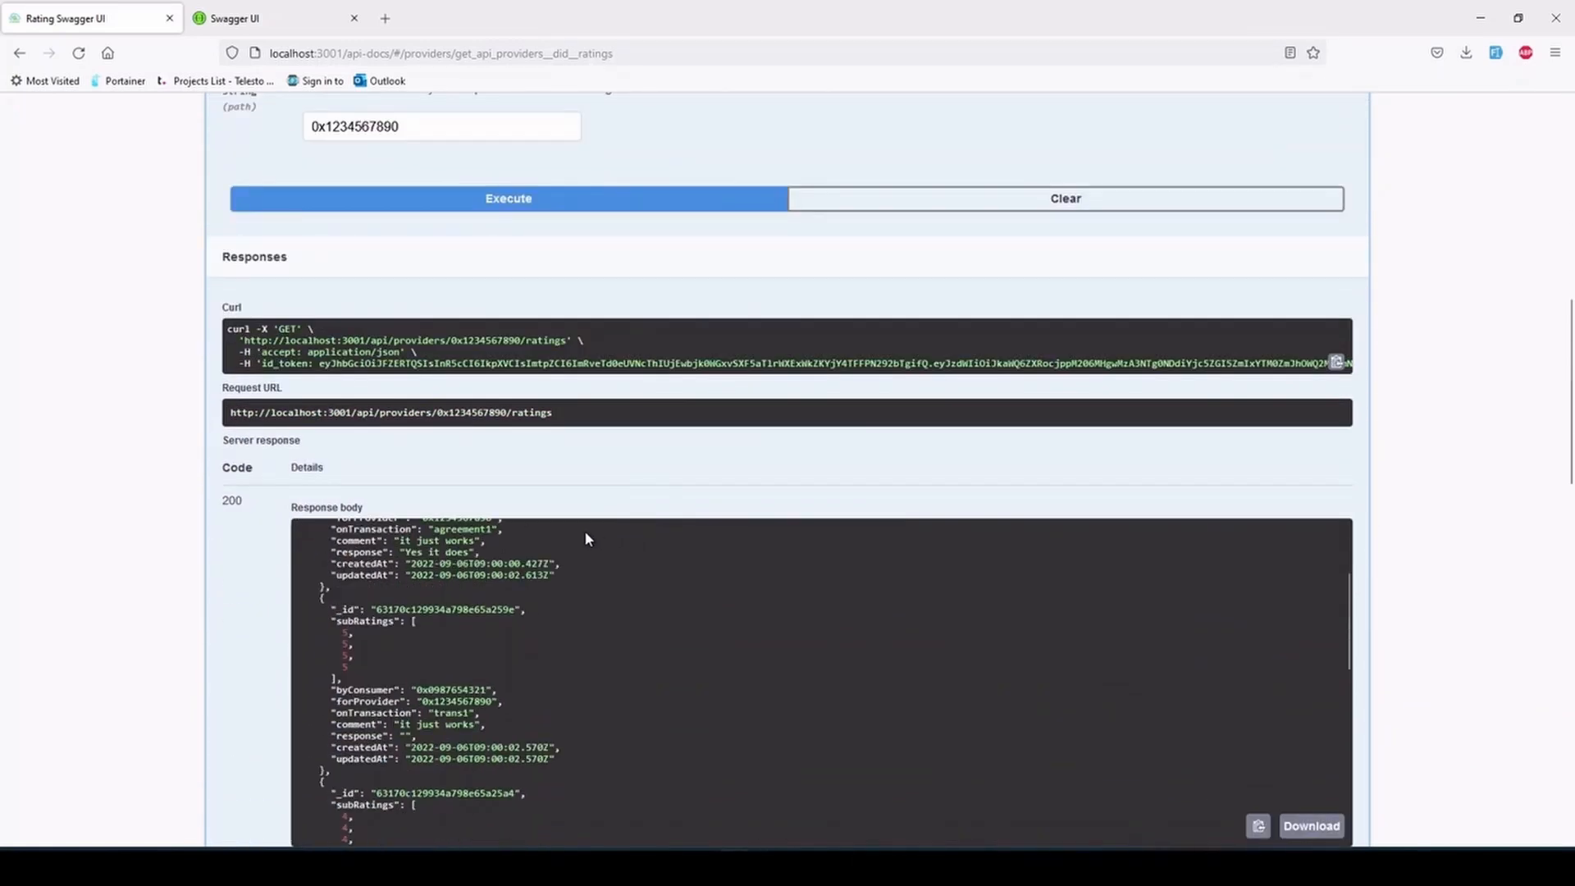
scroll("down", 3)
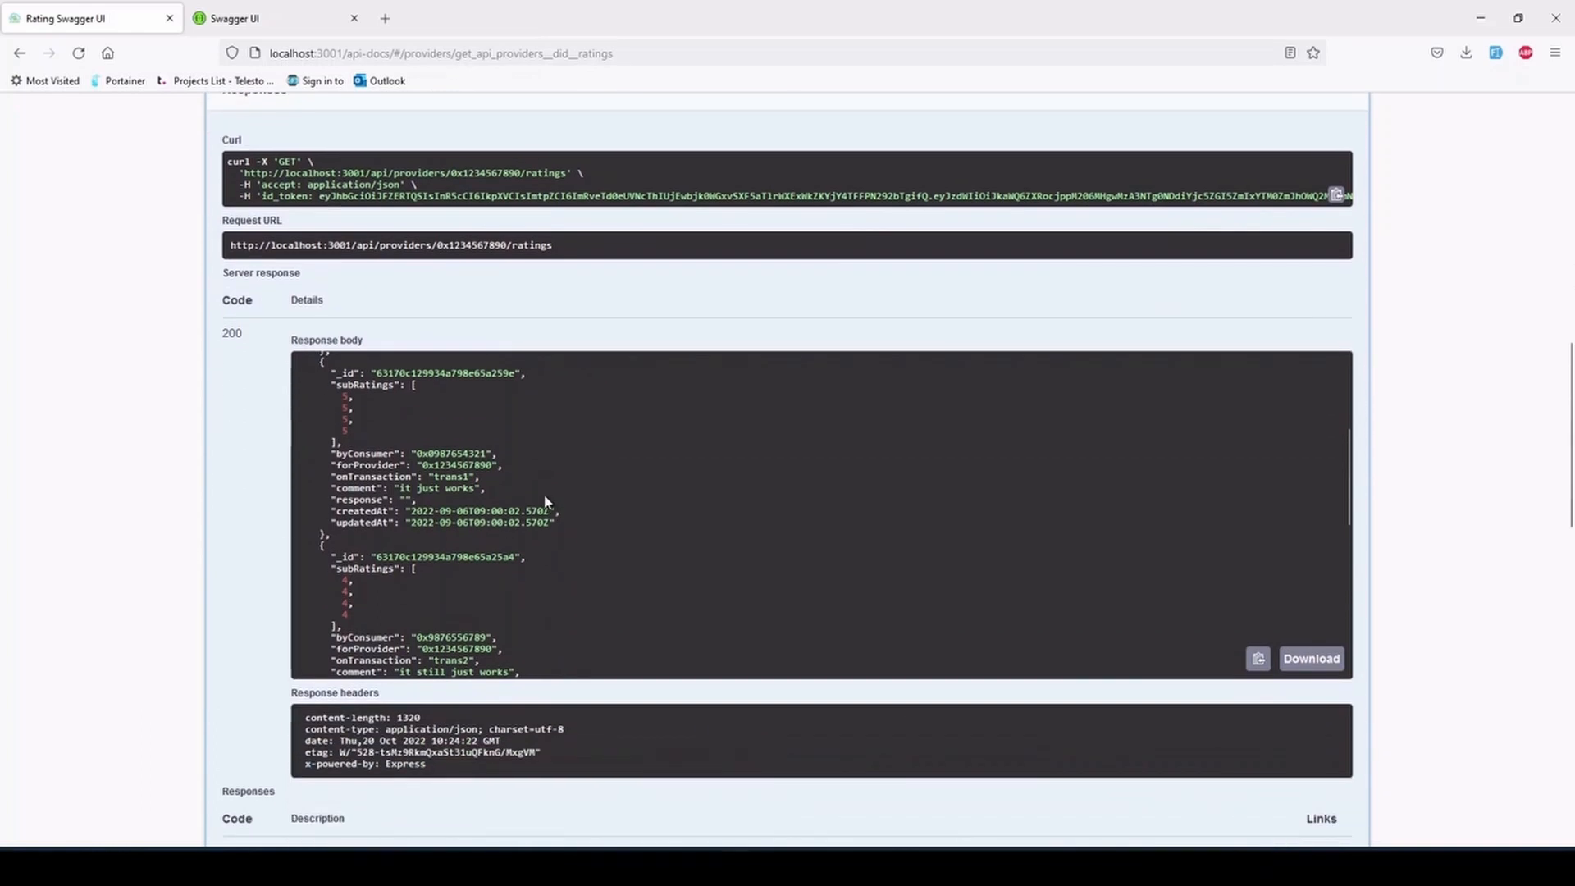
scroll("down", 3)
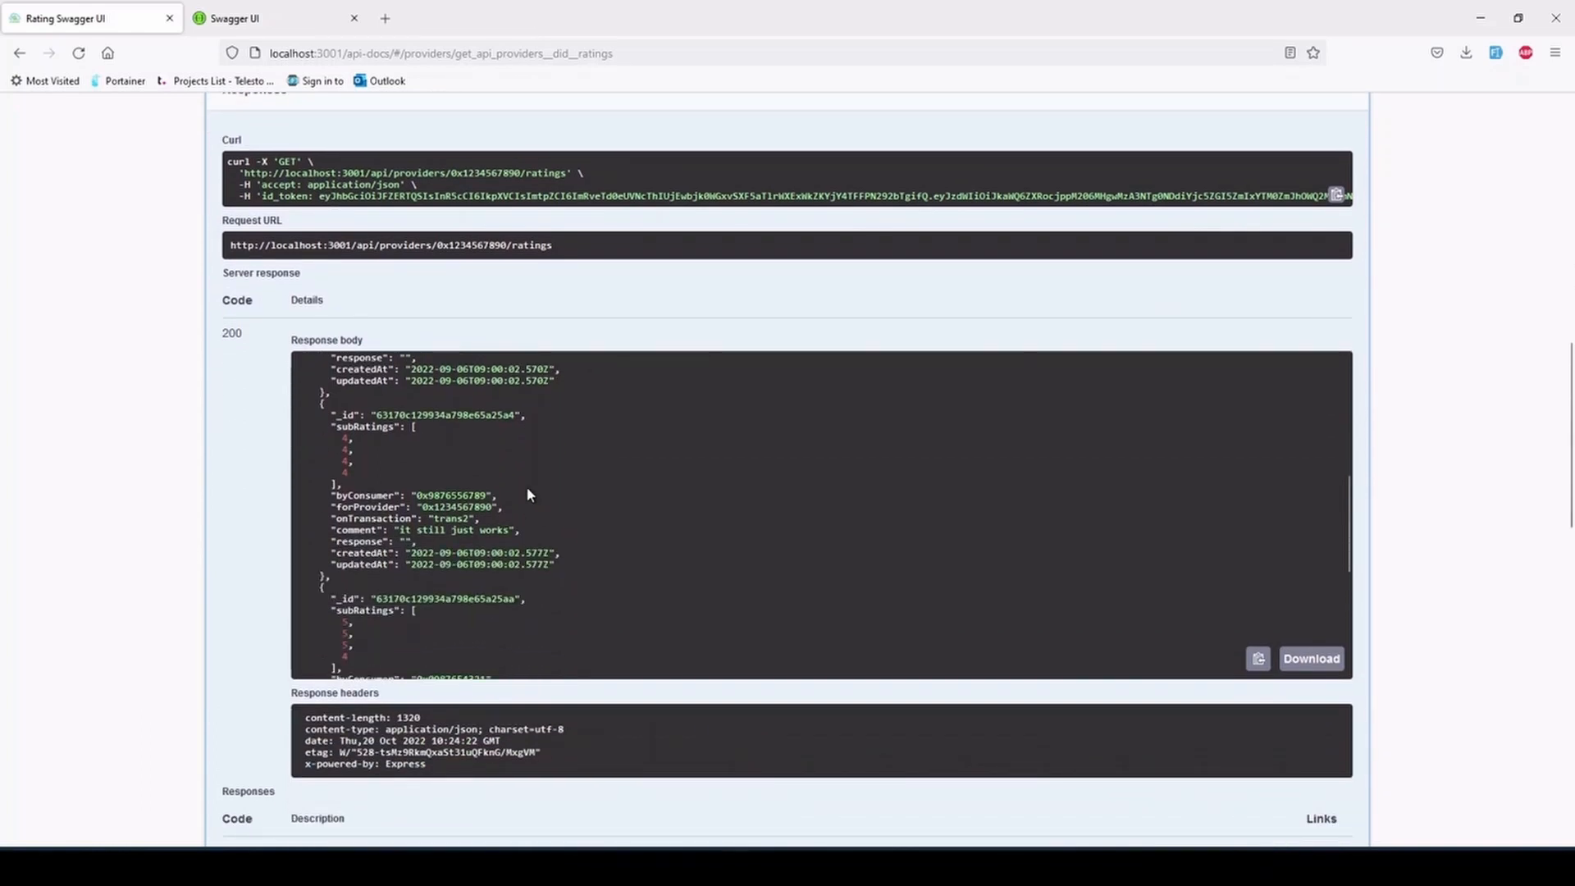
scroll("down", 3)
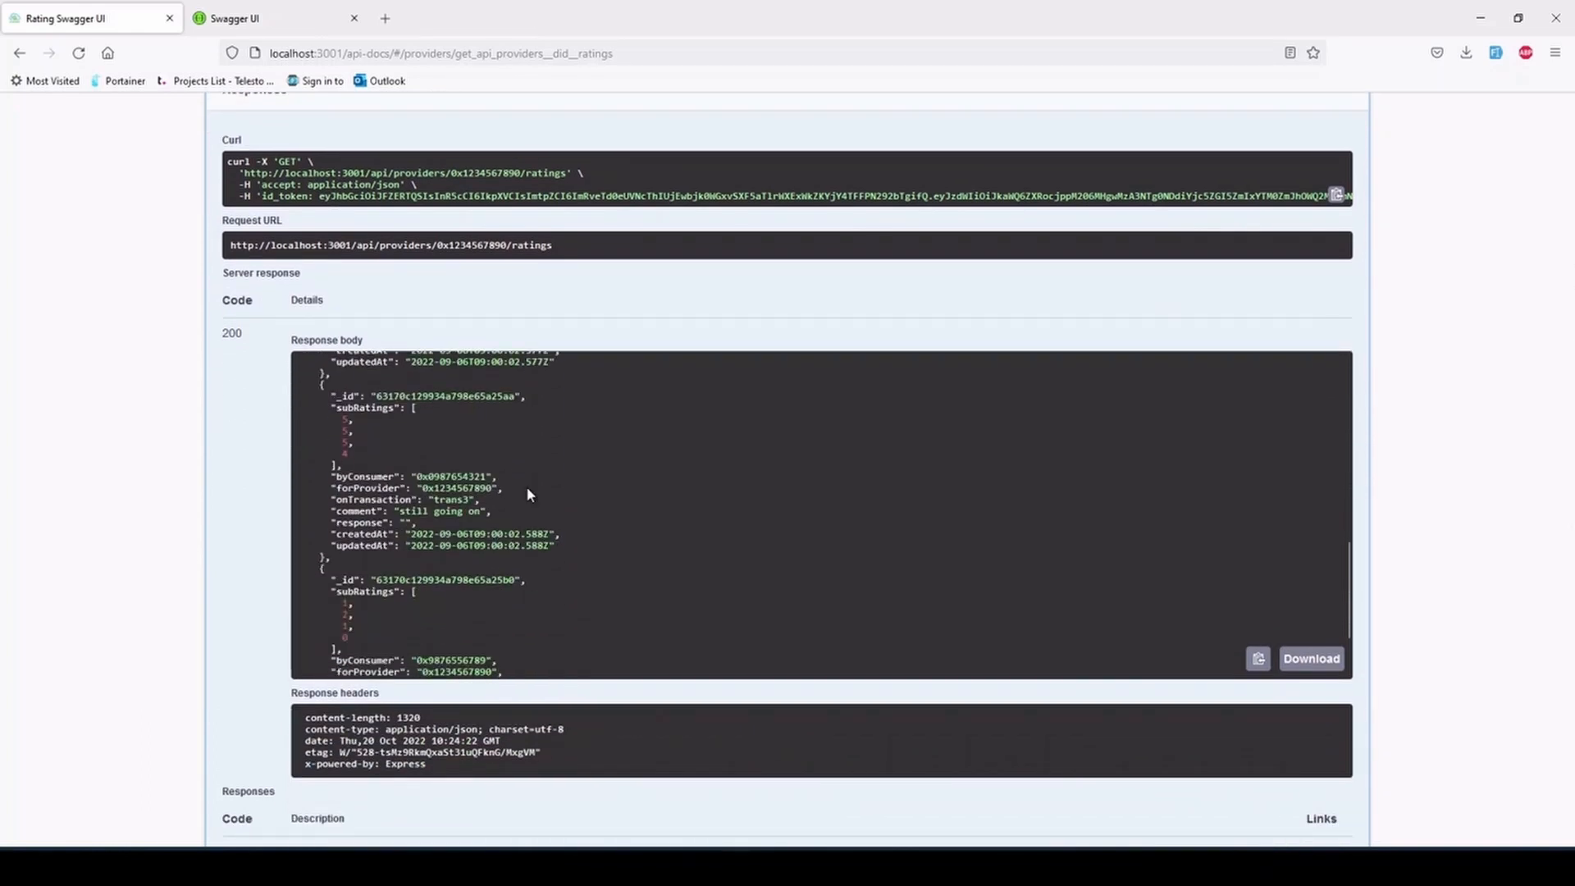
scroll("down", 3)
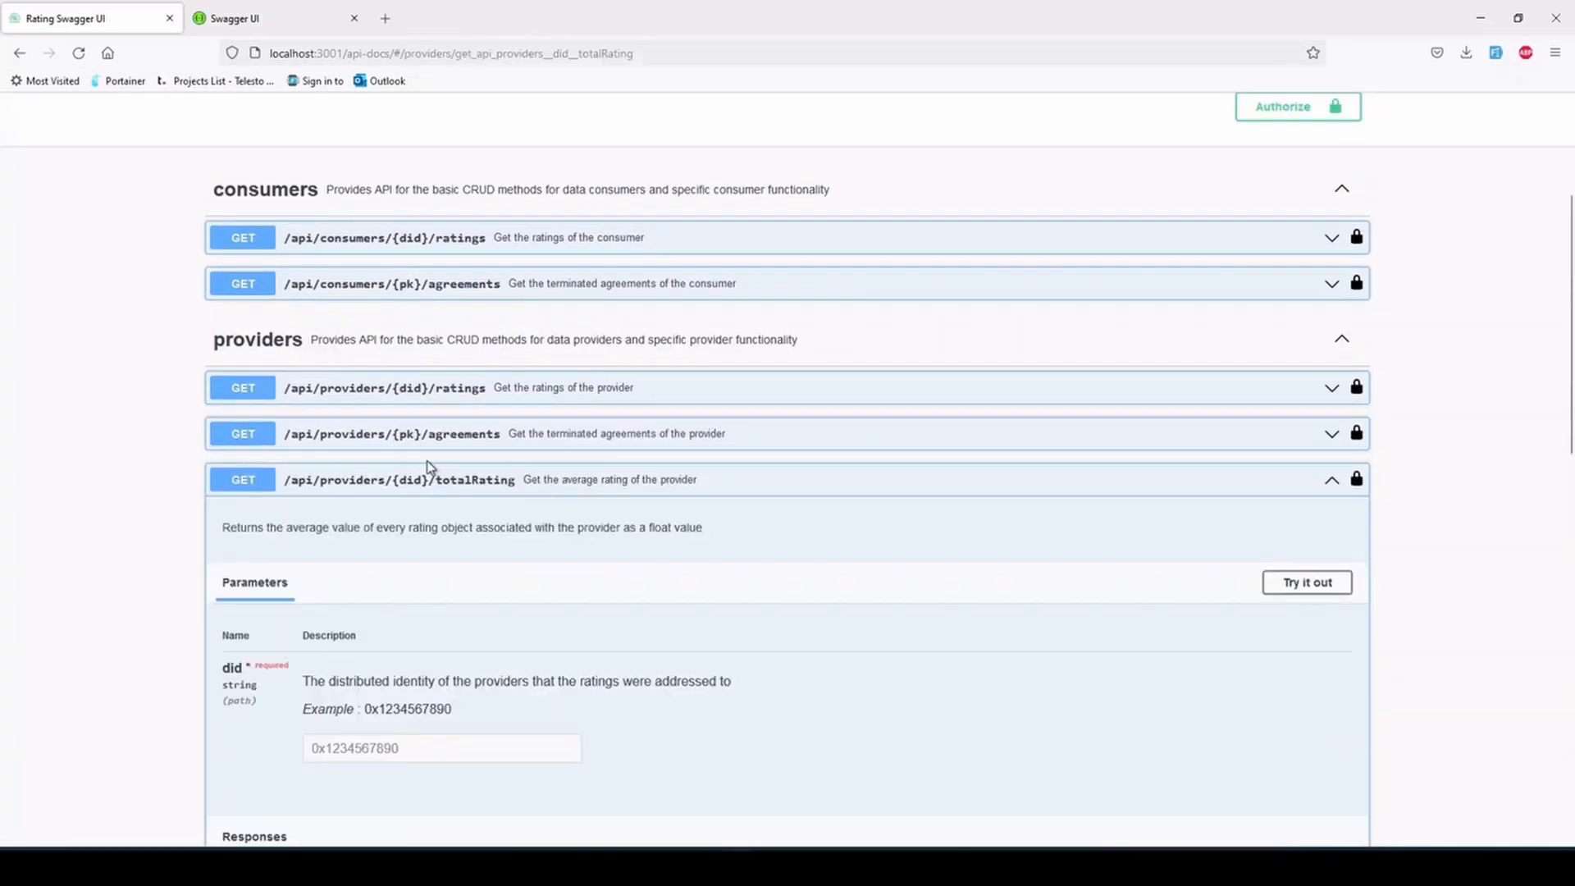
left_click(1308, 581)
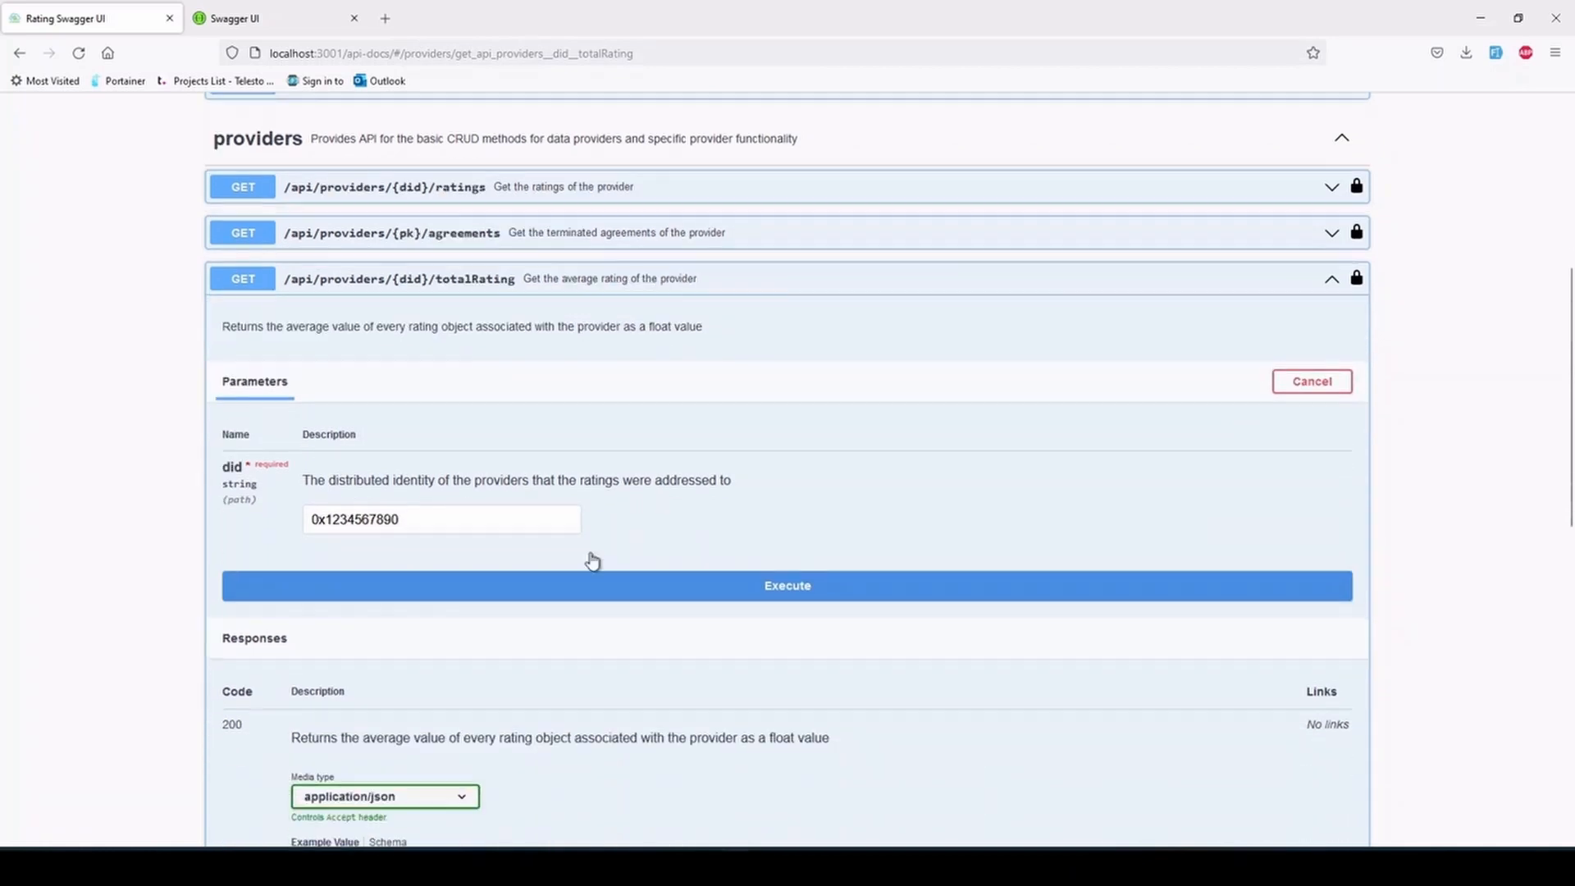
left_click(786, 586)
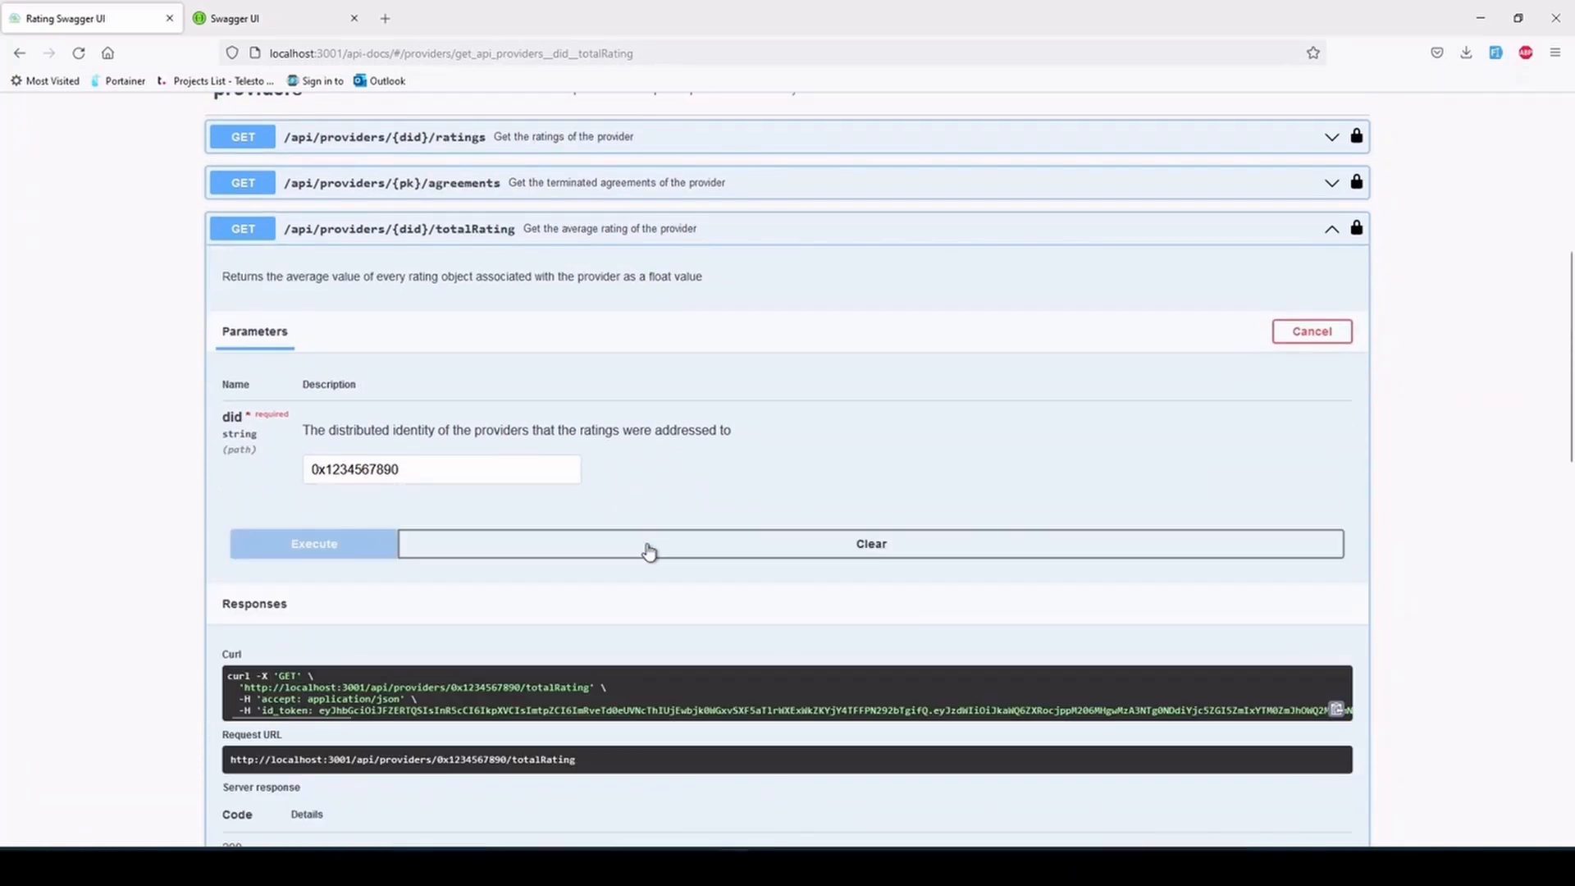
left_click(312, 543)
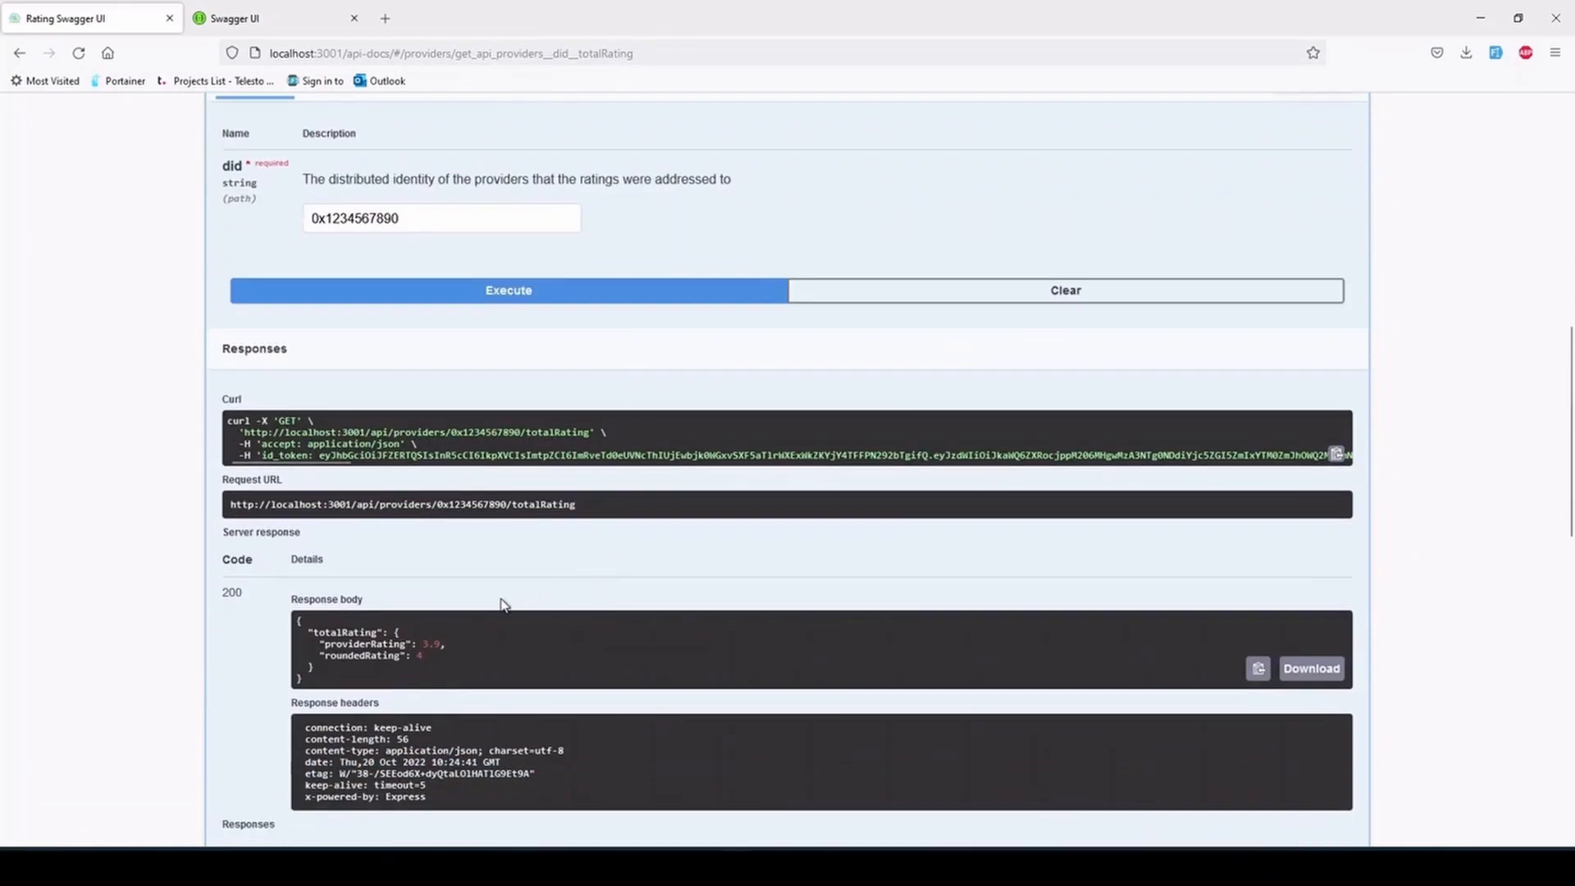
mouse_move(445, 660)
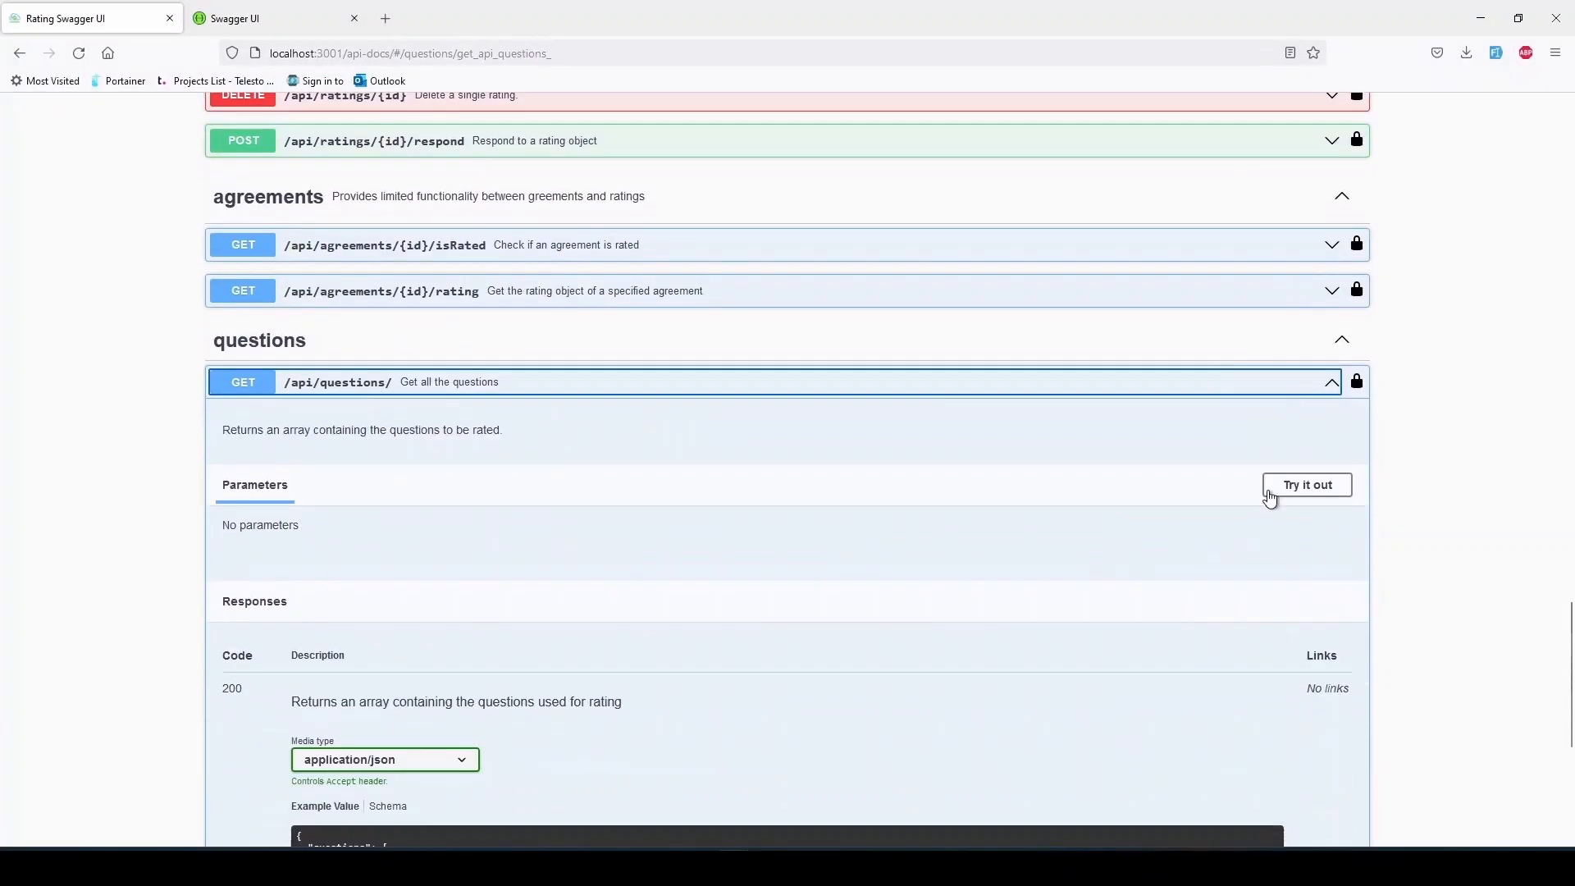
- Execute GET /api/questions/ and view the four rating questions in the 200 response
left_click(1306, 484)
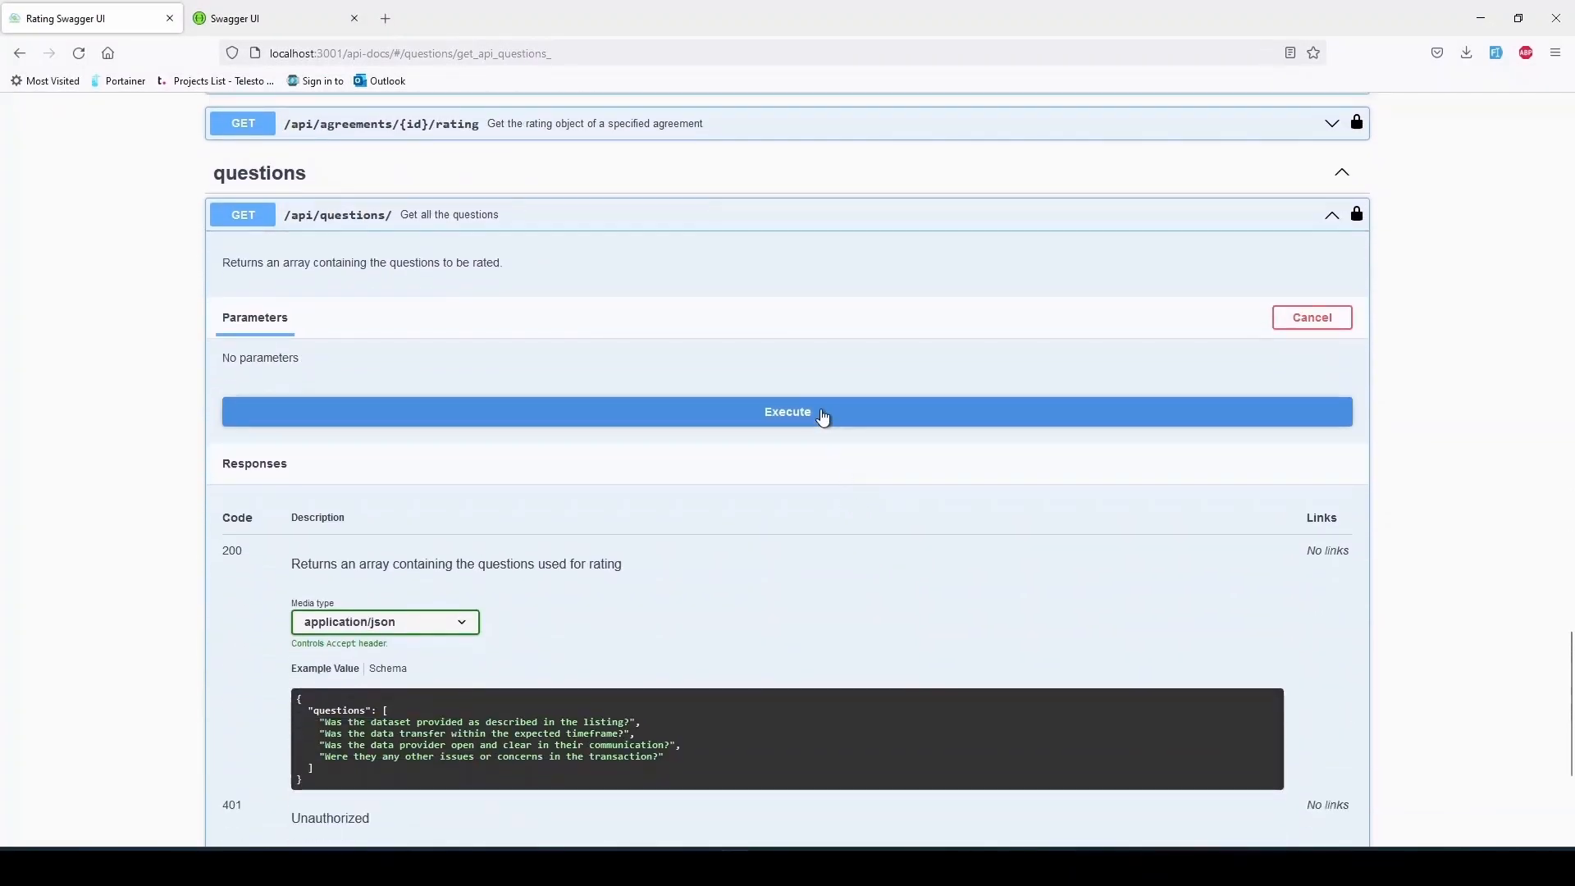
left_click(786, 410)
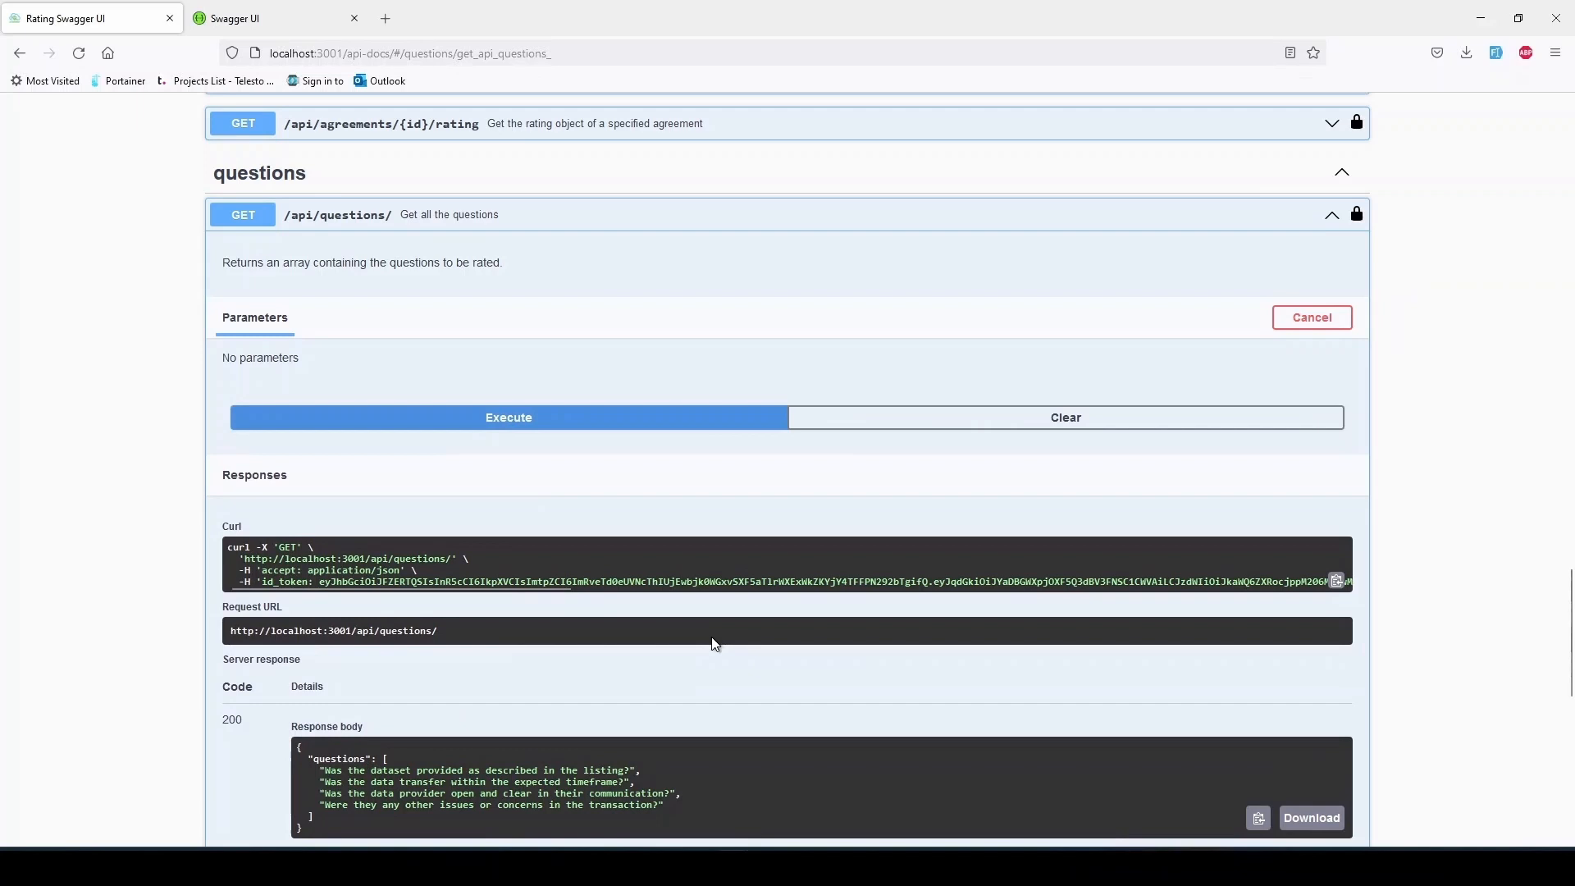
scroll("down", 3)
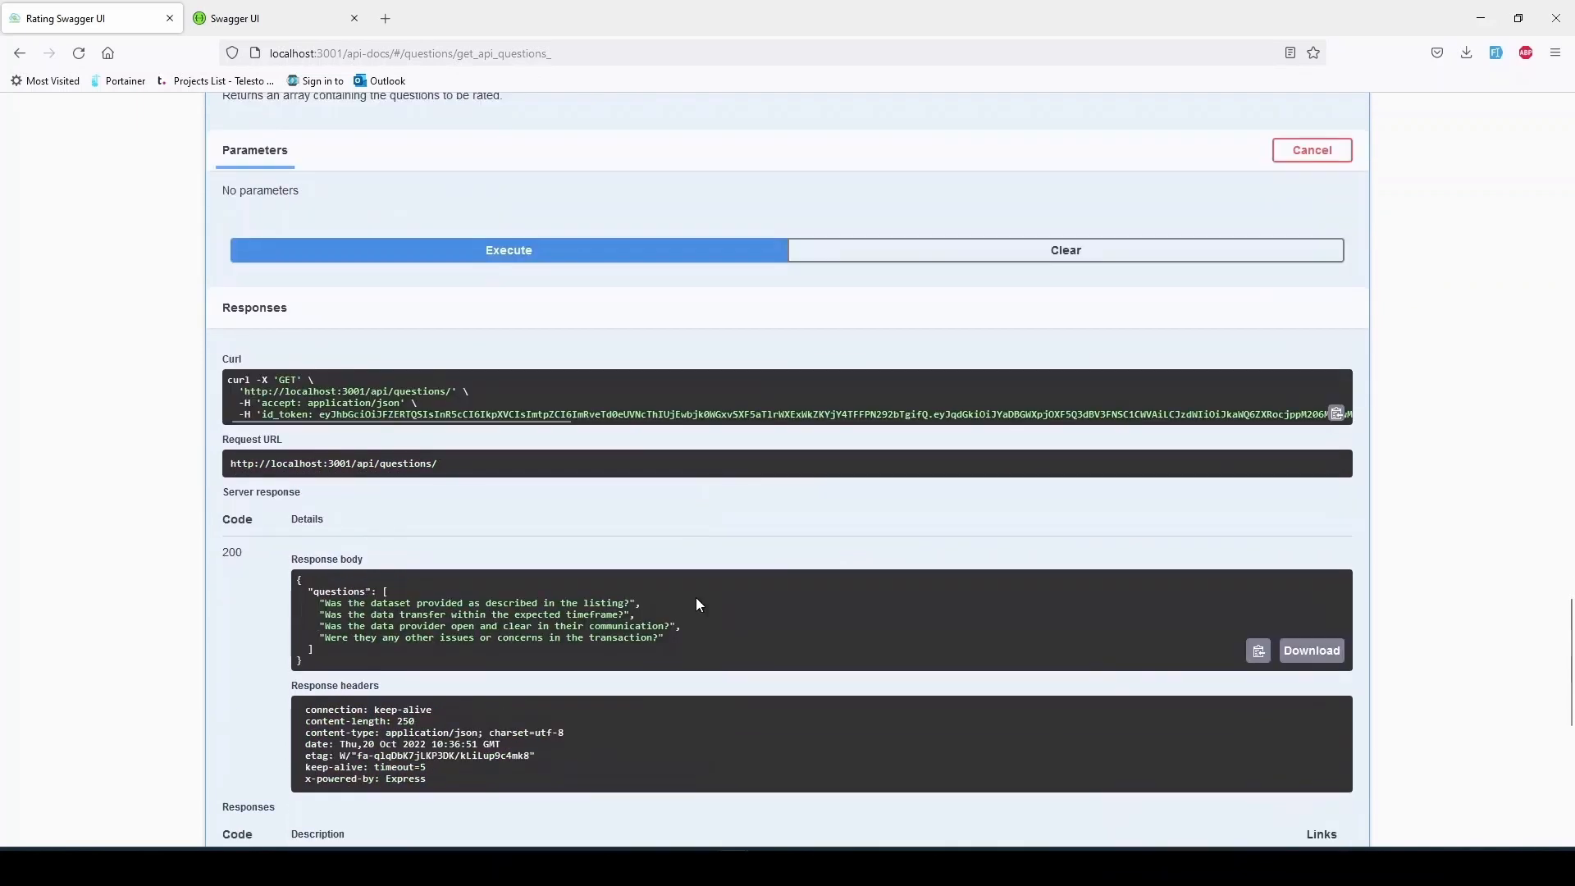